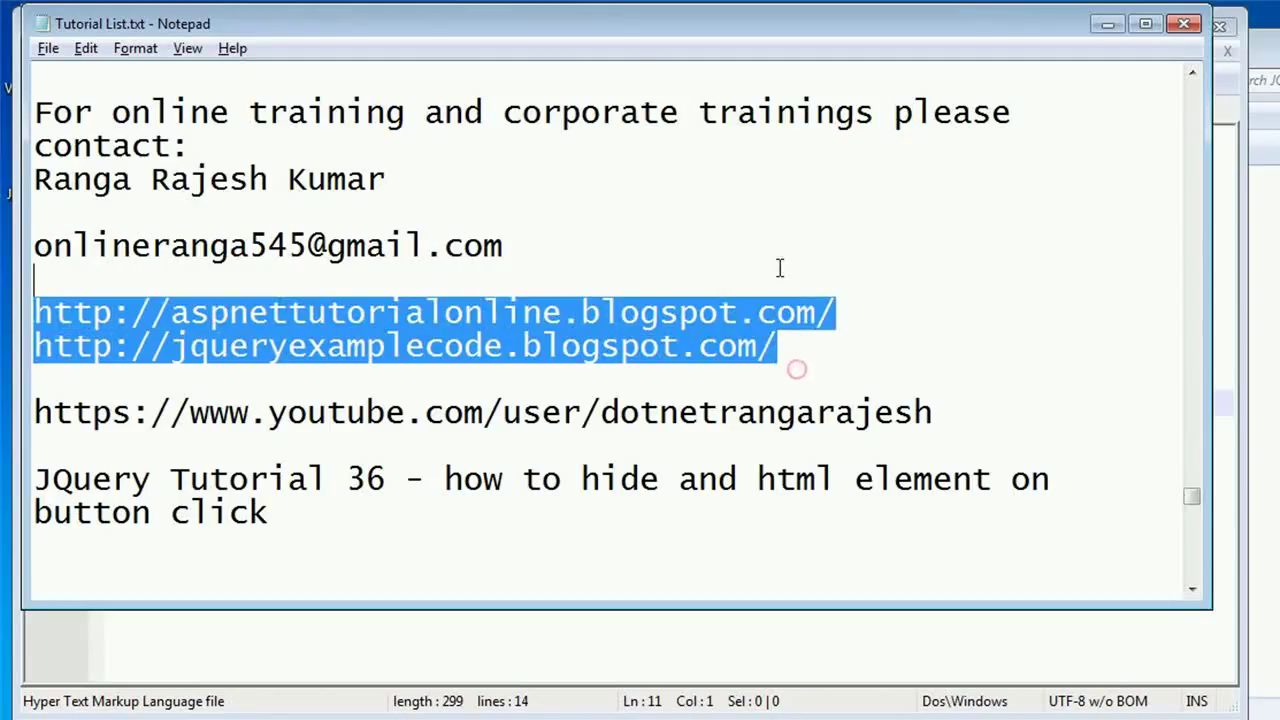
# Write a Show button with id 'show' in the page body
pyautogui.click(936, 412)
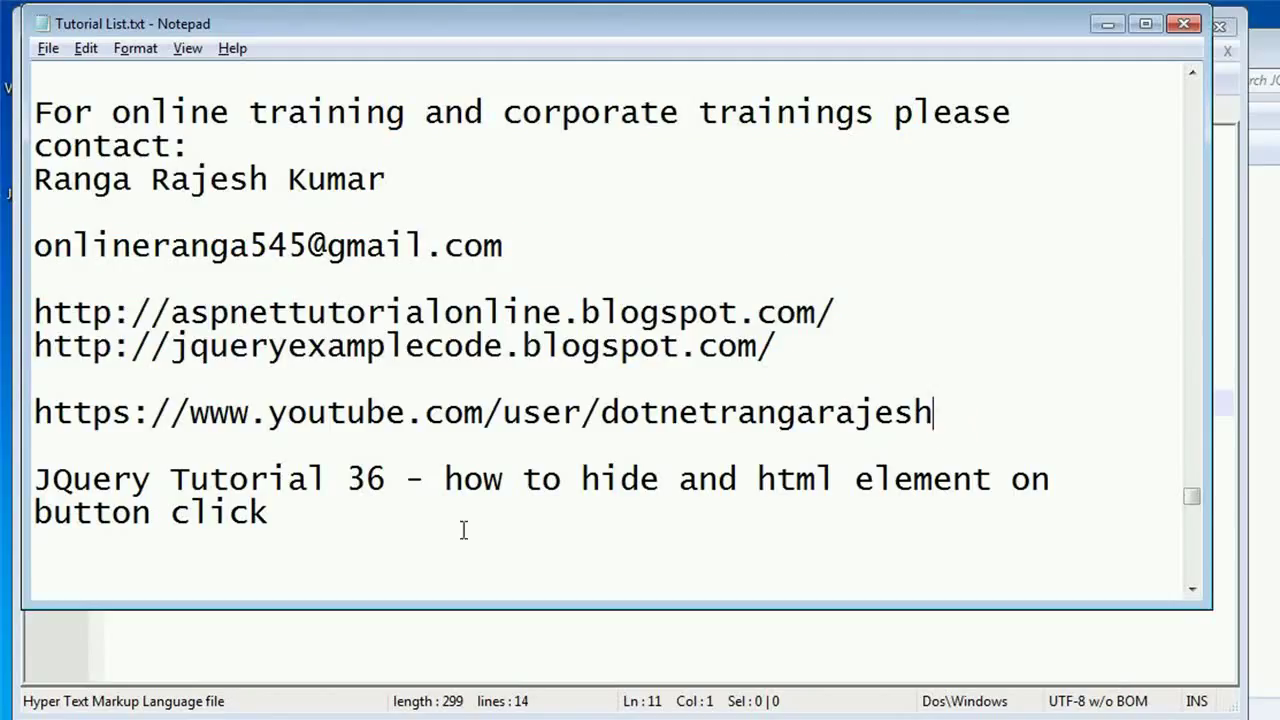
pyautogui.click(328, 512)
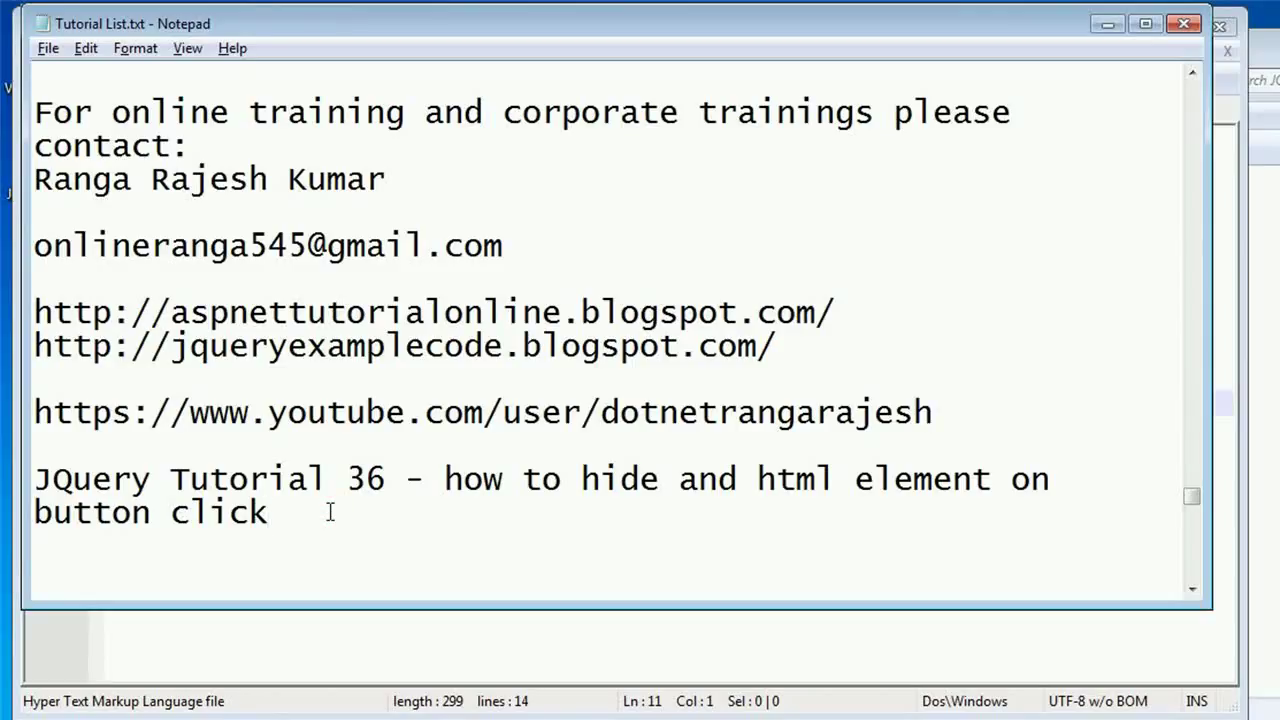
pyautogui.moveTo(688, 510)
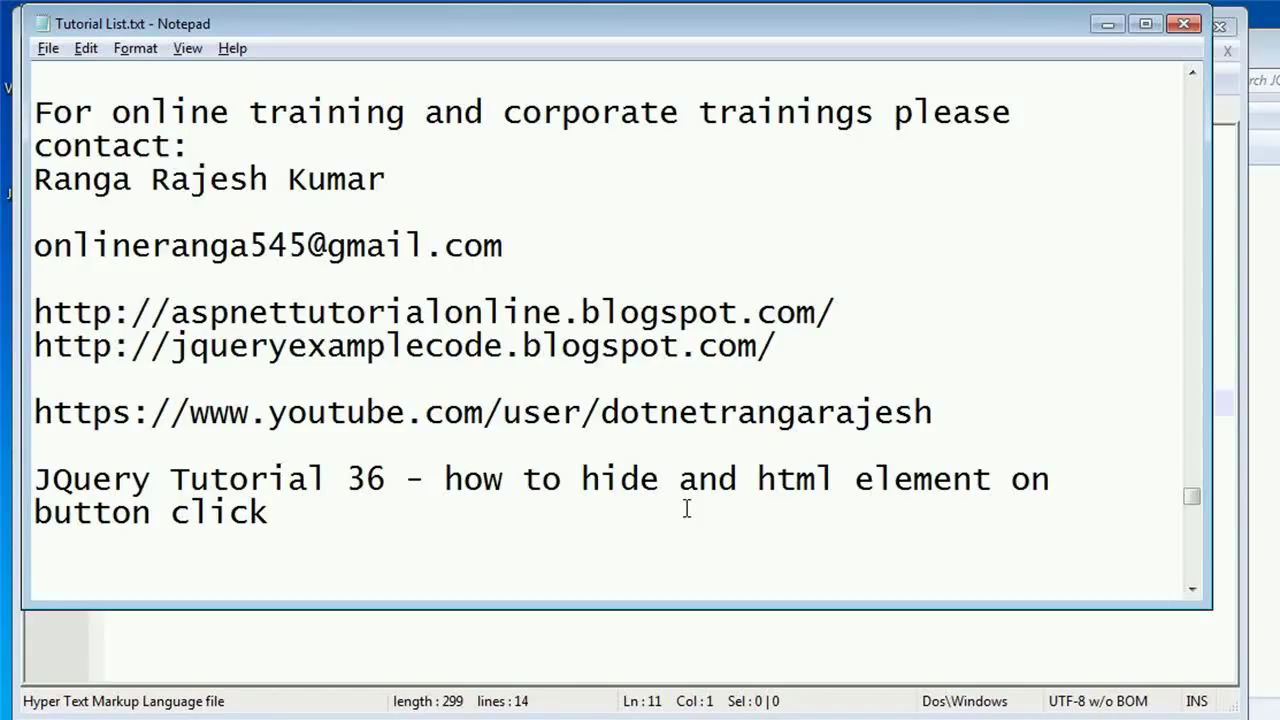
pyautogui.click(684, 508)
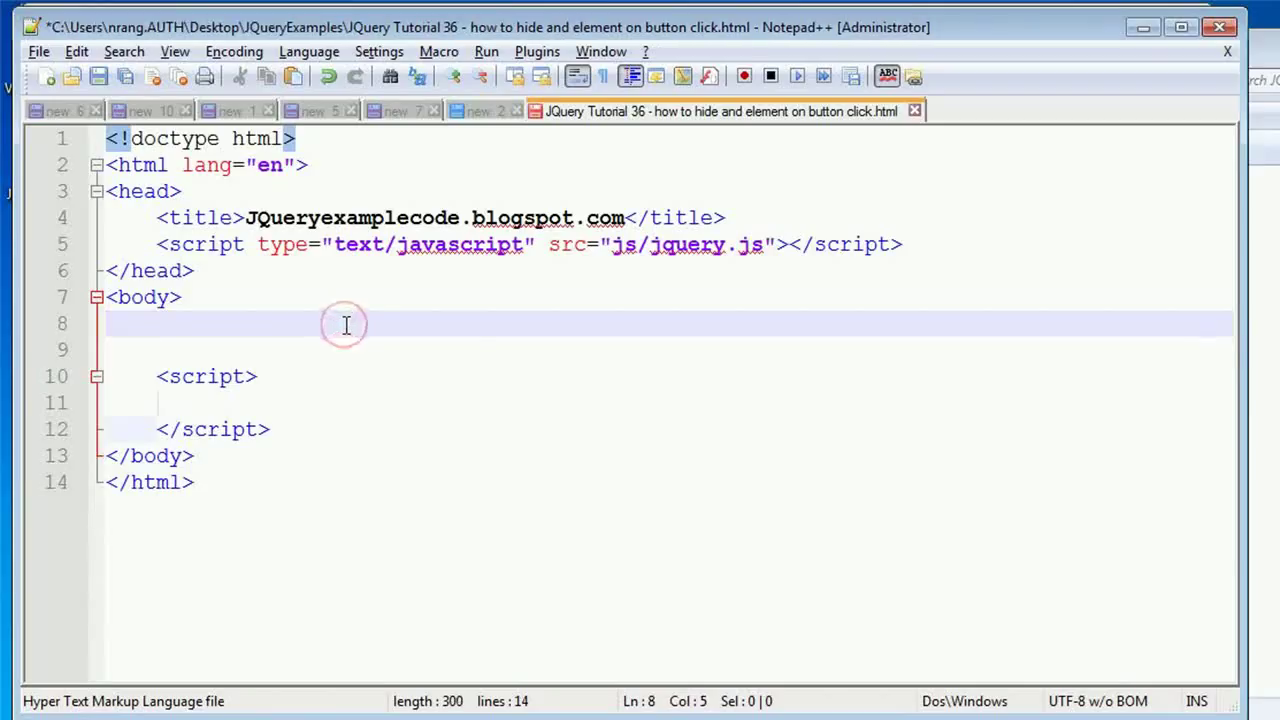
pyautogui.write('<butoon')
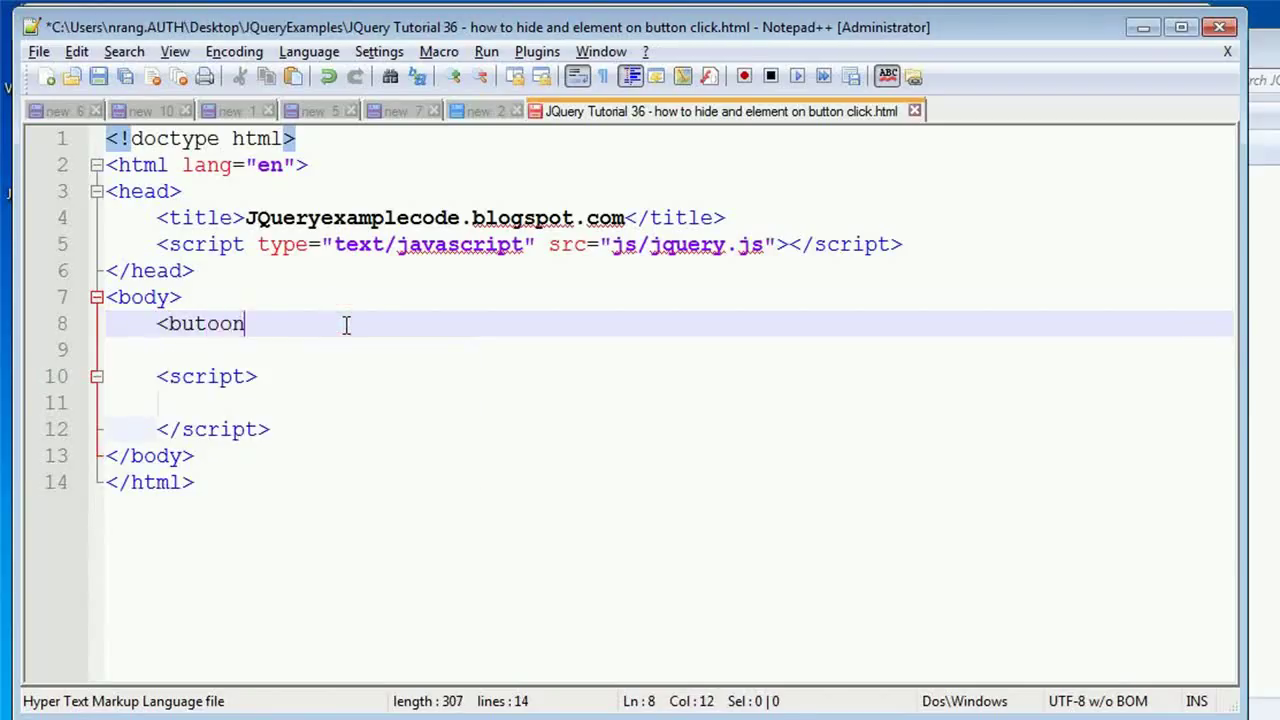
pyautogui.write('button')
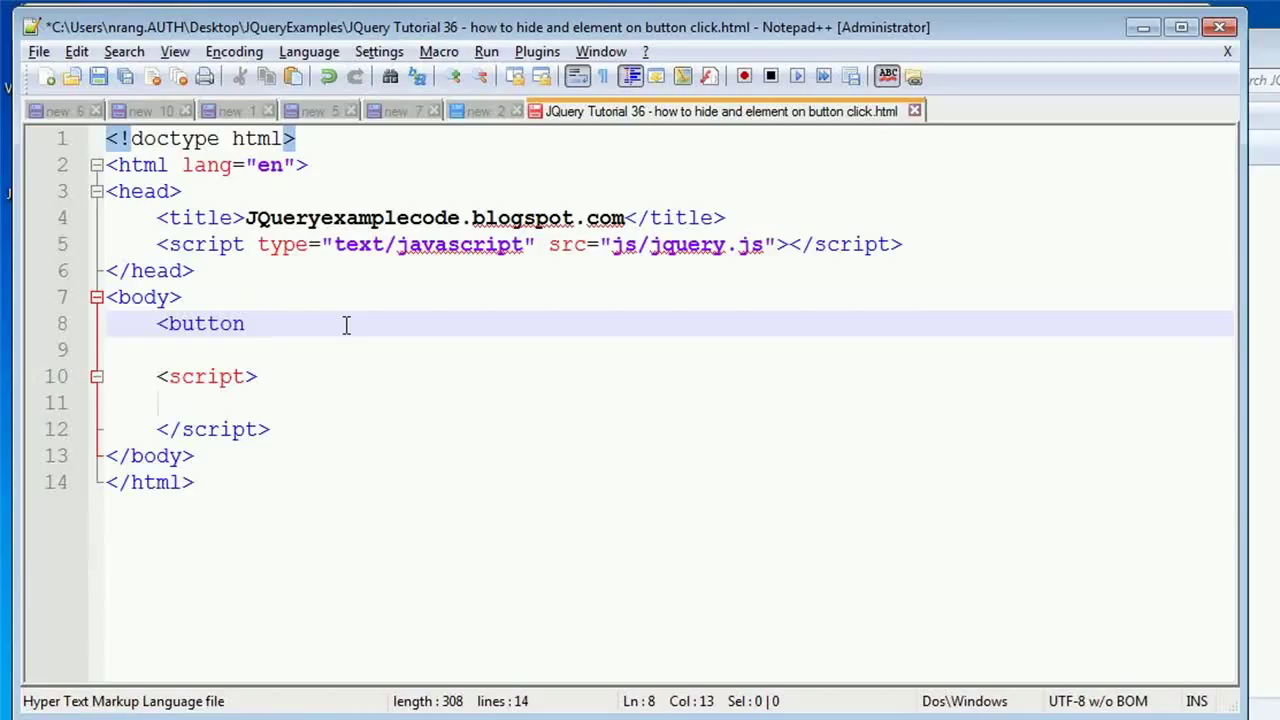
pyautogui.write('id==')
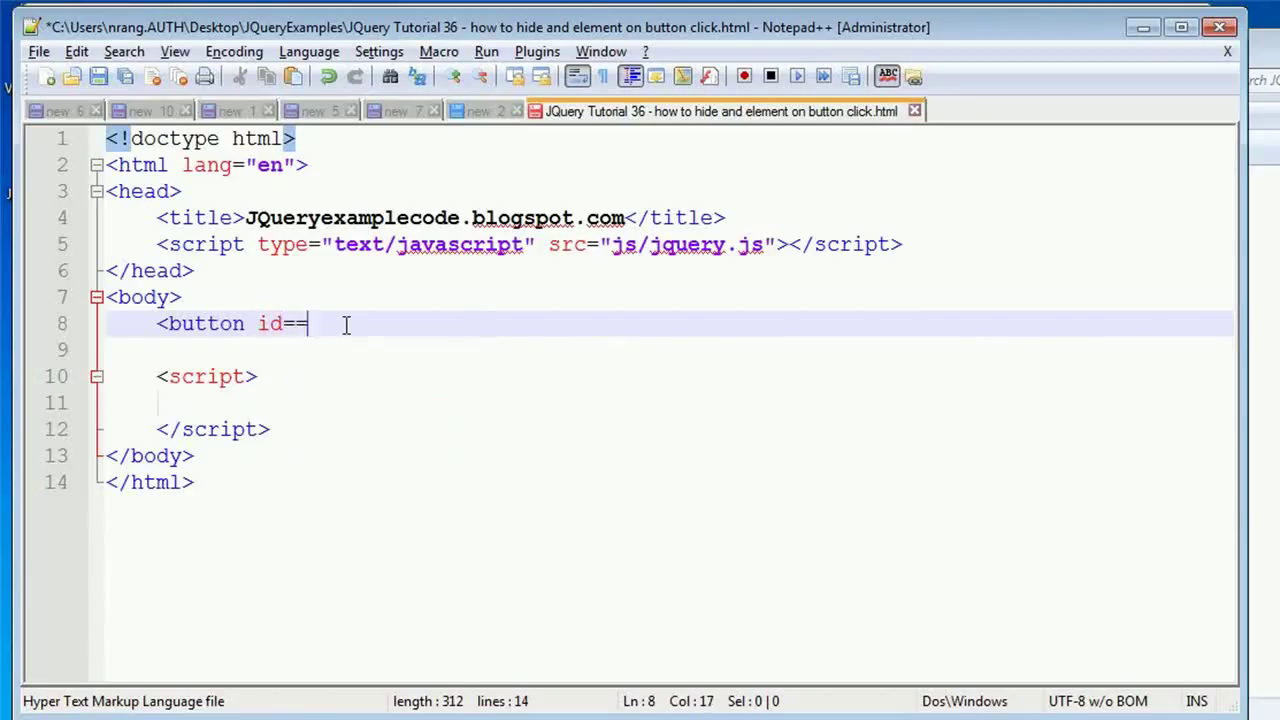
pyautogui.press('Backspace')
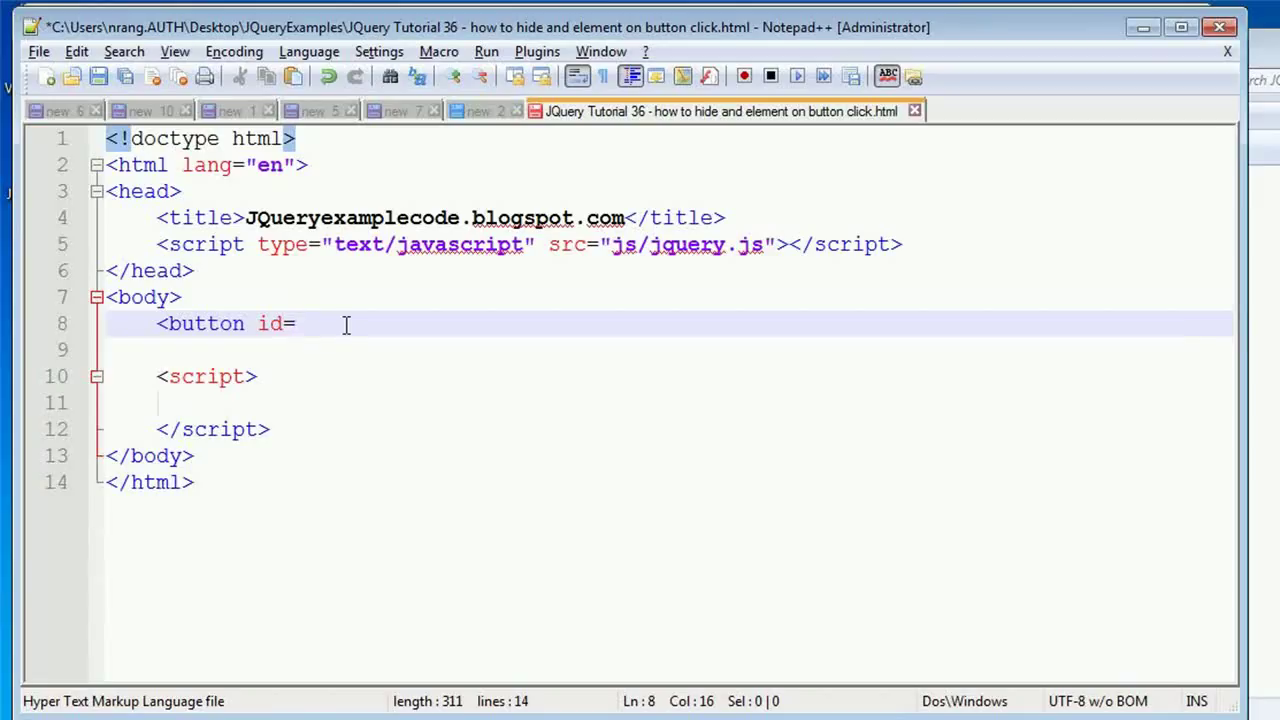
pyautogui.write("''")
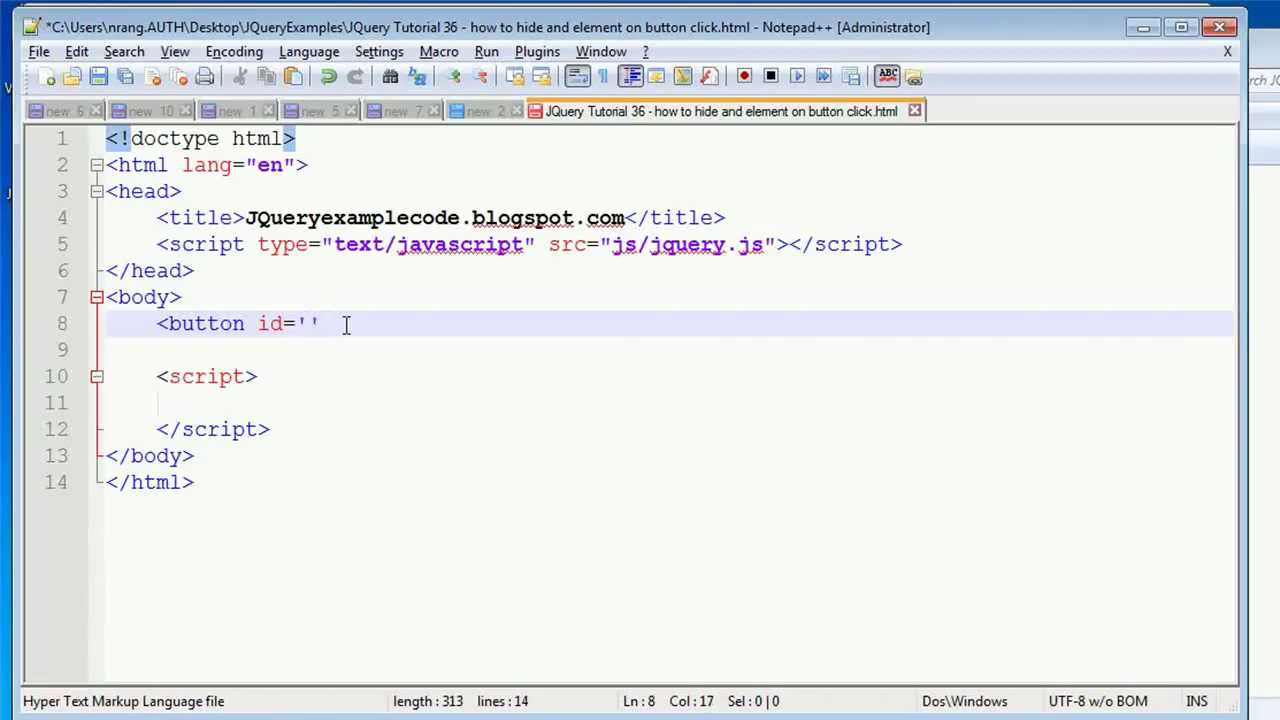
pyautogui.write("show'>")
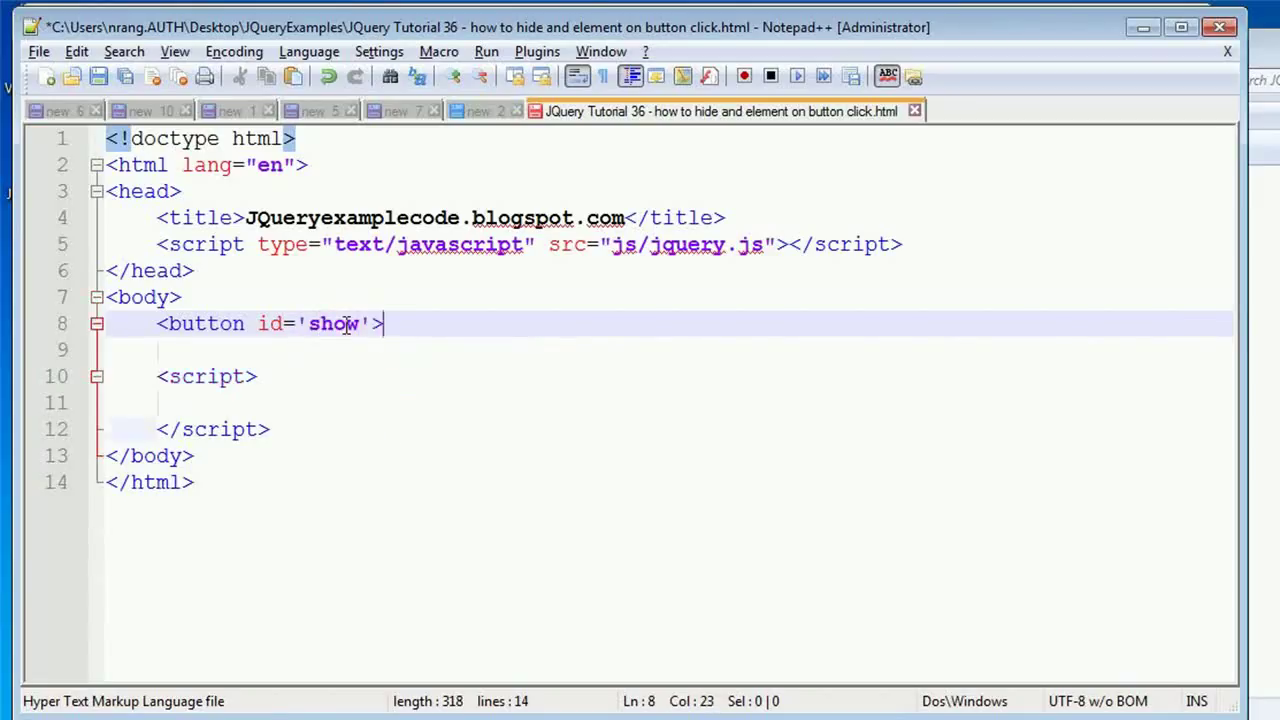
pyautogui.write('Show</button>')
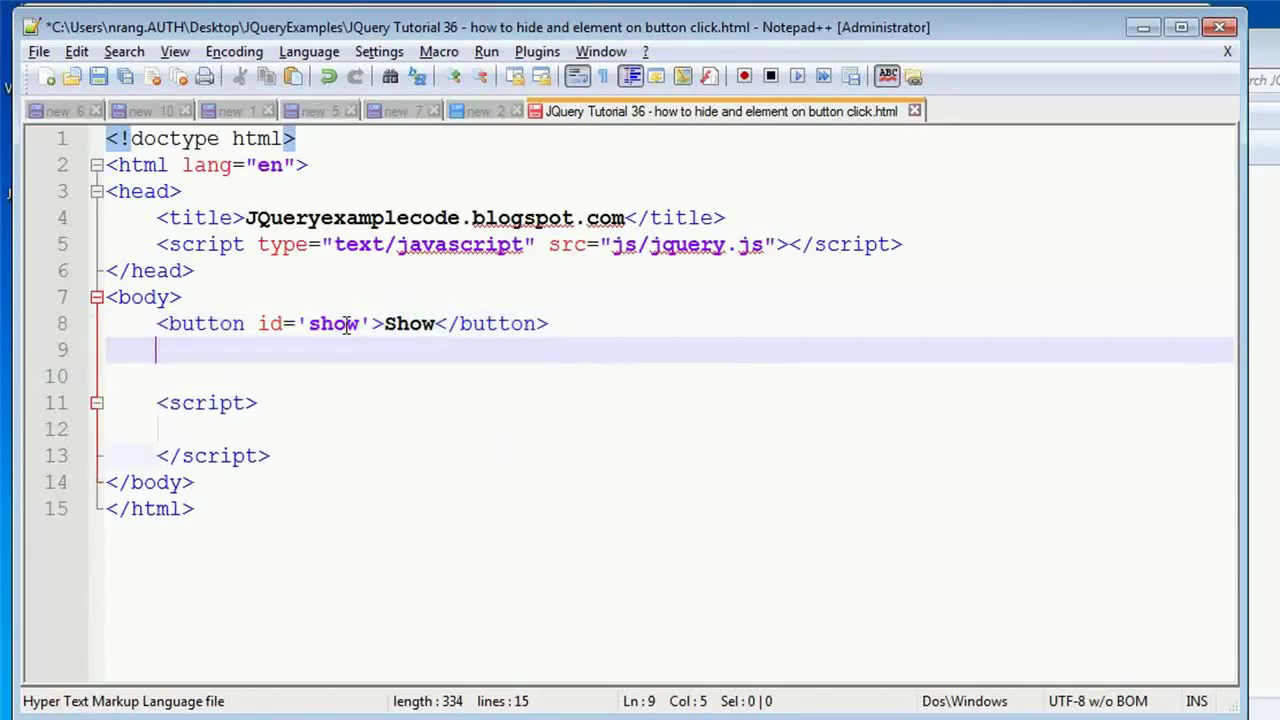
# Write a Hide button with id 'hide' after it and start a new line
pyautogui.write('<but')
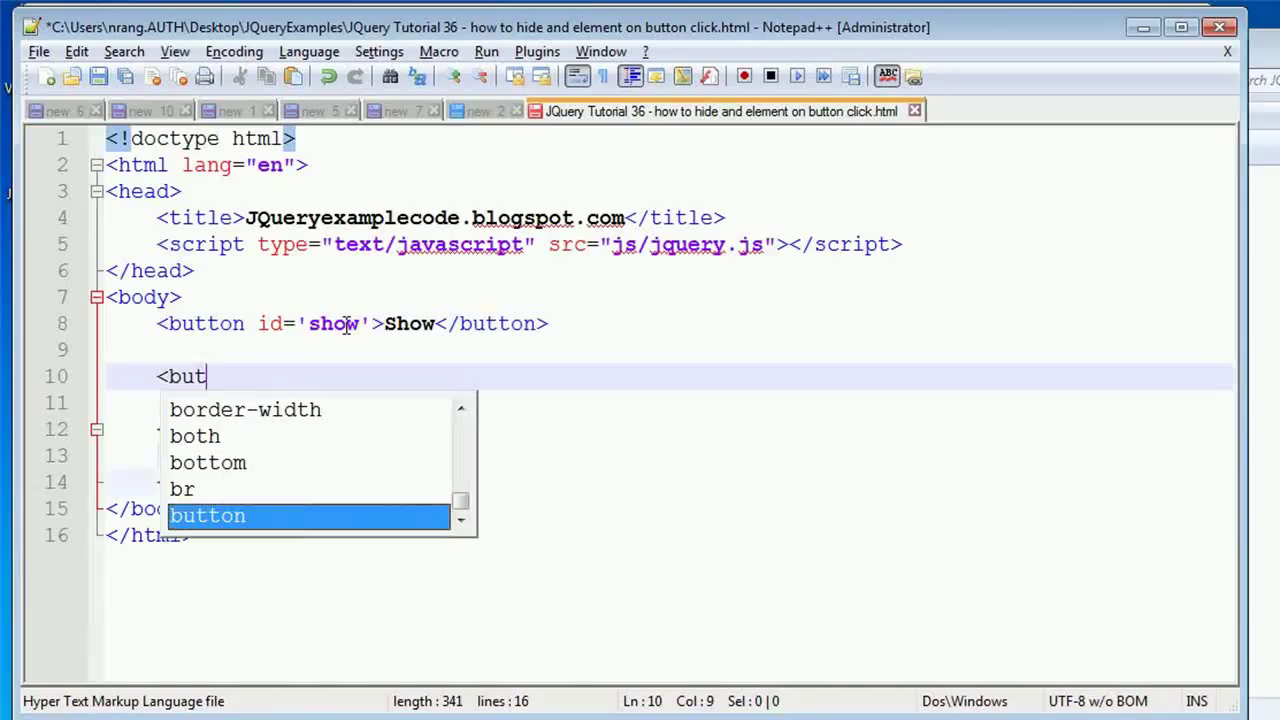
pyautogui.write('ton id')
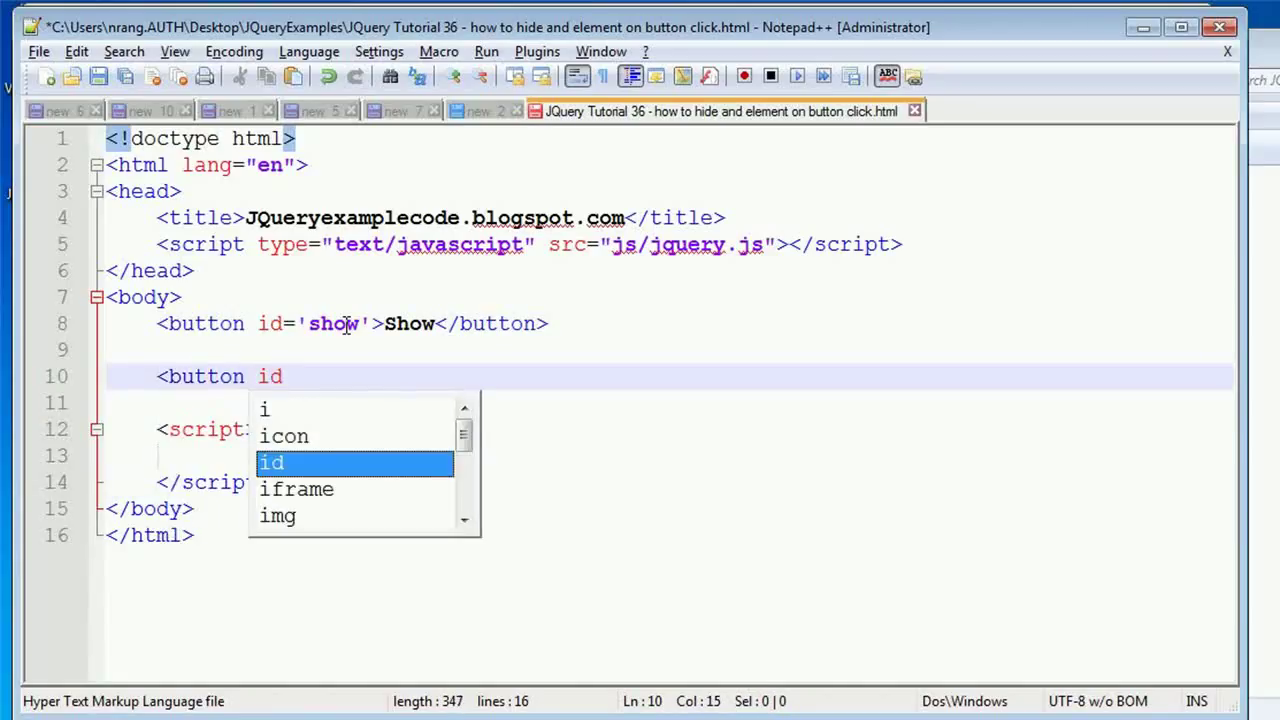
pyautogui.write('==')
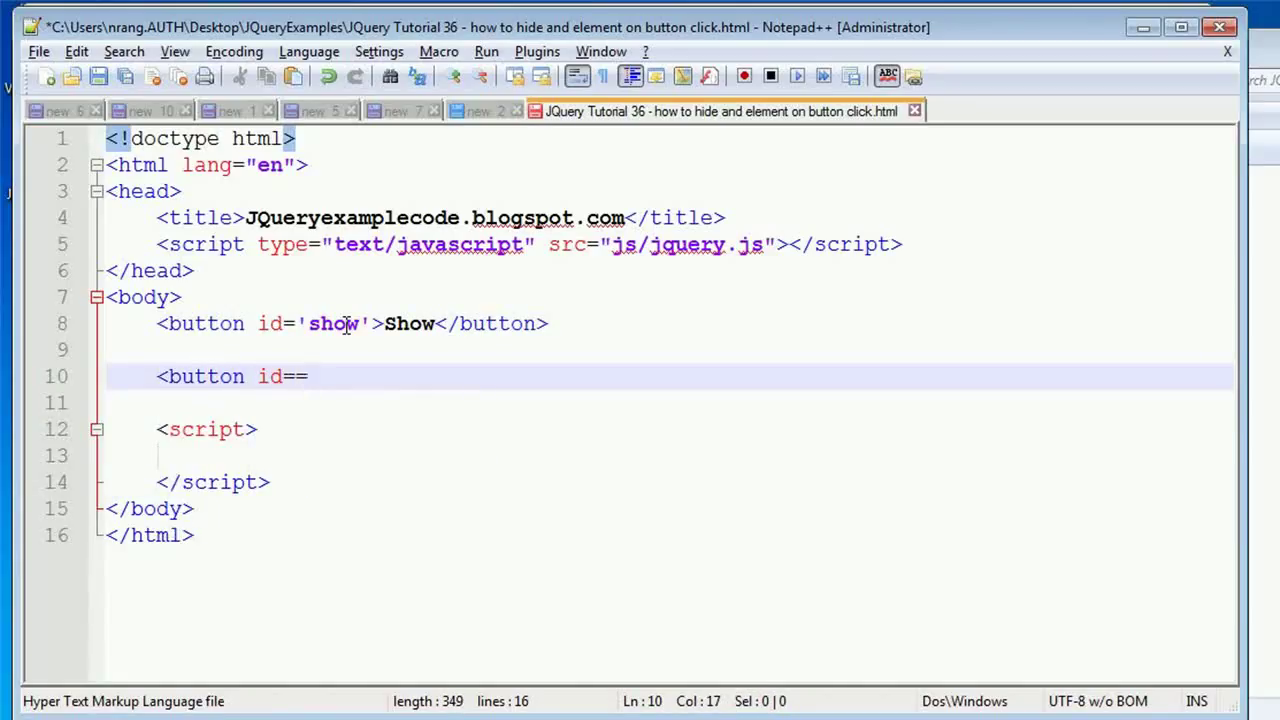
pyautogui.write("''")
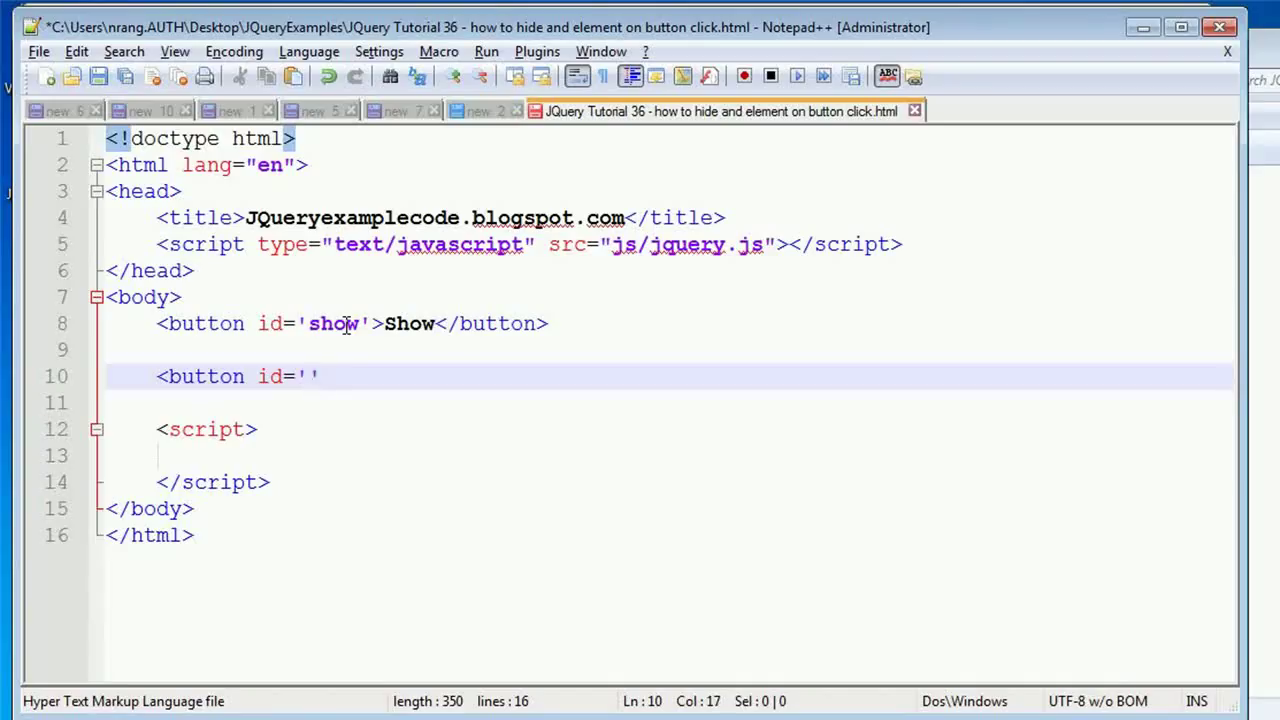
pyautogui.write('hide')
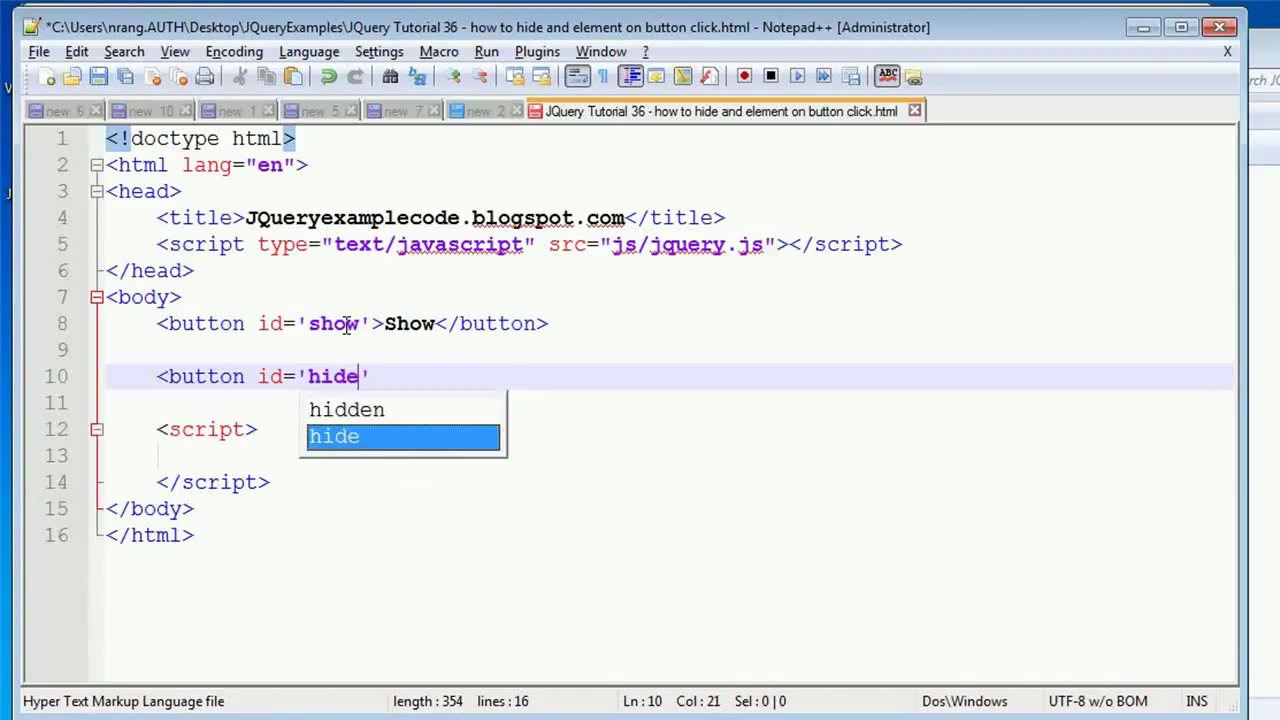
pyautogui.write("'>")
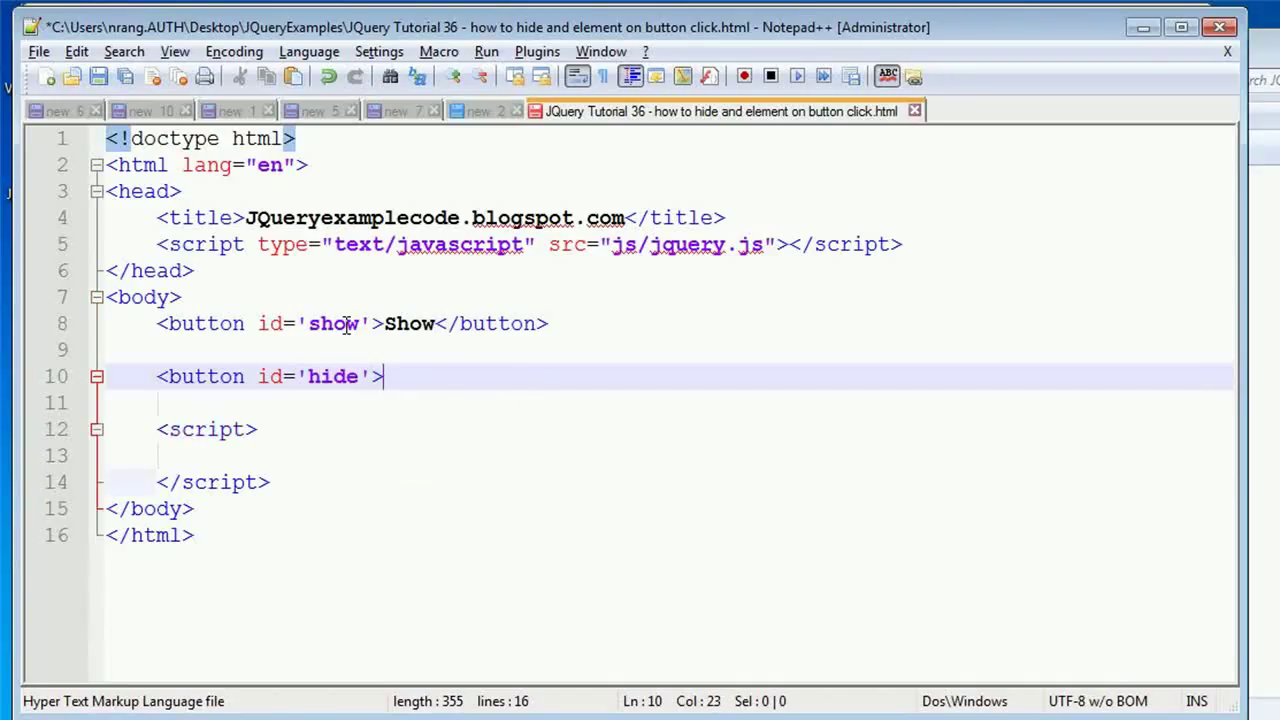
pyautogui.write('Hide</')
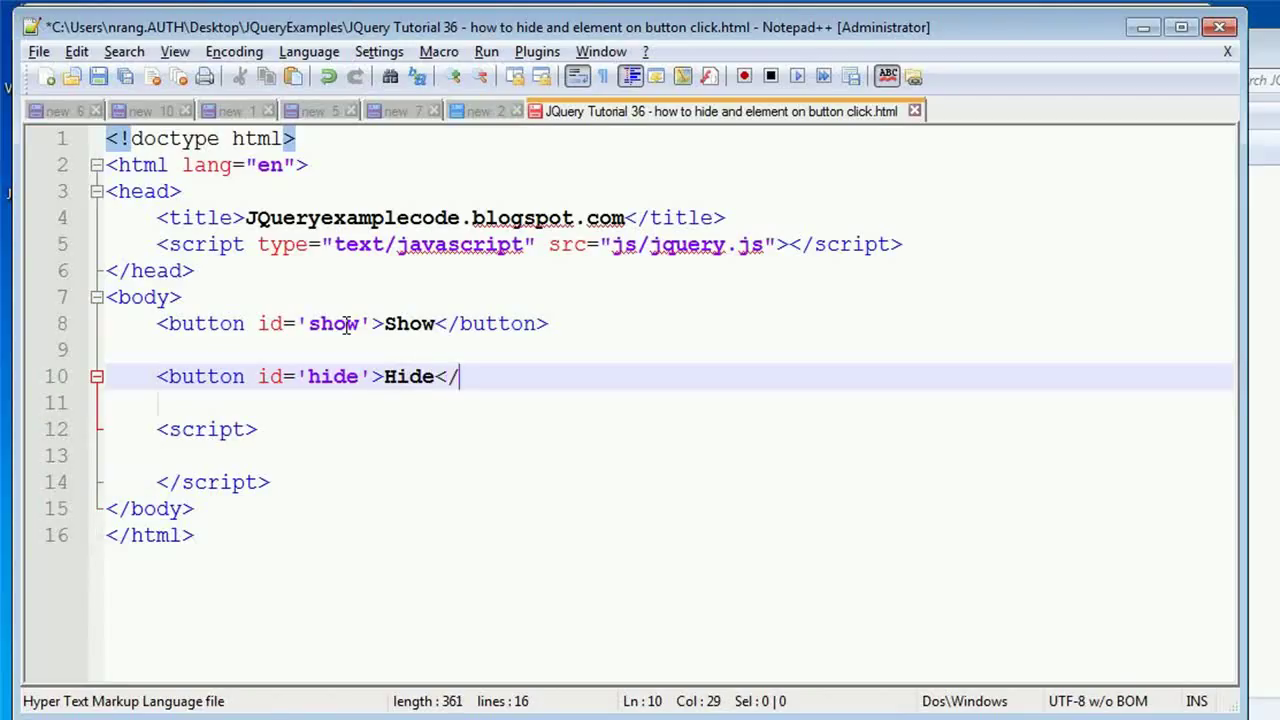
pyautogui.write('but')
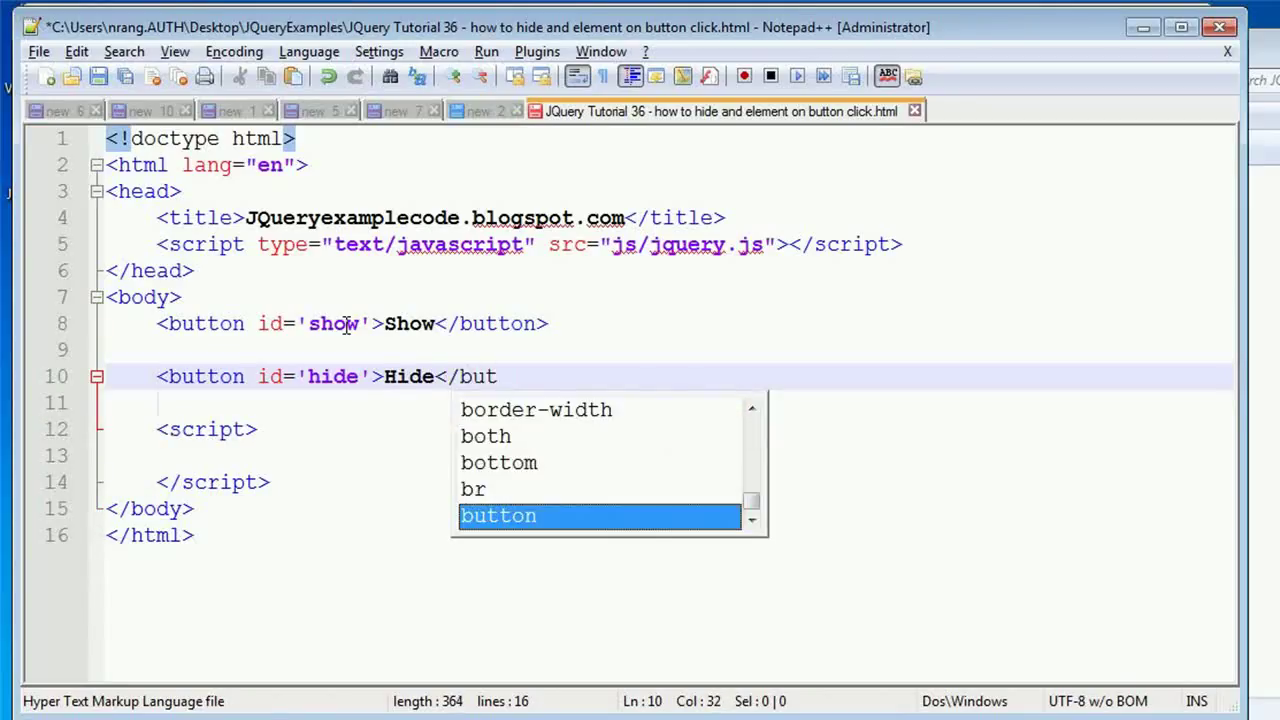
pyautogui.press('Enter')
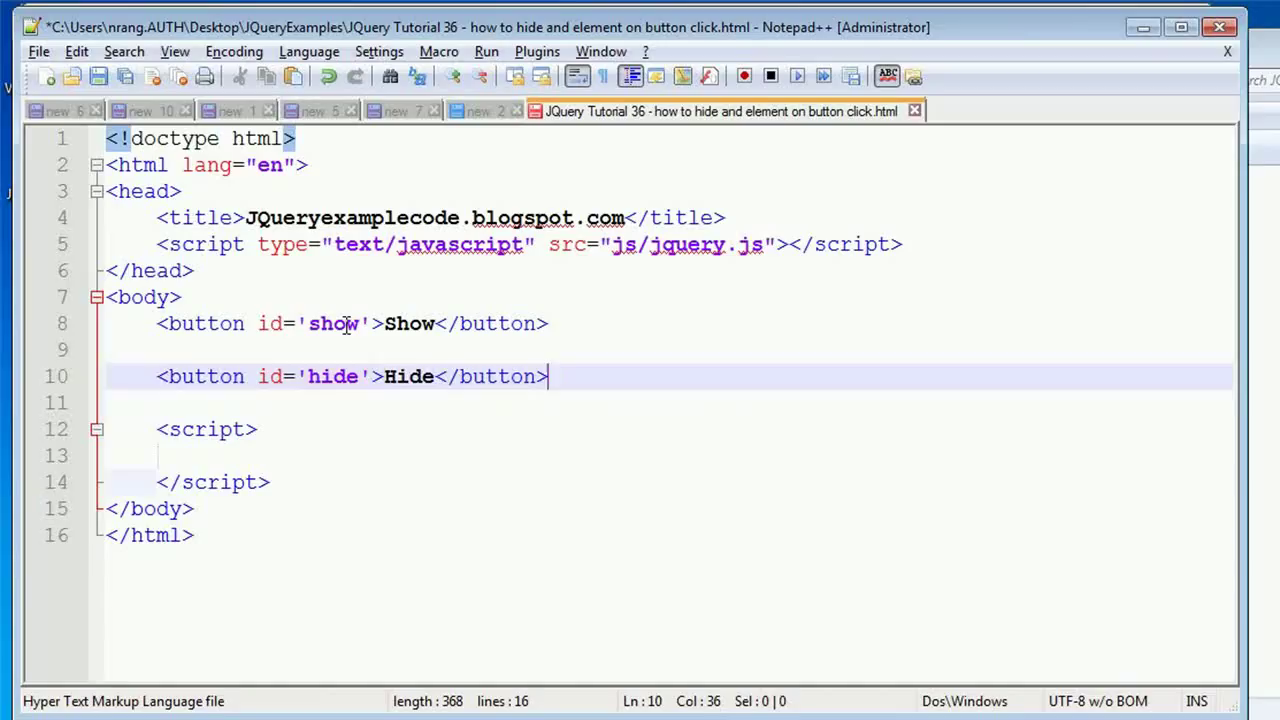
pyautogui.press('Enter')
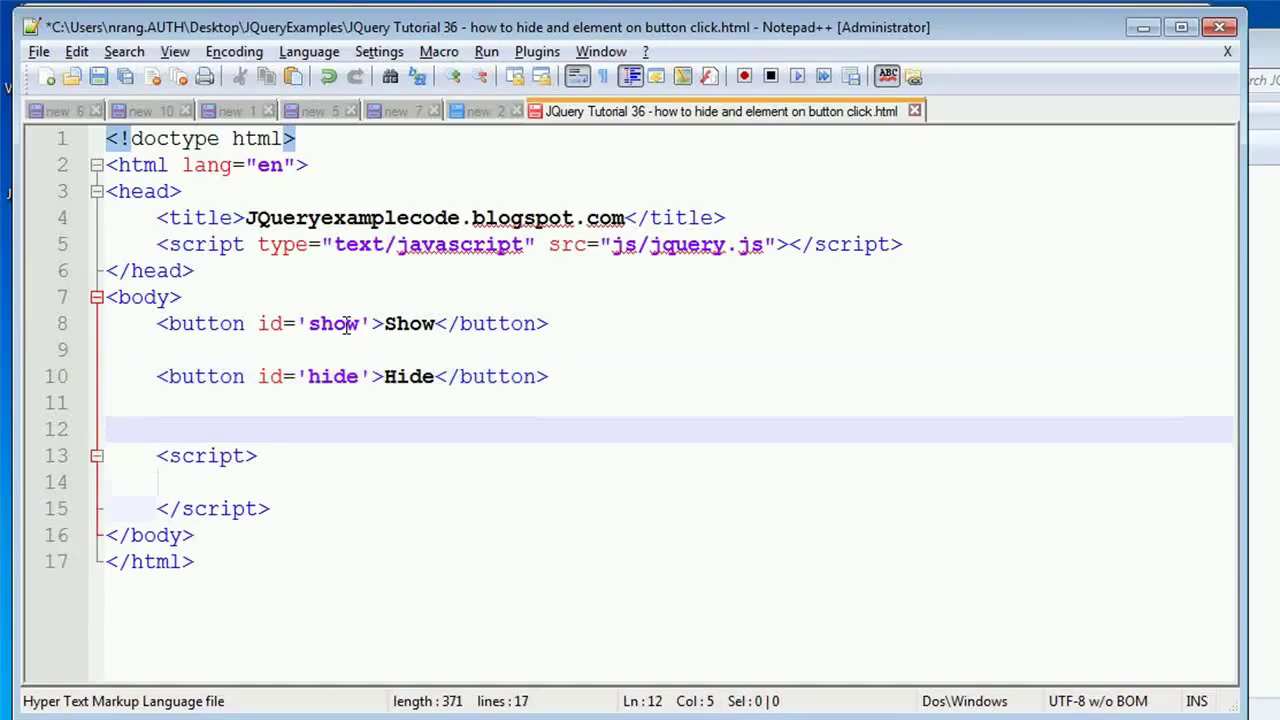
# Write three <p> paragraphs reading para 1, para 2 and para 3, fixing the first closing tag
pyautogui.write('<p')
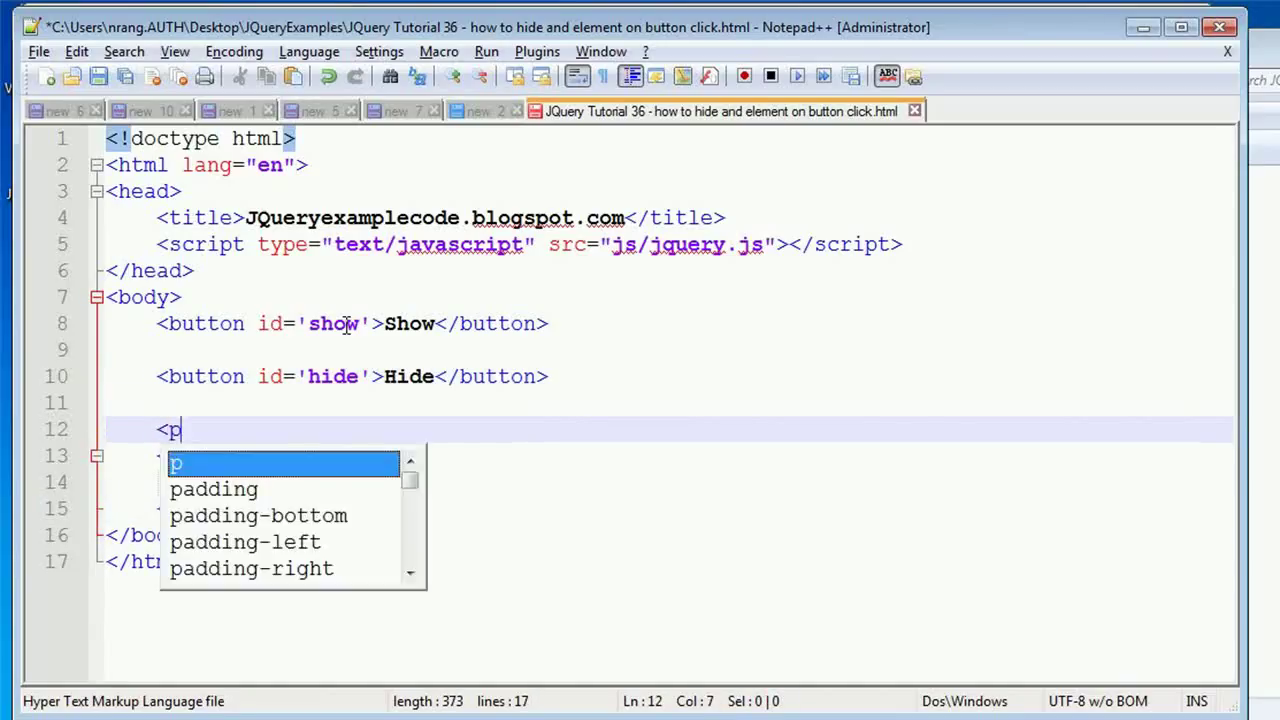
pyautogui.write('>para 1<')
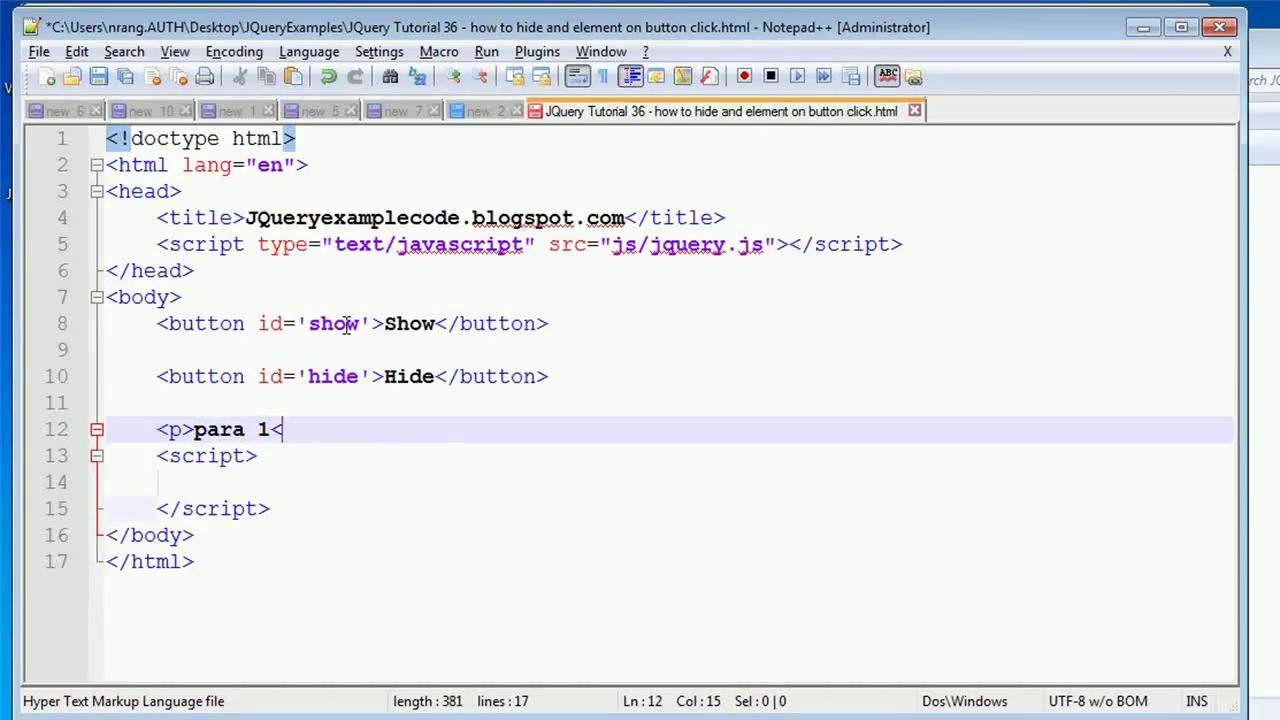
pyautogui.write('p>')
pyautogui.write('<p> para 2 <')
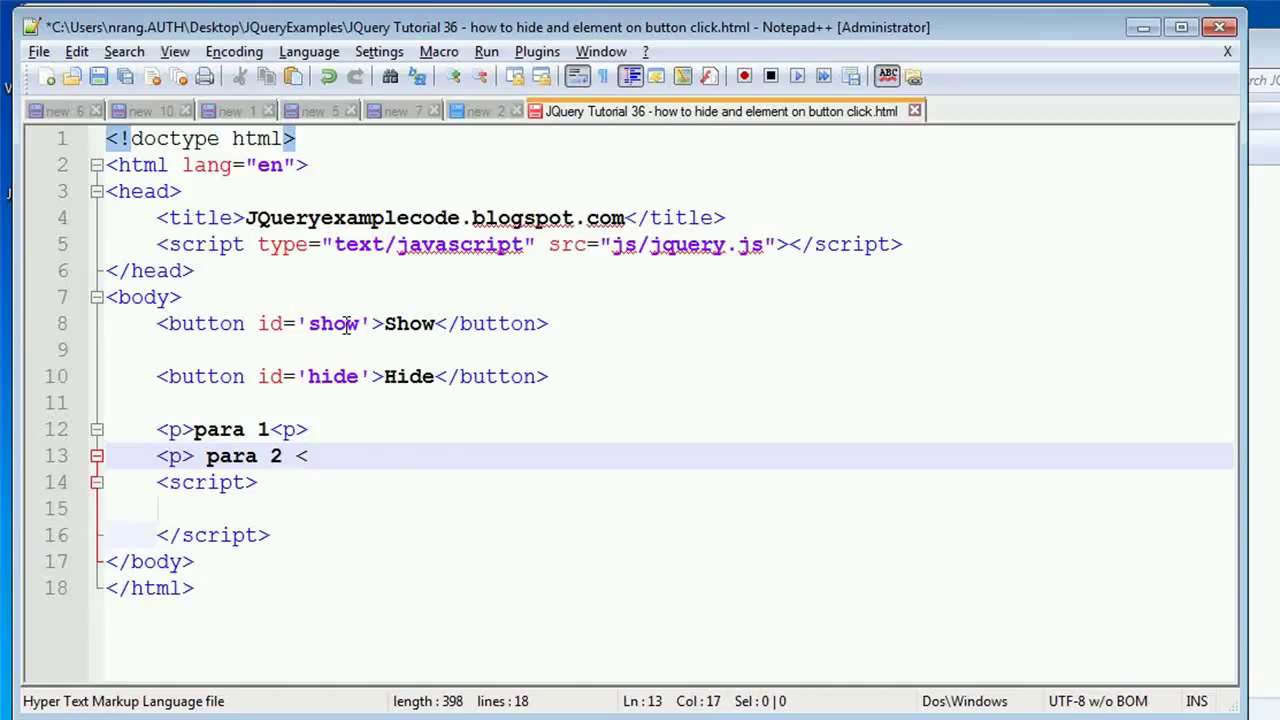
pyautogui.write('/p>')
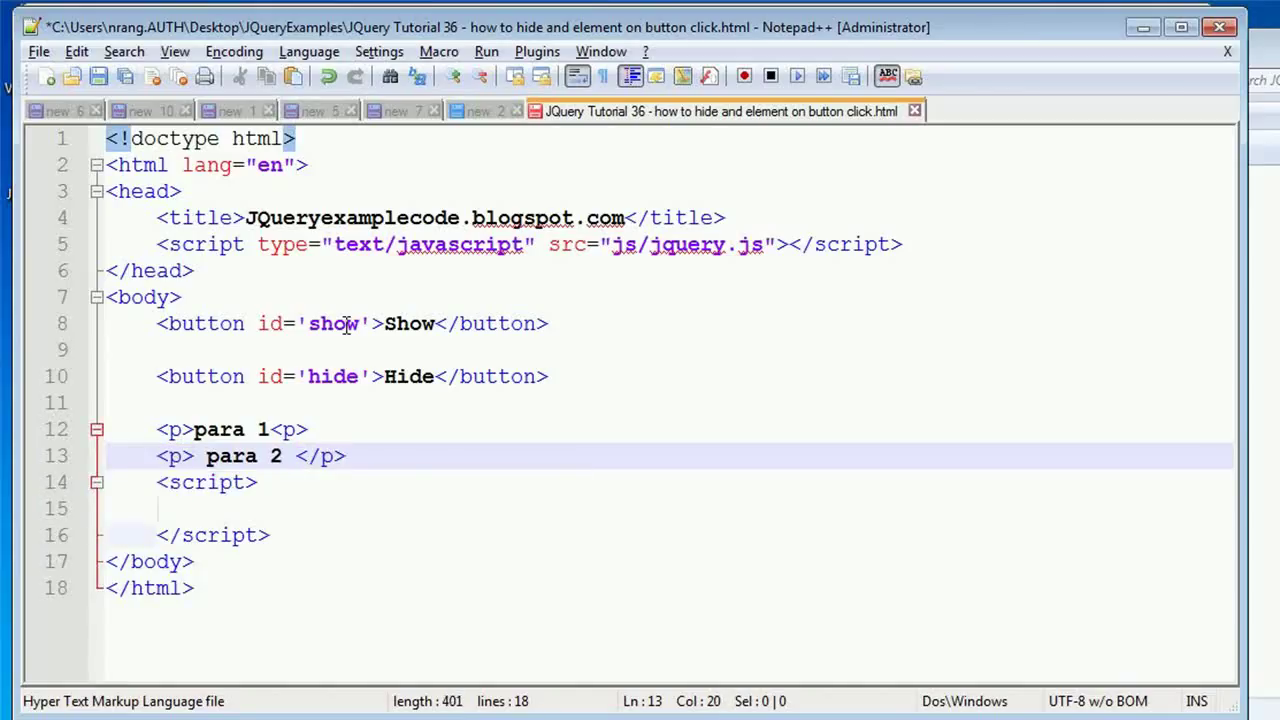
pyautogui.click(278, 428)
pyautogui.write('/')
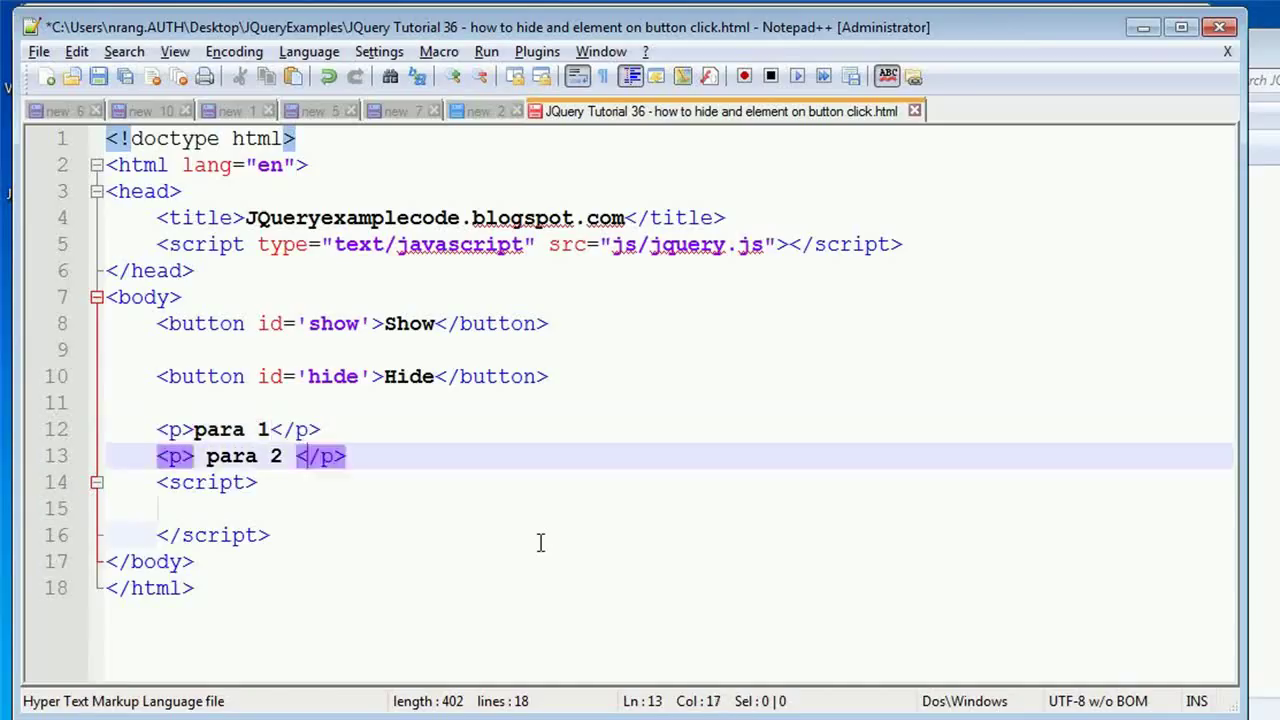
pyautogui.press('Enter')
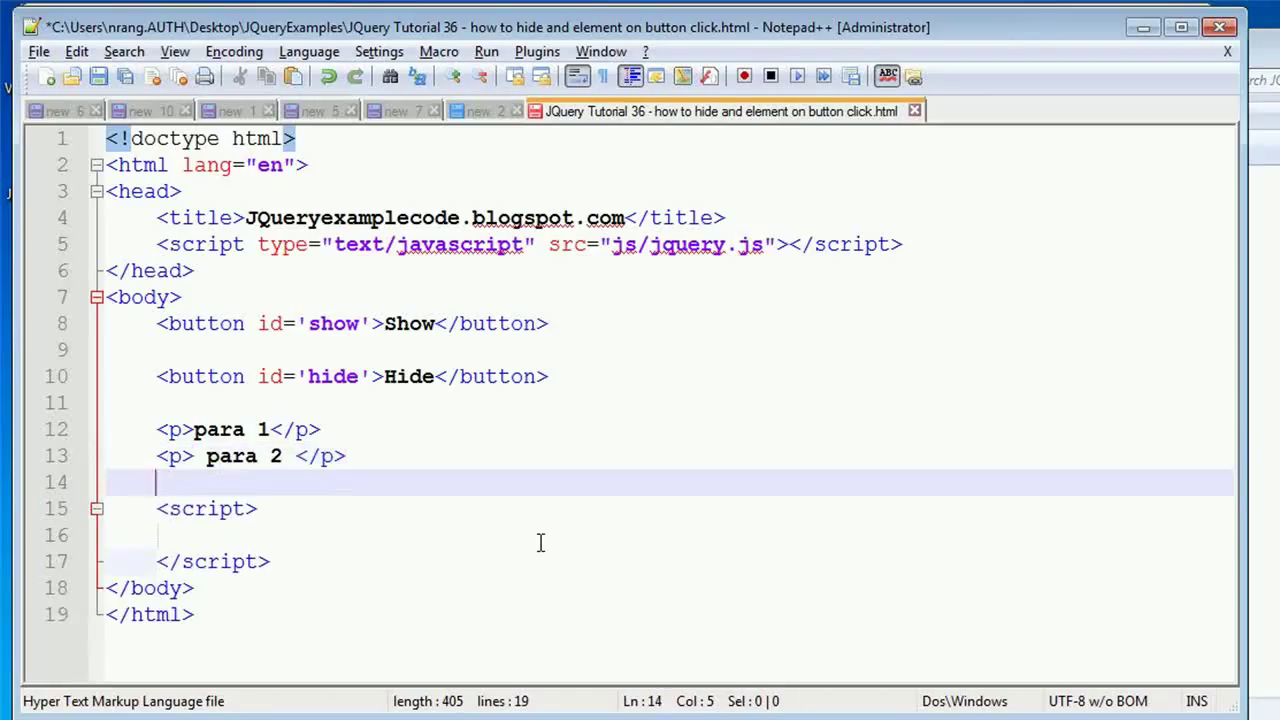
pyautogui.write('<p>para 3</p>')
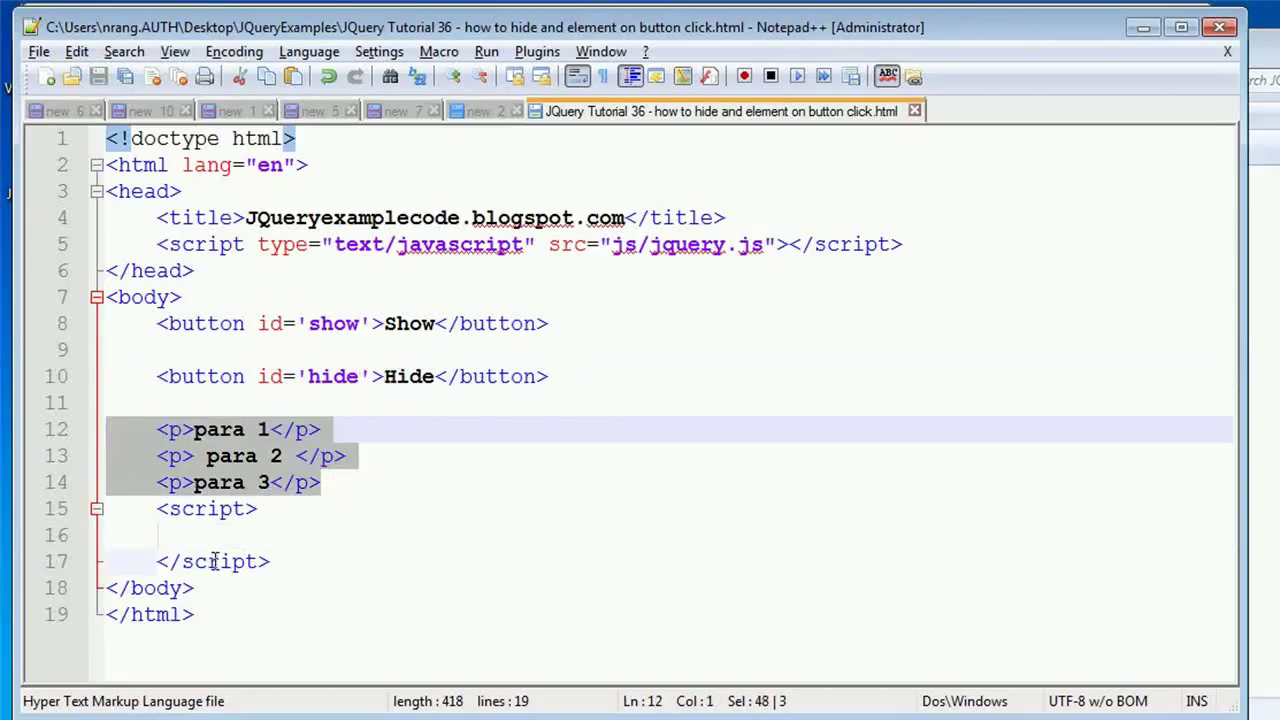
pyautogui.click(204, 536)
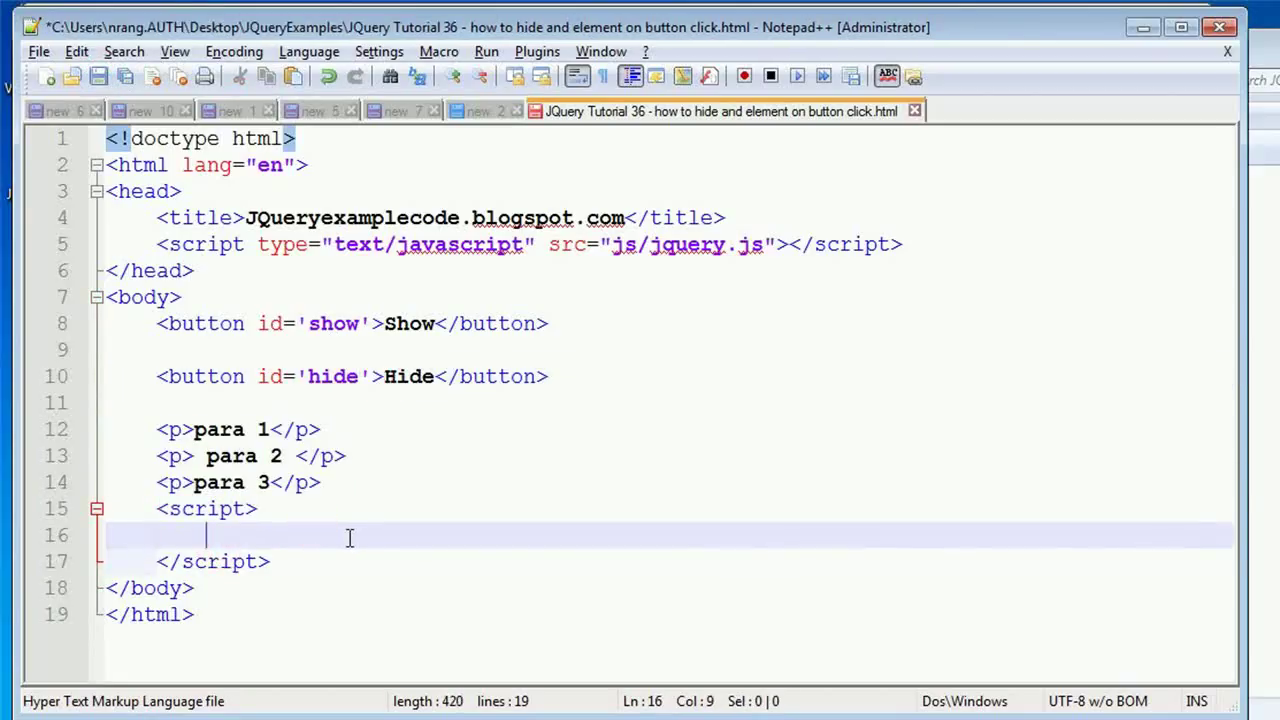
# Write $('#hide').click(function(){ inside the script tag
pyautogui.write('<')
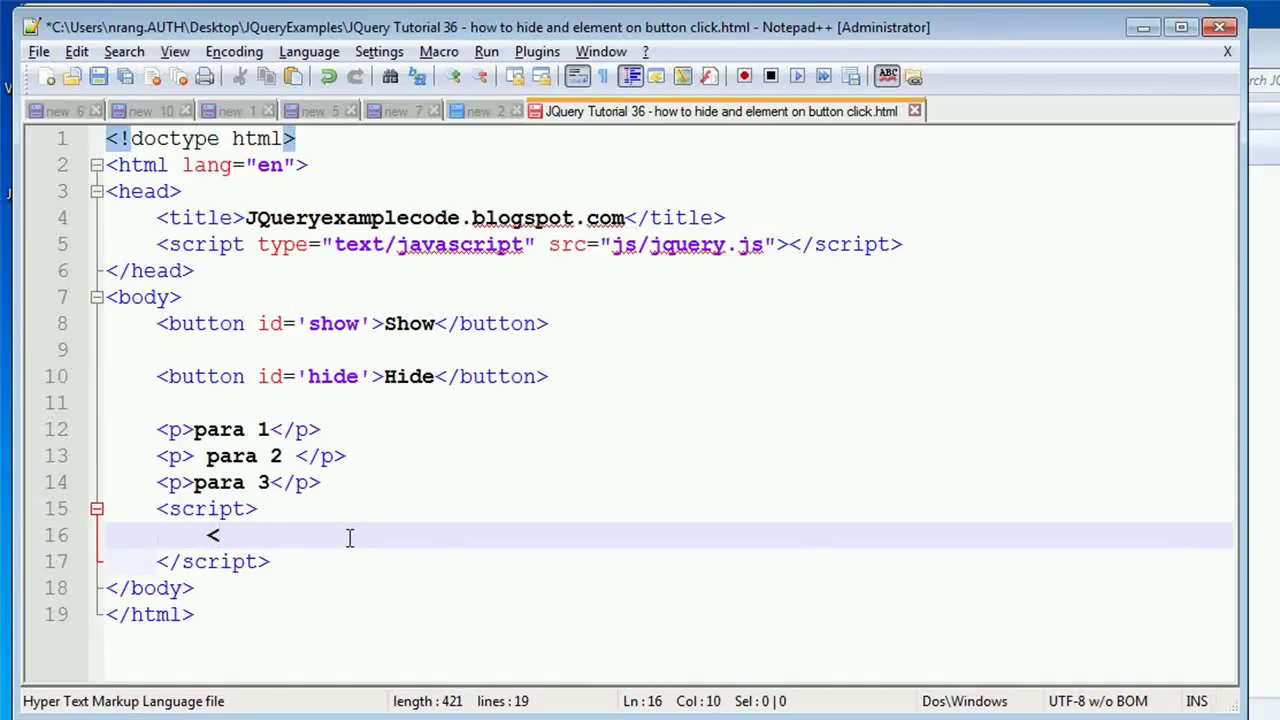
pyautogui.write('$ ()')
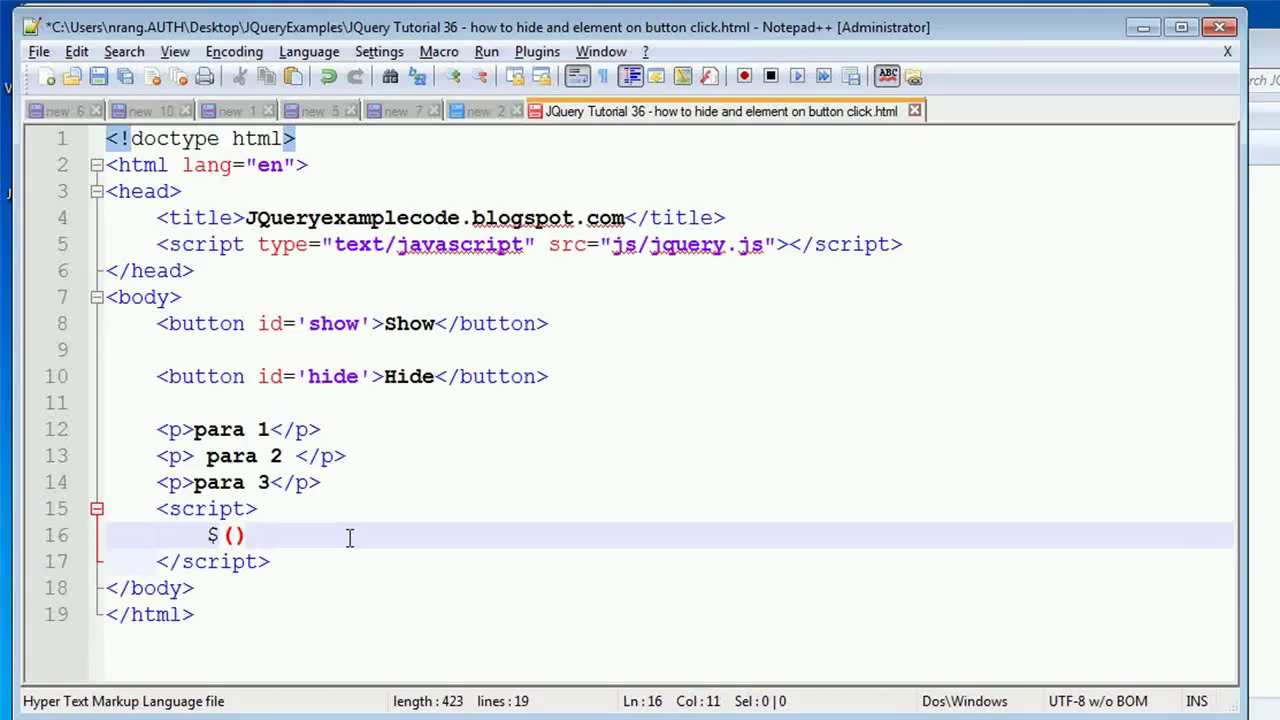
pyautogui.write("''")
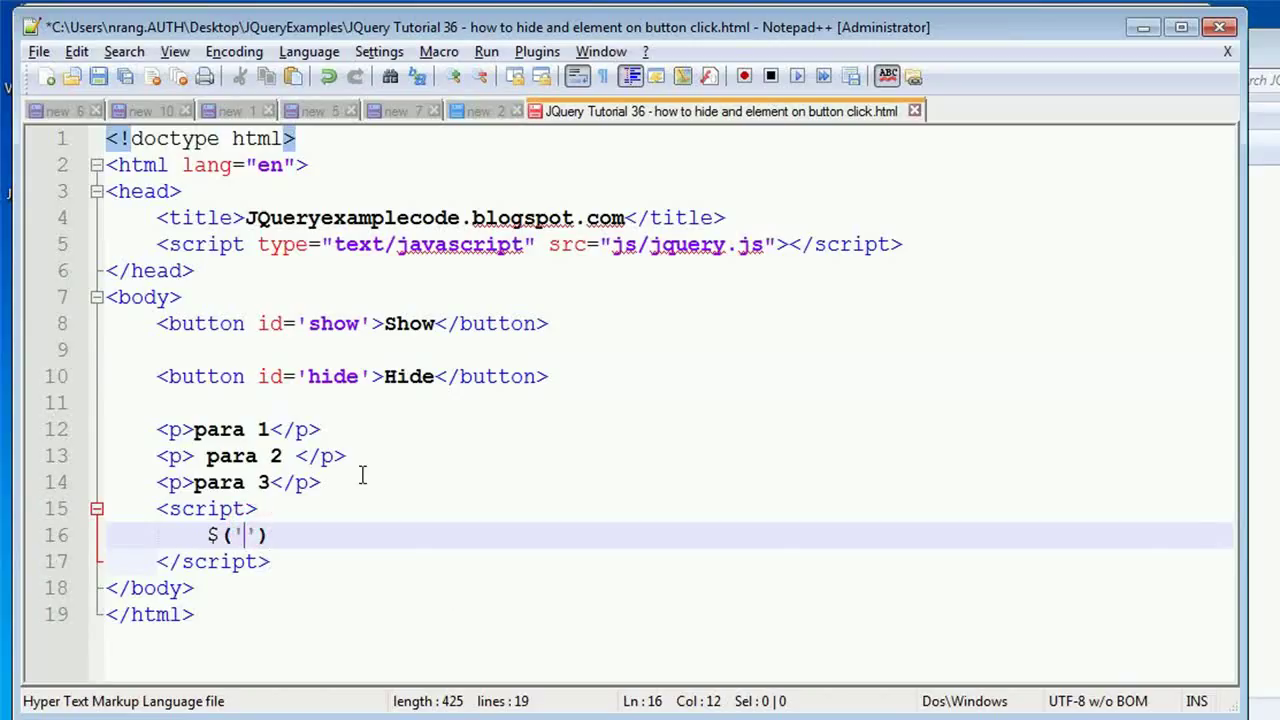
pyautogui.write('#')
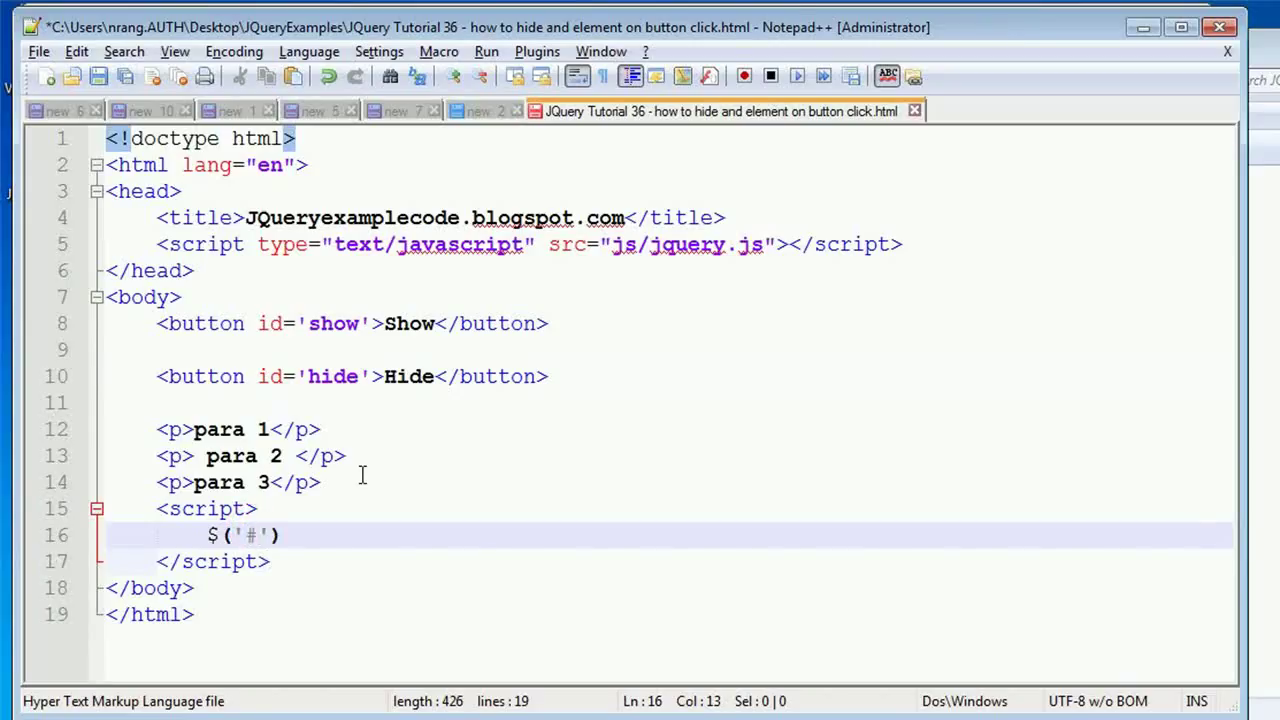
pyautogui.write('hide')
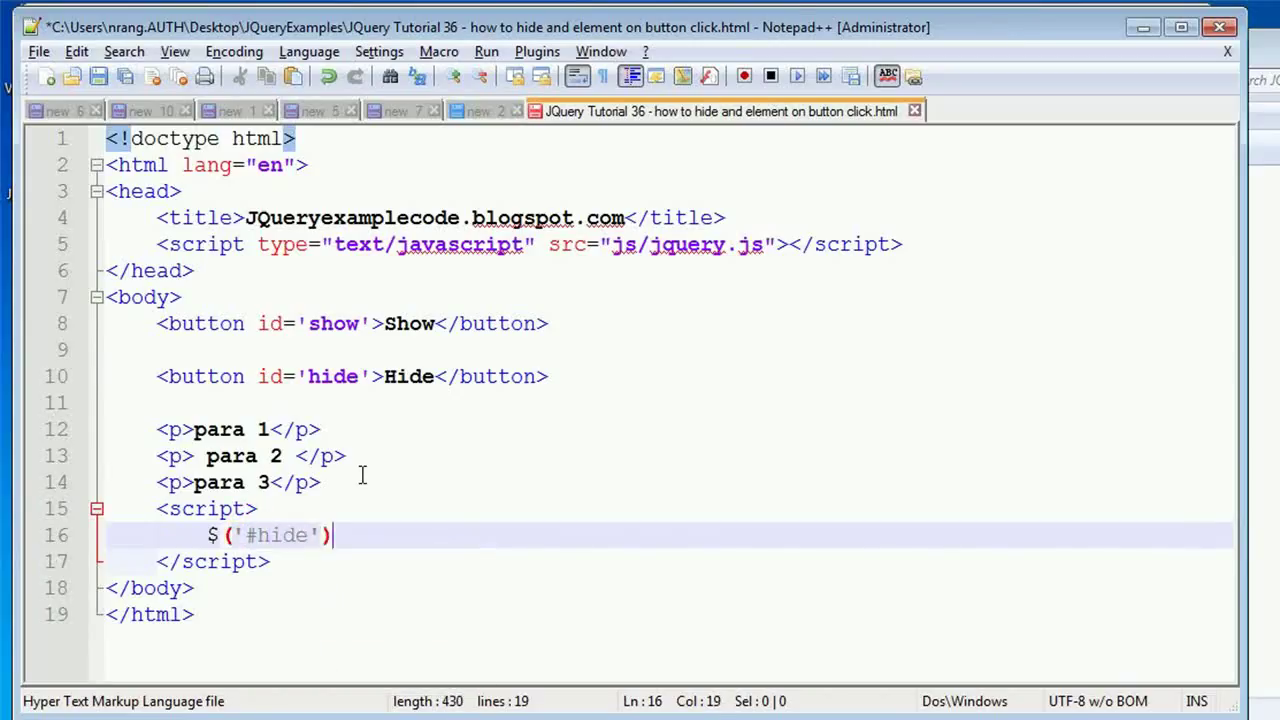
pyautogui.write('.clic')
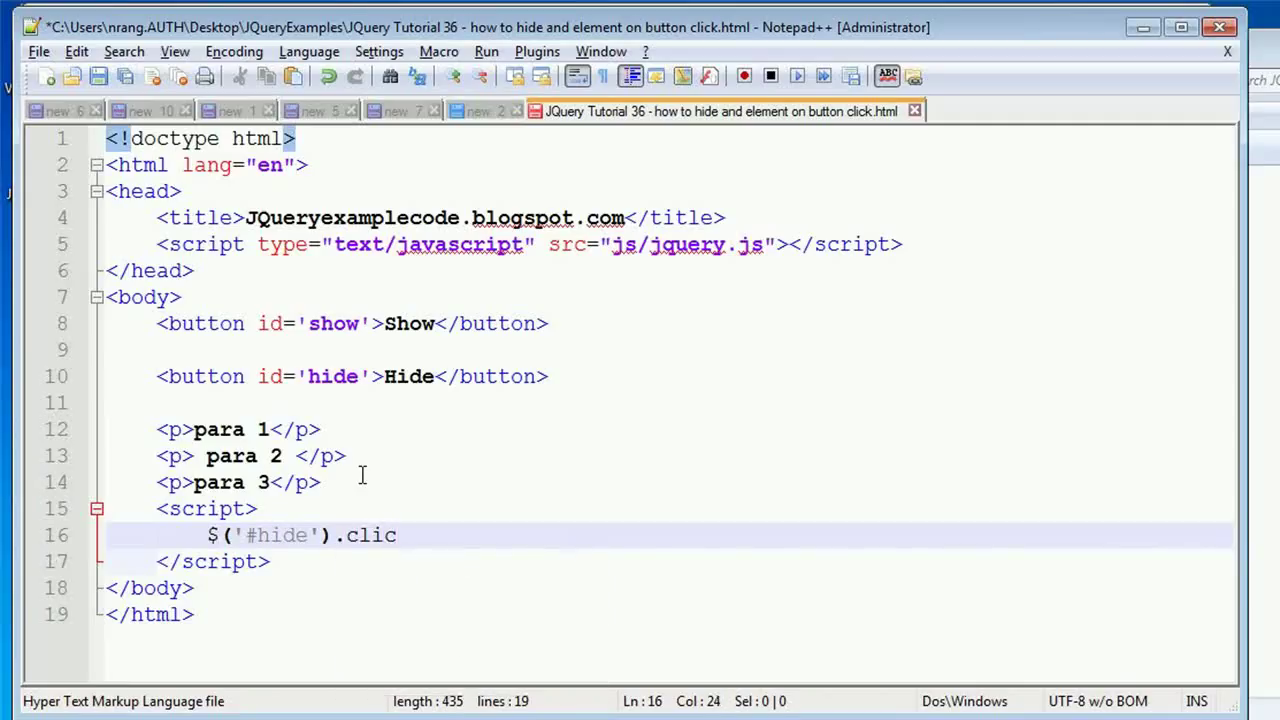
pyautogui.write('k ()')
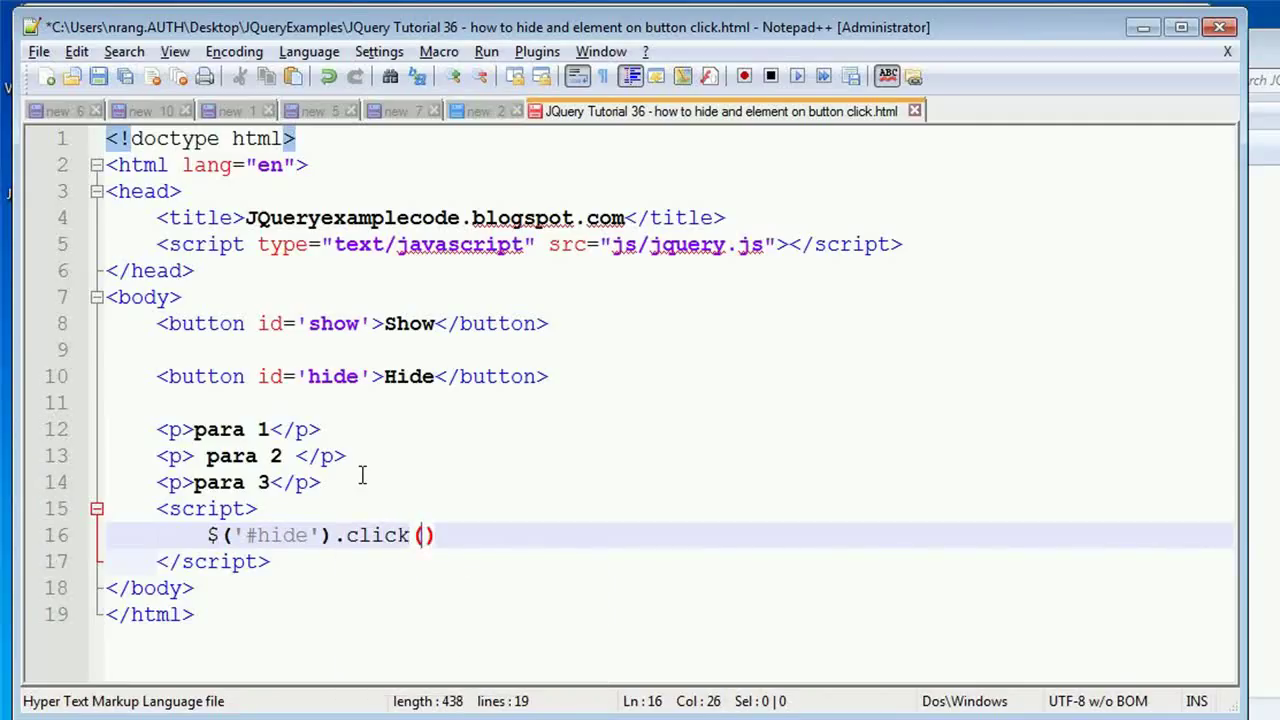
pyautogui.moveTo(376, 360)
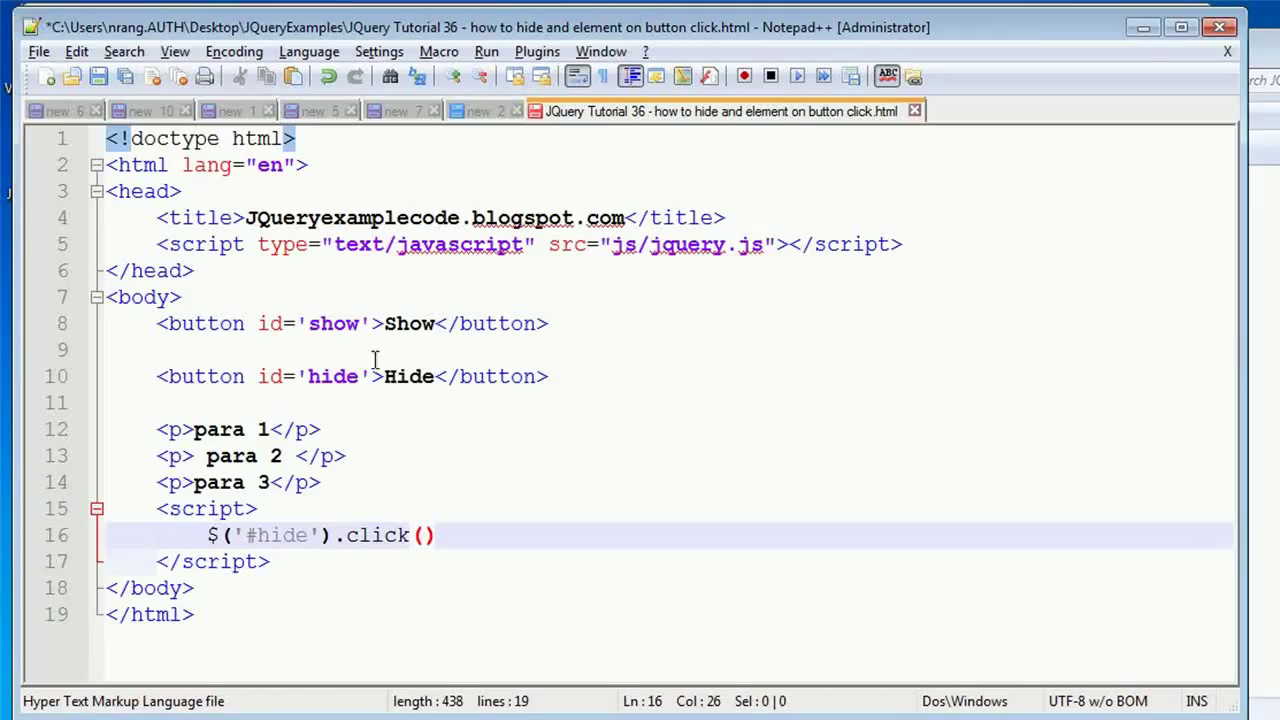
pyautogui.moveTo(626, 620)
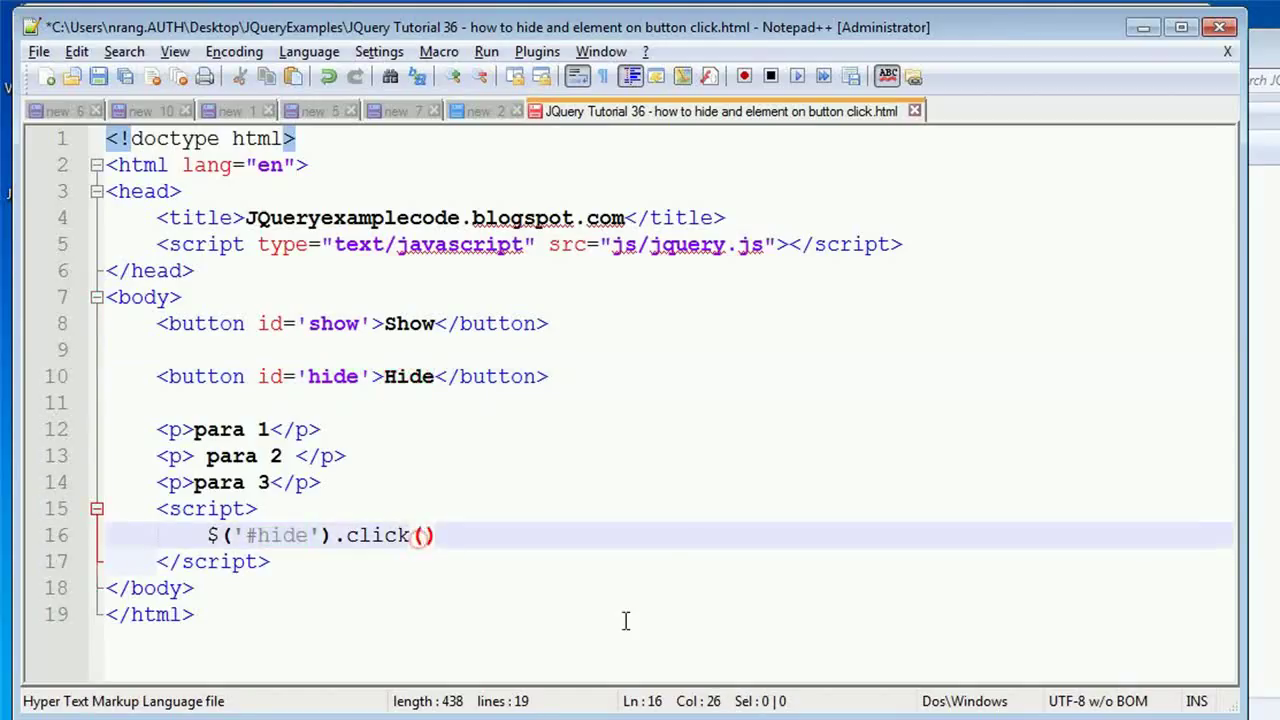
pyautogui.write('function')
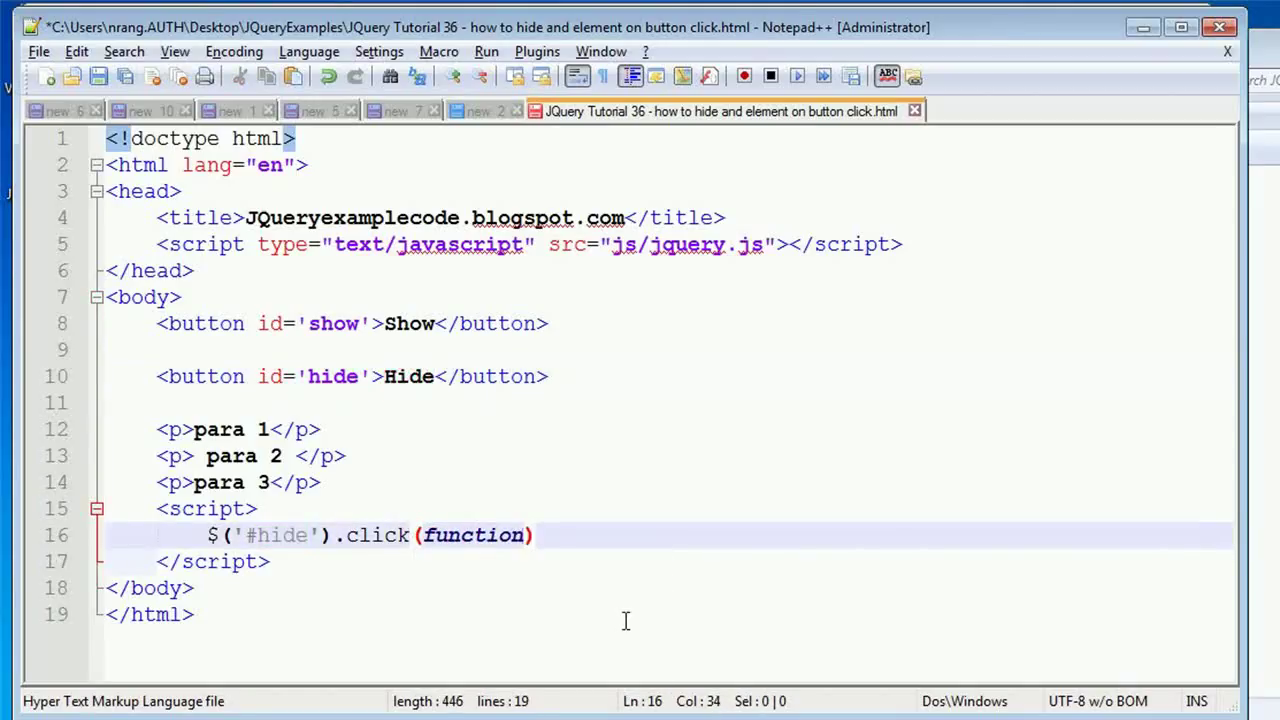
pyautogui.write('()')
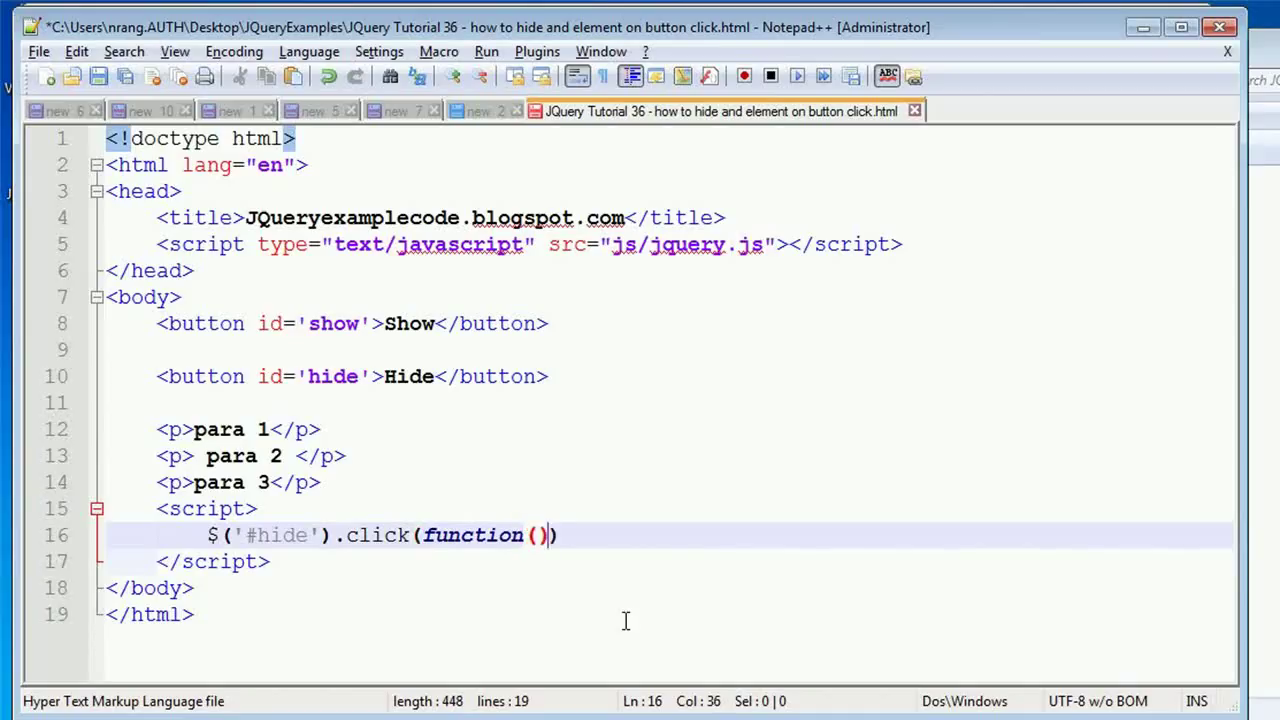
pyautogui.write('{')
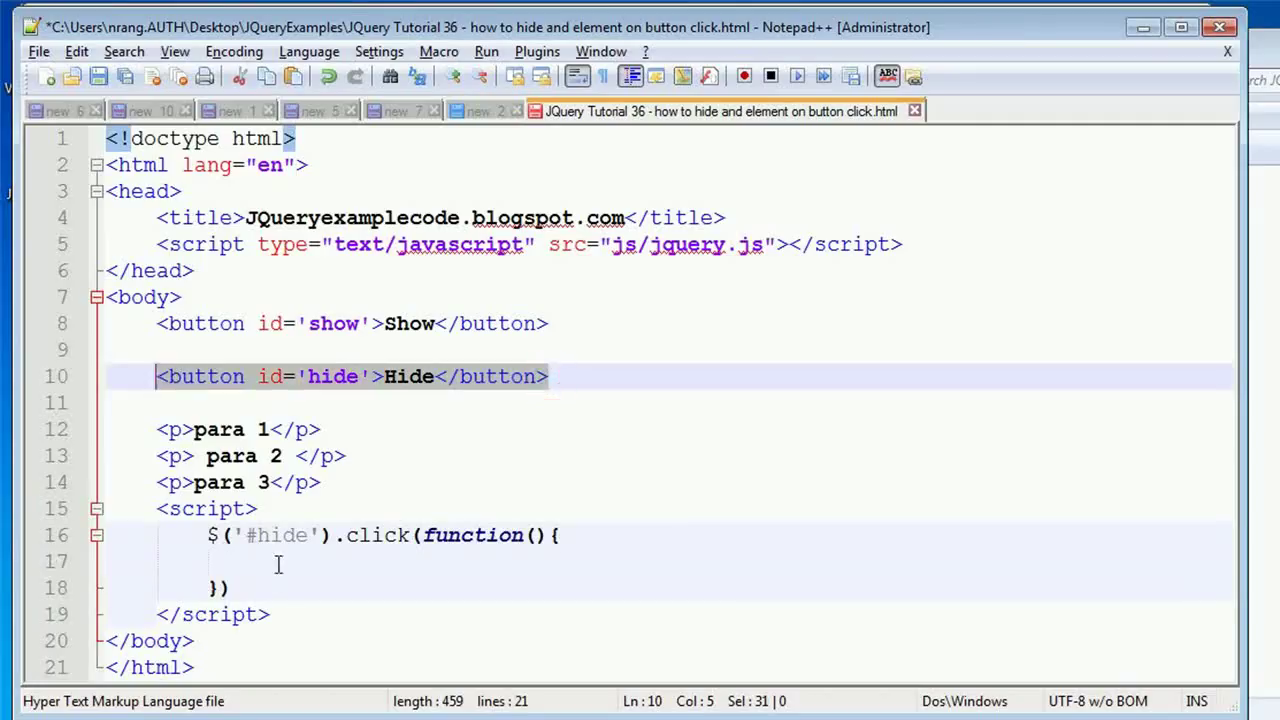
# Make the handler body call $('p').hide() on all paragraphs
pyautogui.write('$')
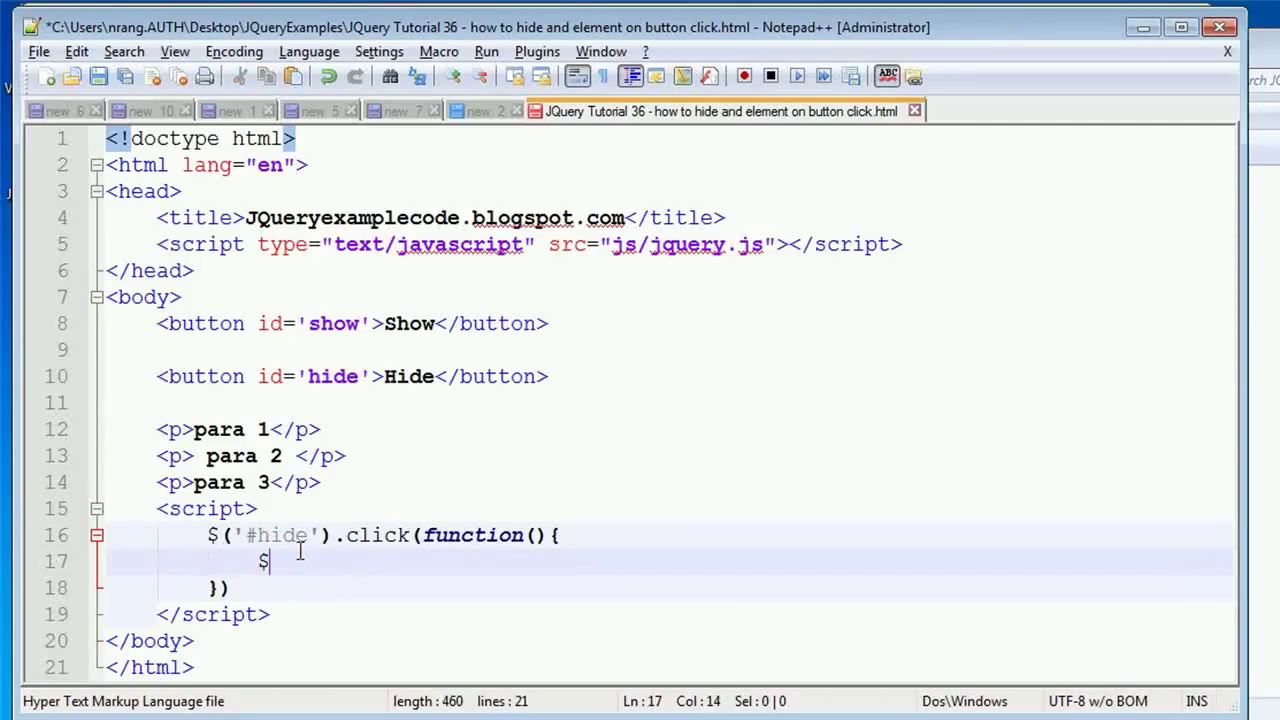
pyautogui.write("('')")
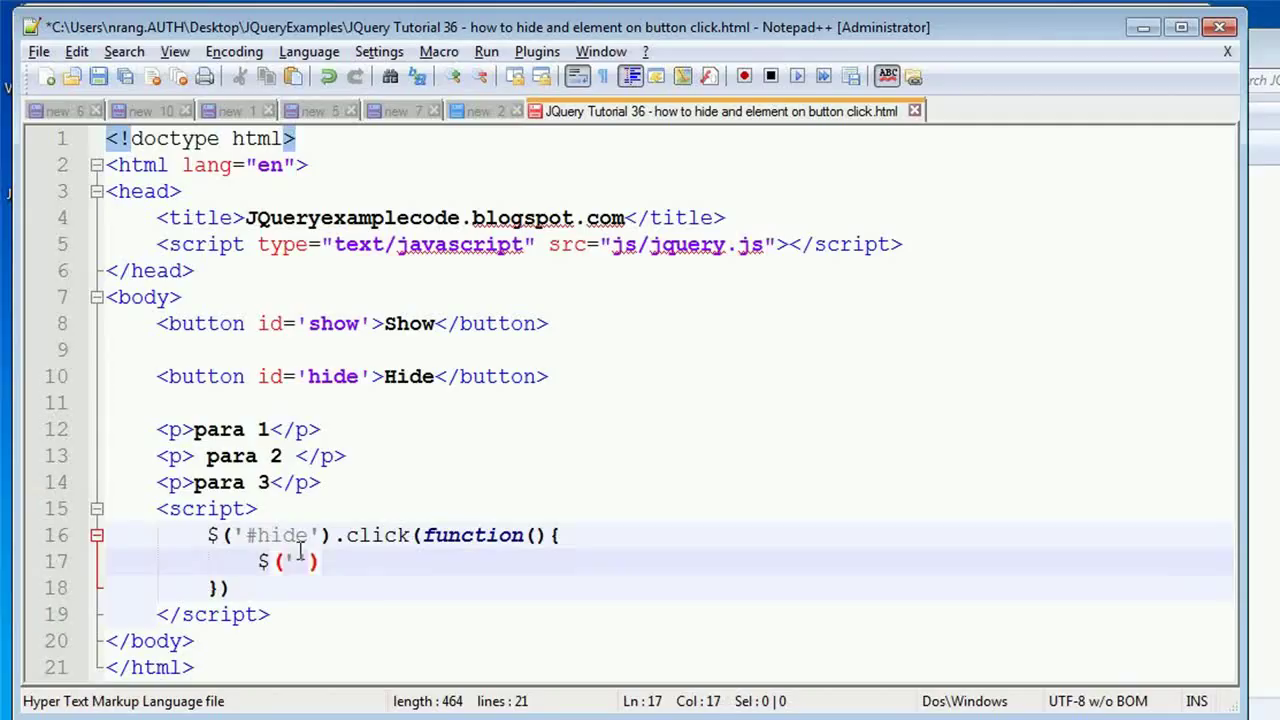
pyautogui.write('p')
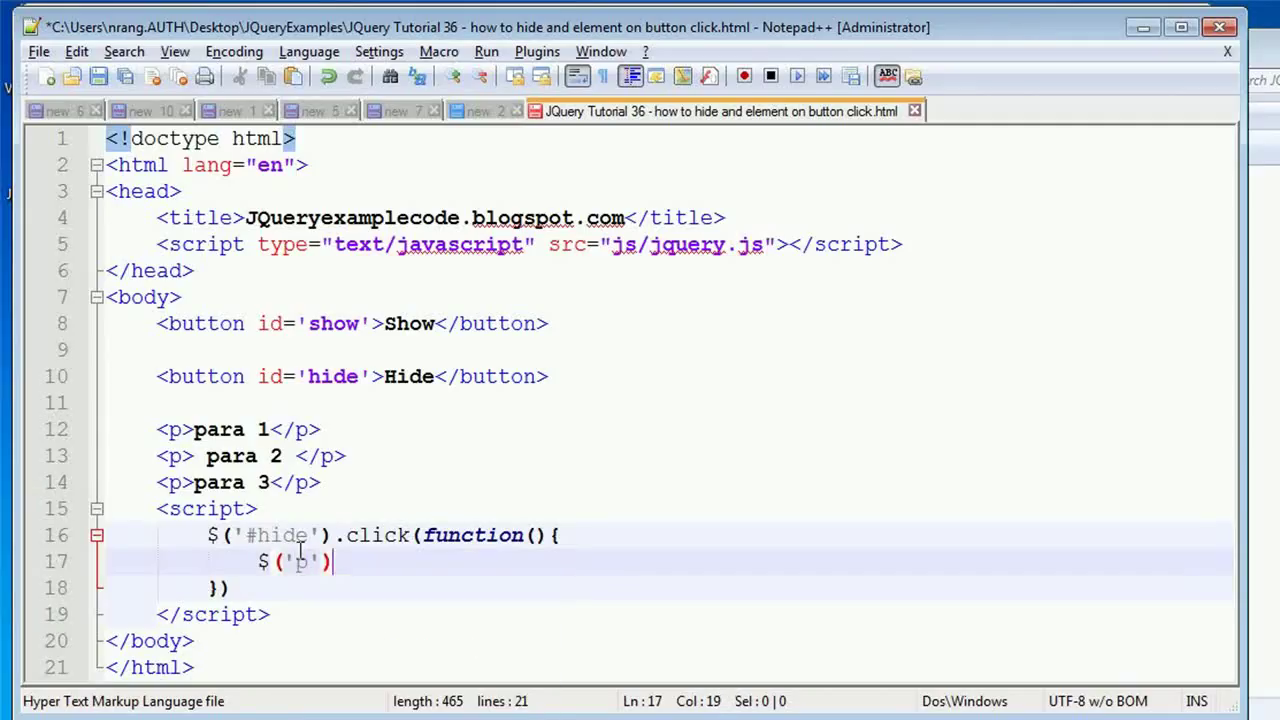
pyautogui.write('.hi')
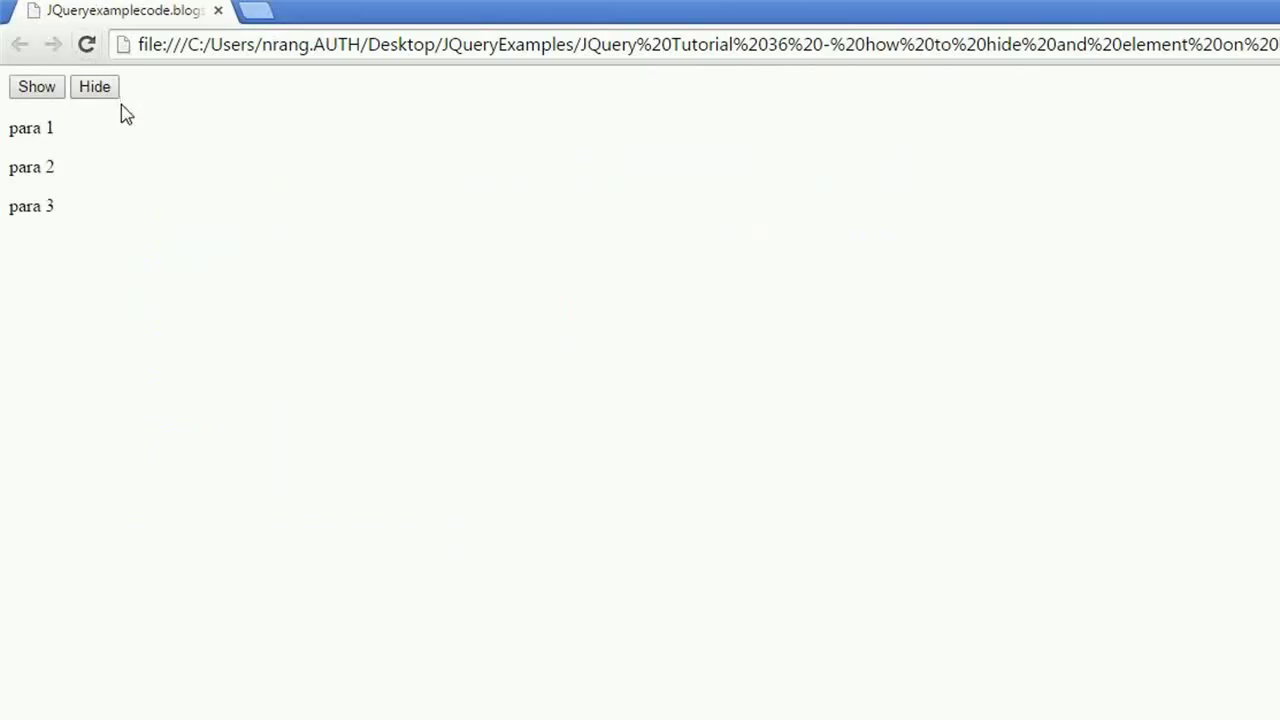
# Use the Hide button in Chrome so para 1–3 disappear
pyautogui.click(94, 86)
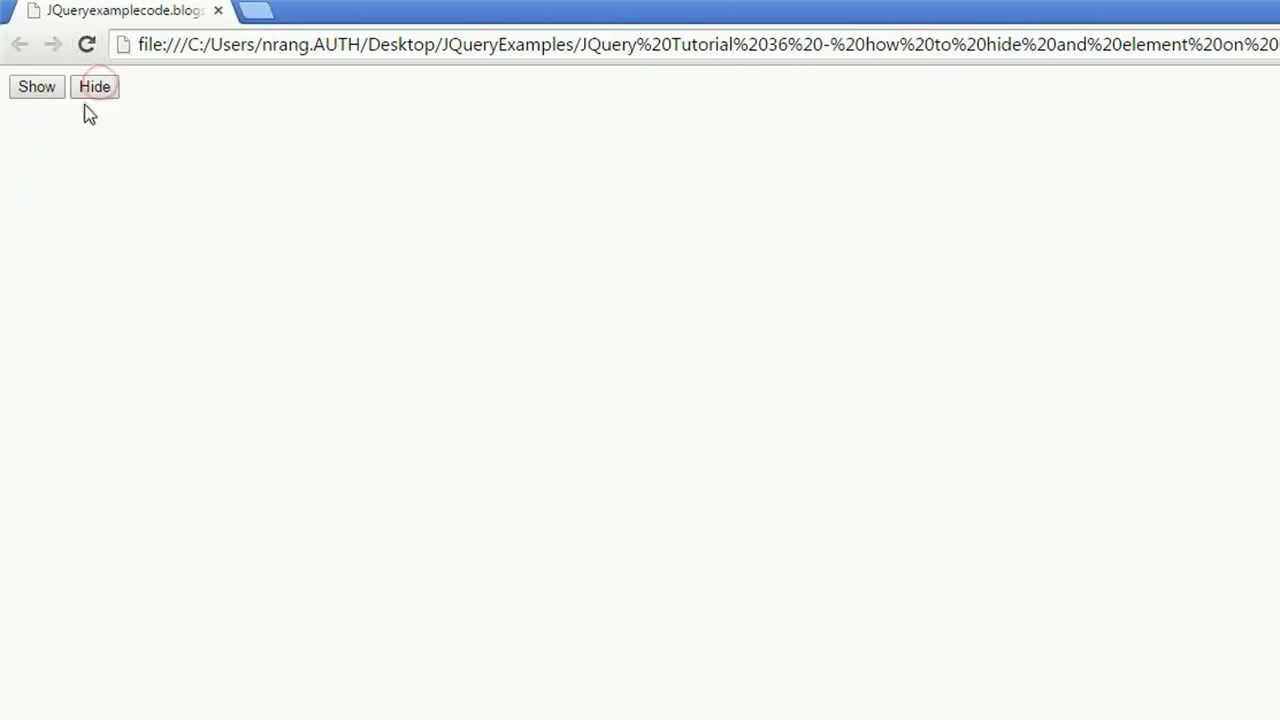
pyautogui.moveTo(584, 48)
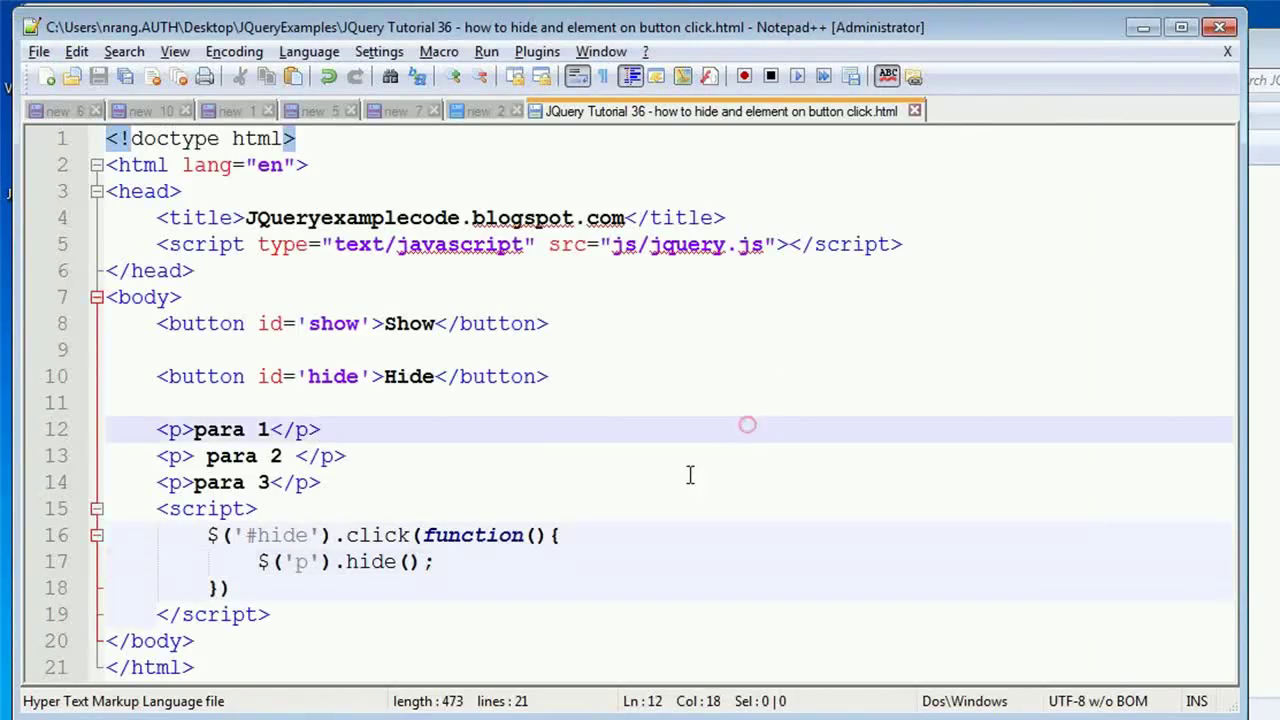
pyautogui.moveTo(618, 346)
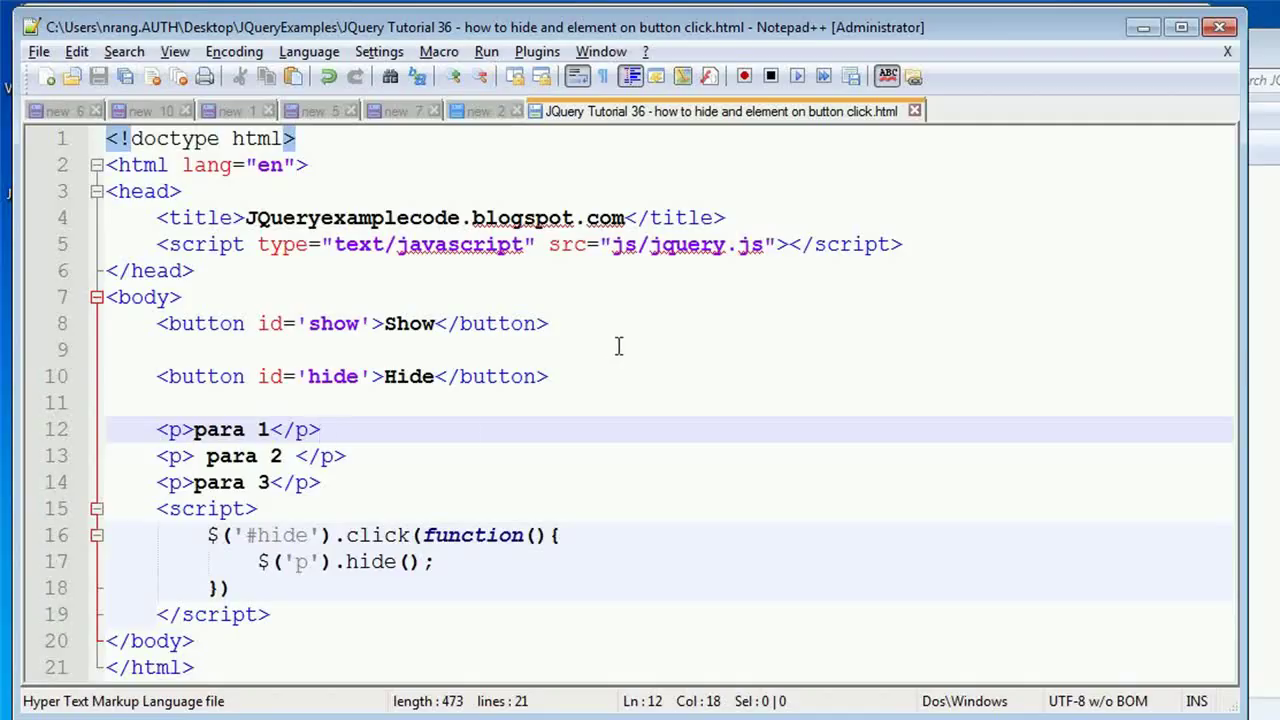
pyautogui.moveTo(402, 466)
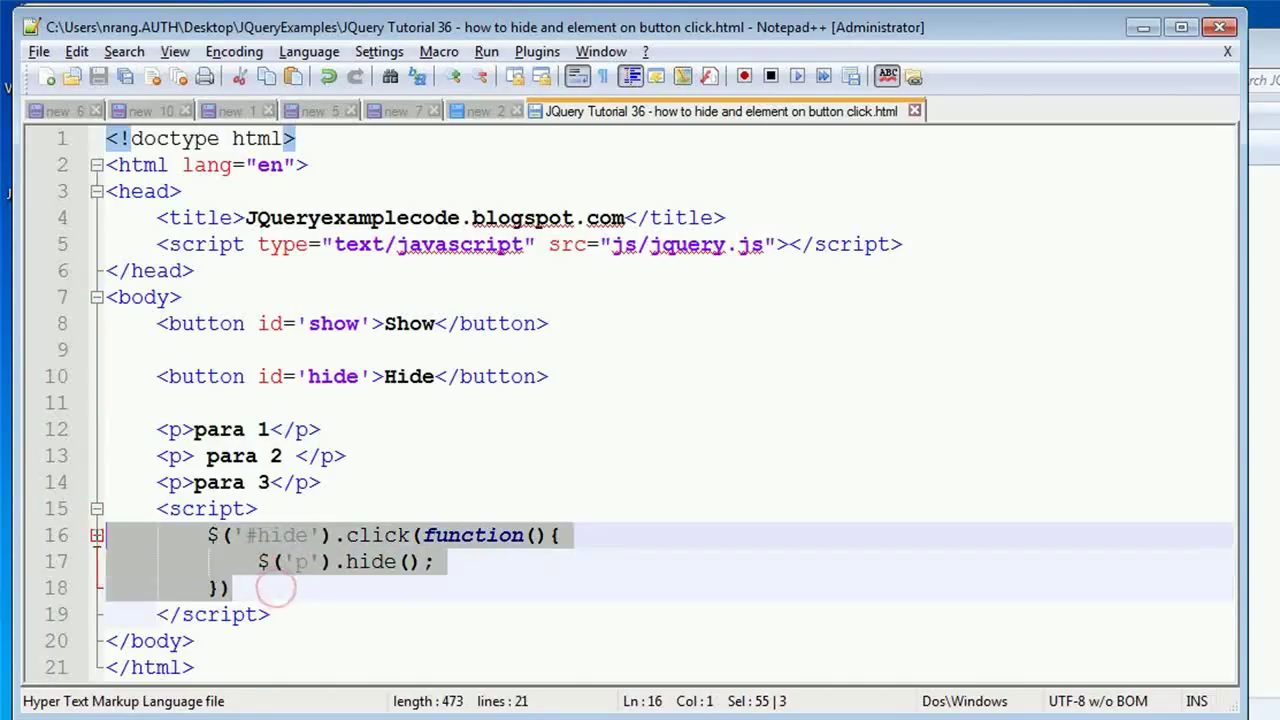
# End the hide handler with a semicolon and add a $('#show').click handler calling $('p').show()
pyautogui.click(240, 588)
pyautogui.write("'")
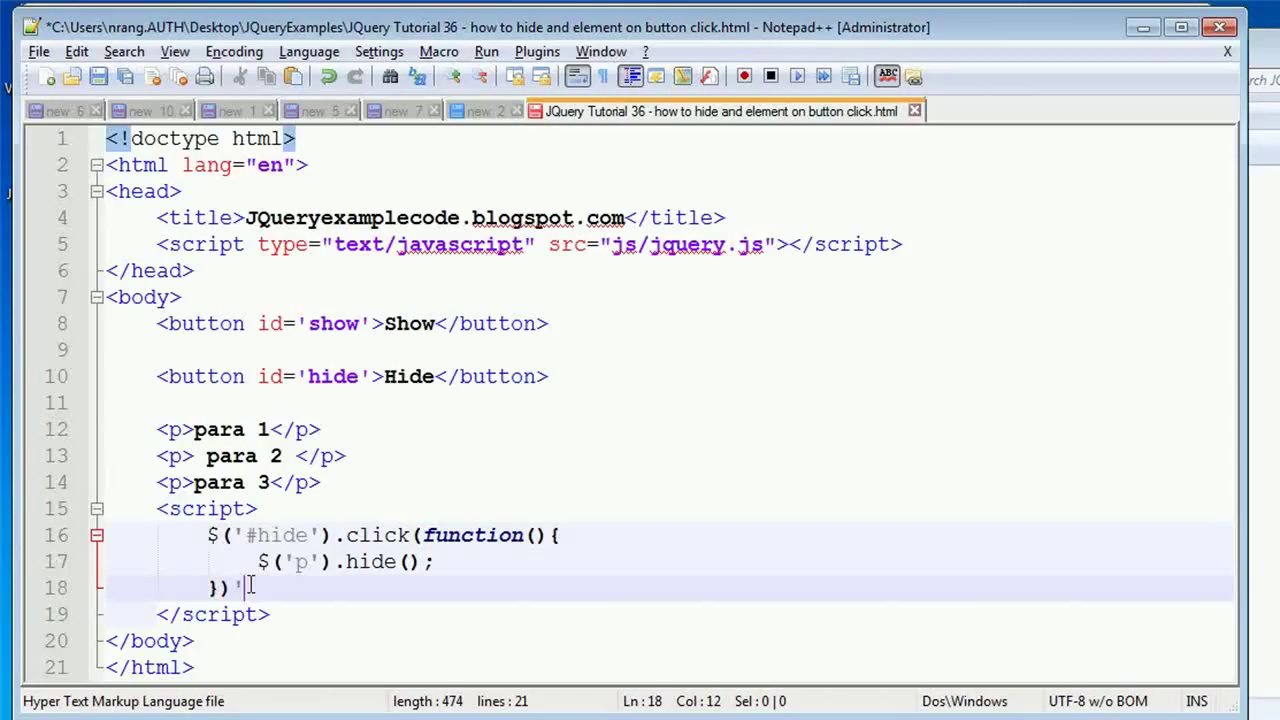
pyautogui.press('Backspace')
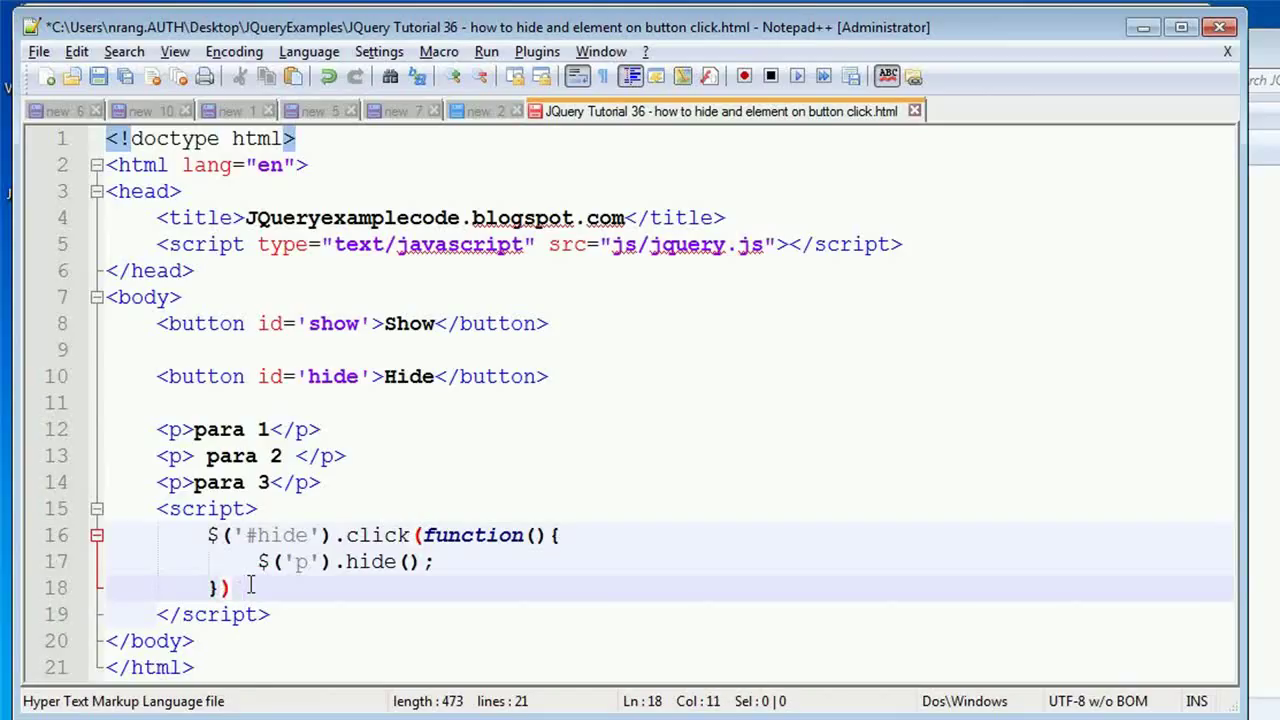
pyautogui.write(';')
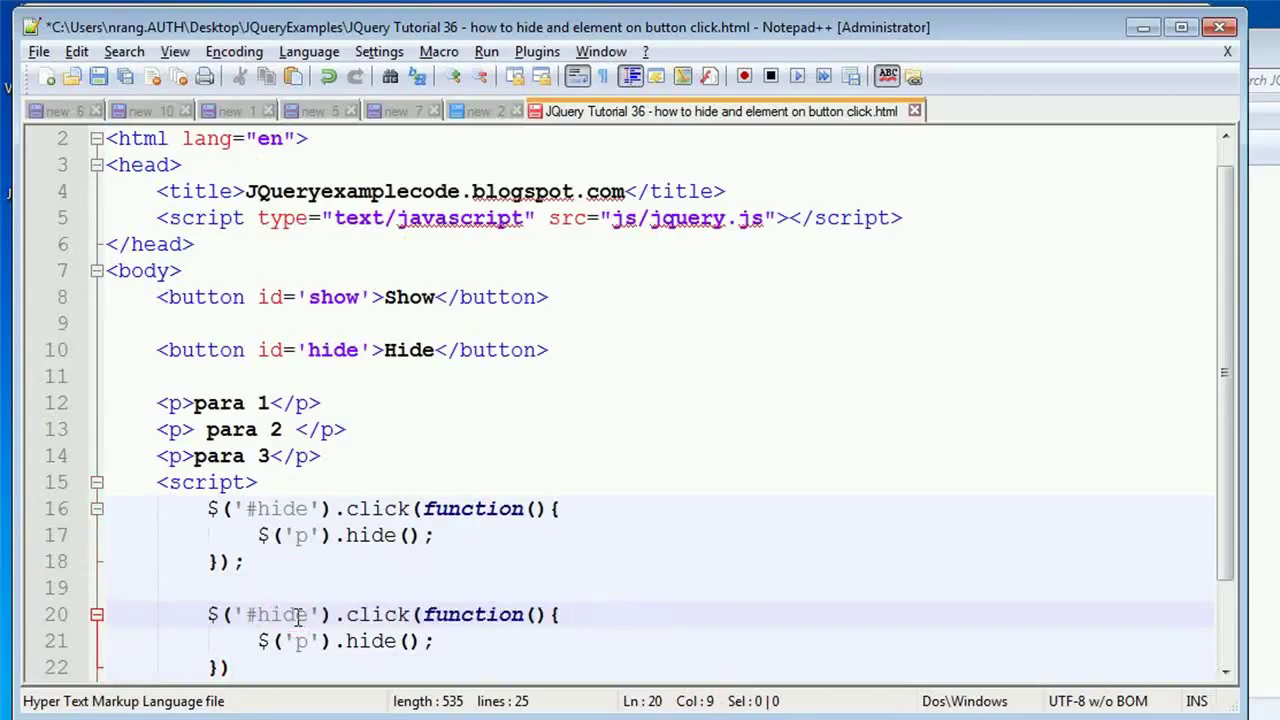
pyautogui.write('show')
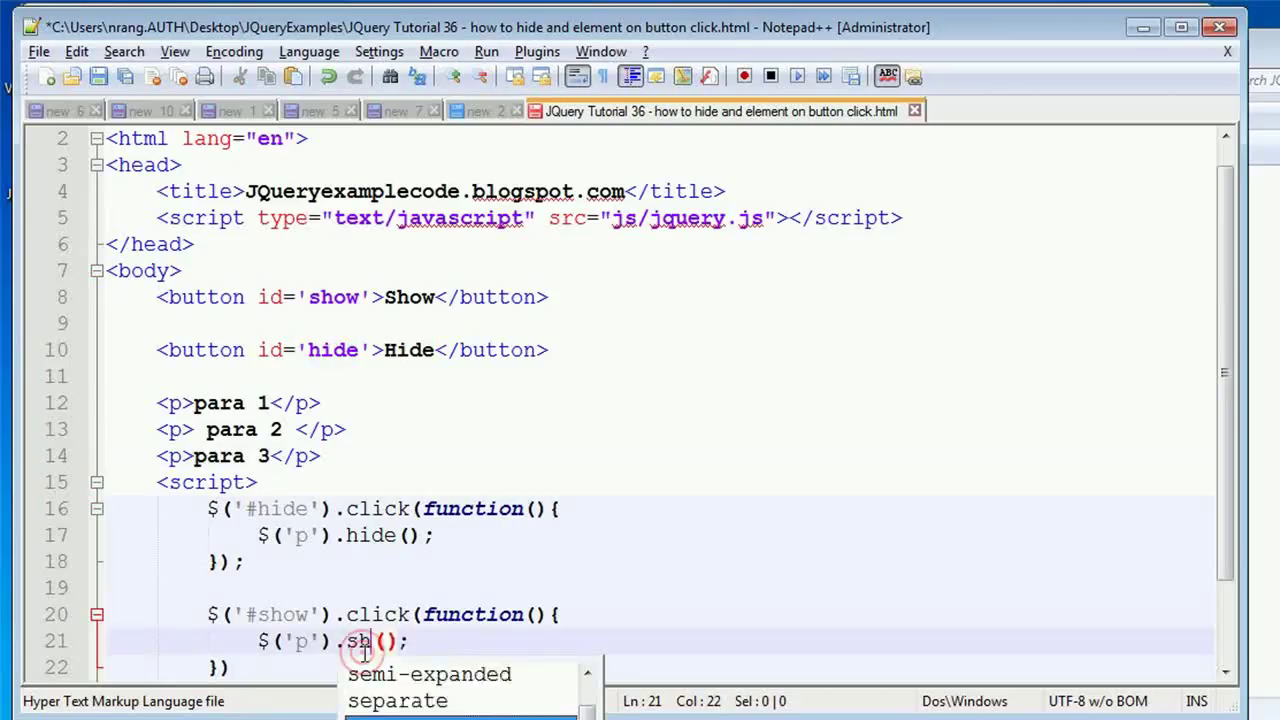
pyautogui.write('ow')
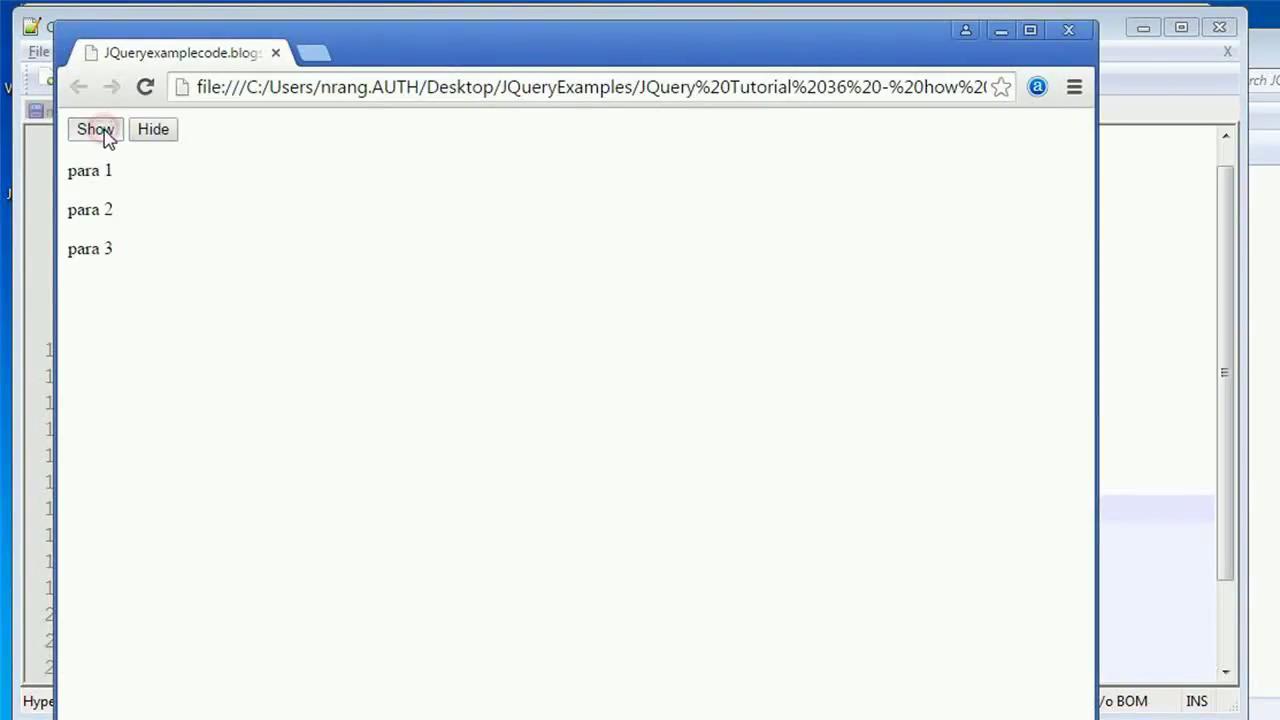
# Use Hide then Show in Chrome to test both handlers on the paragraphs
pyautogui.click(152, 128)
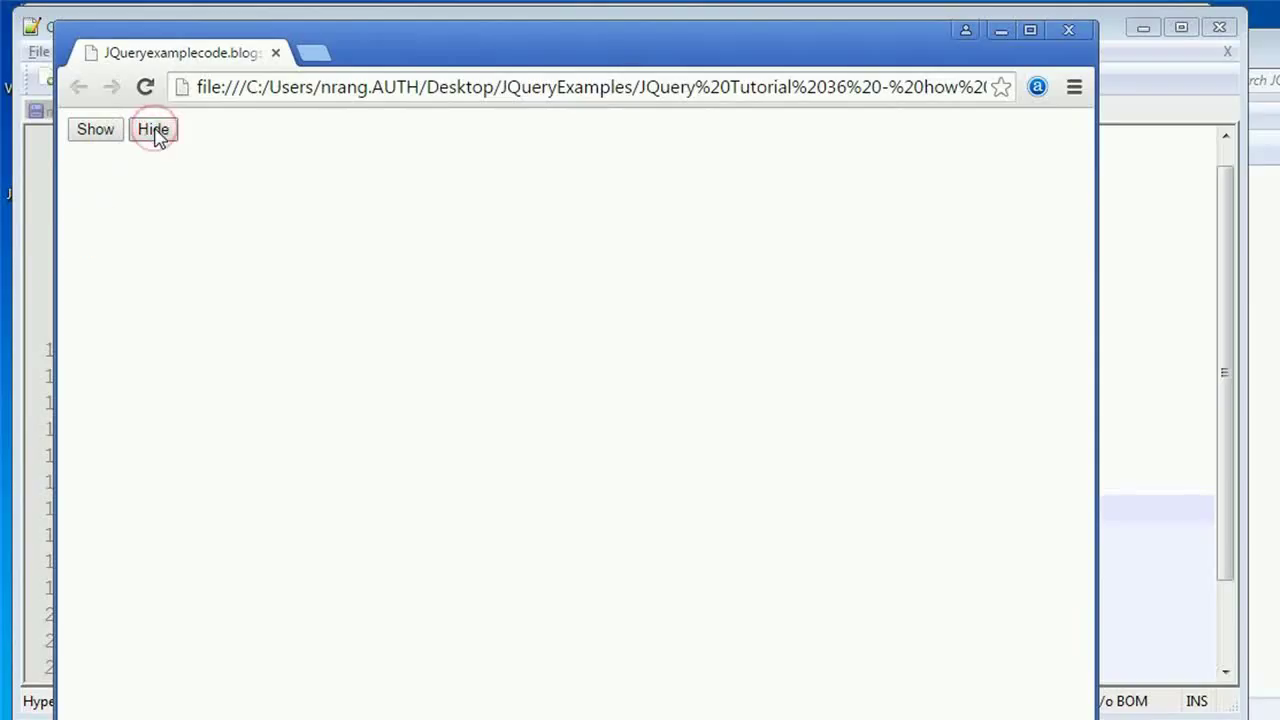
pyautogui.moveTo(100, 136)
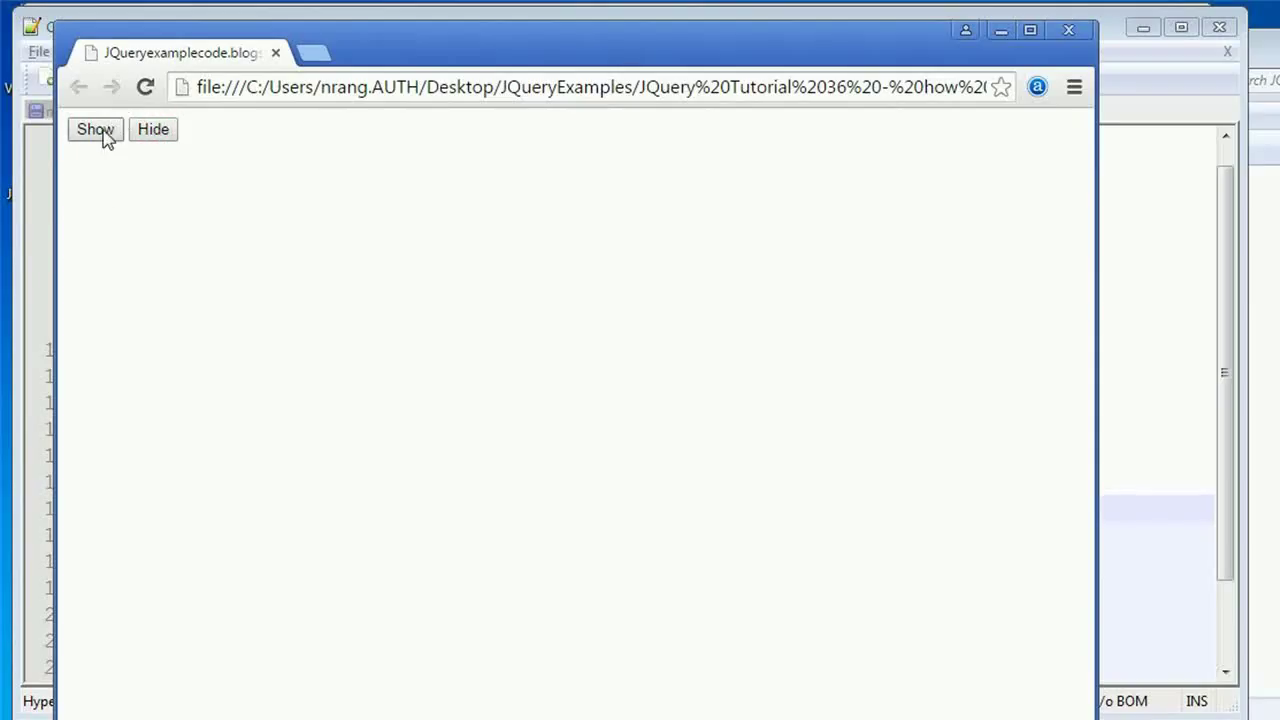
pyautogui.click(96, 128)
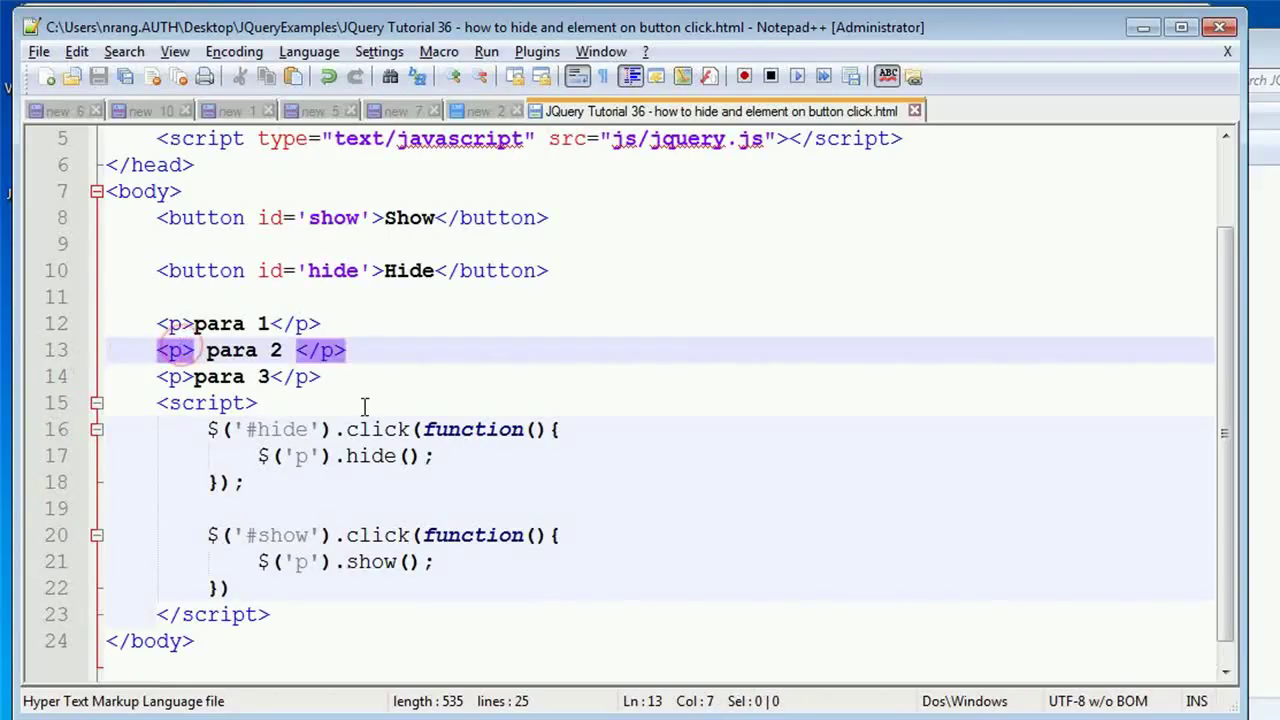
# Give the para 2 tag class="example"
pyautogui.write('class=')
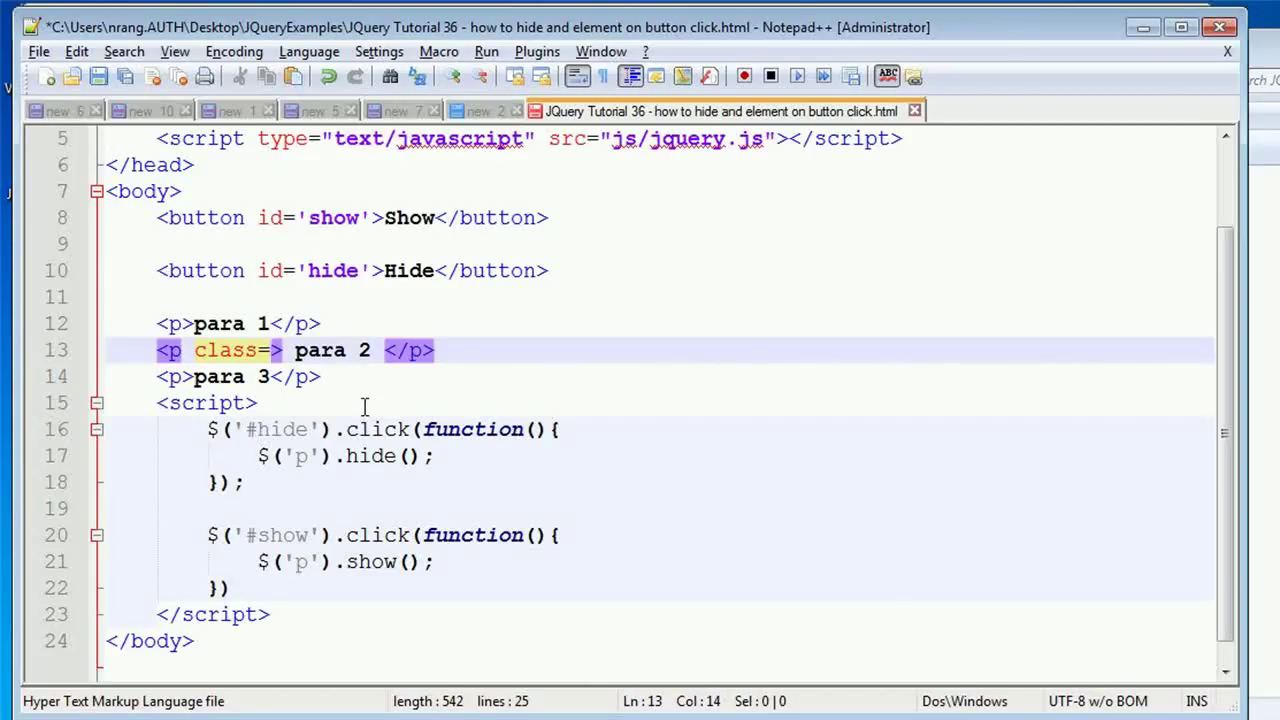
pyautogui.write('""')
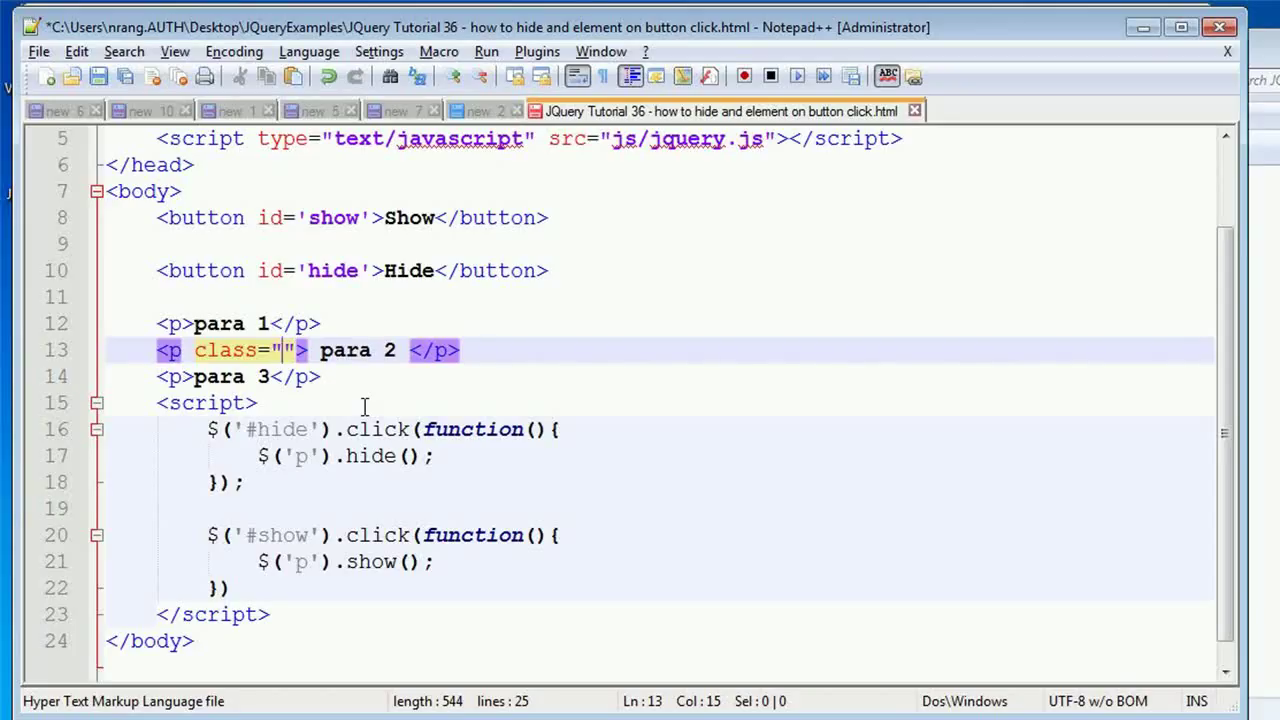
pyautogui.write('example')
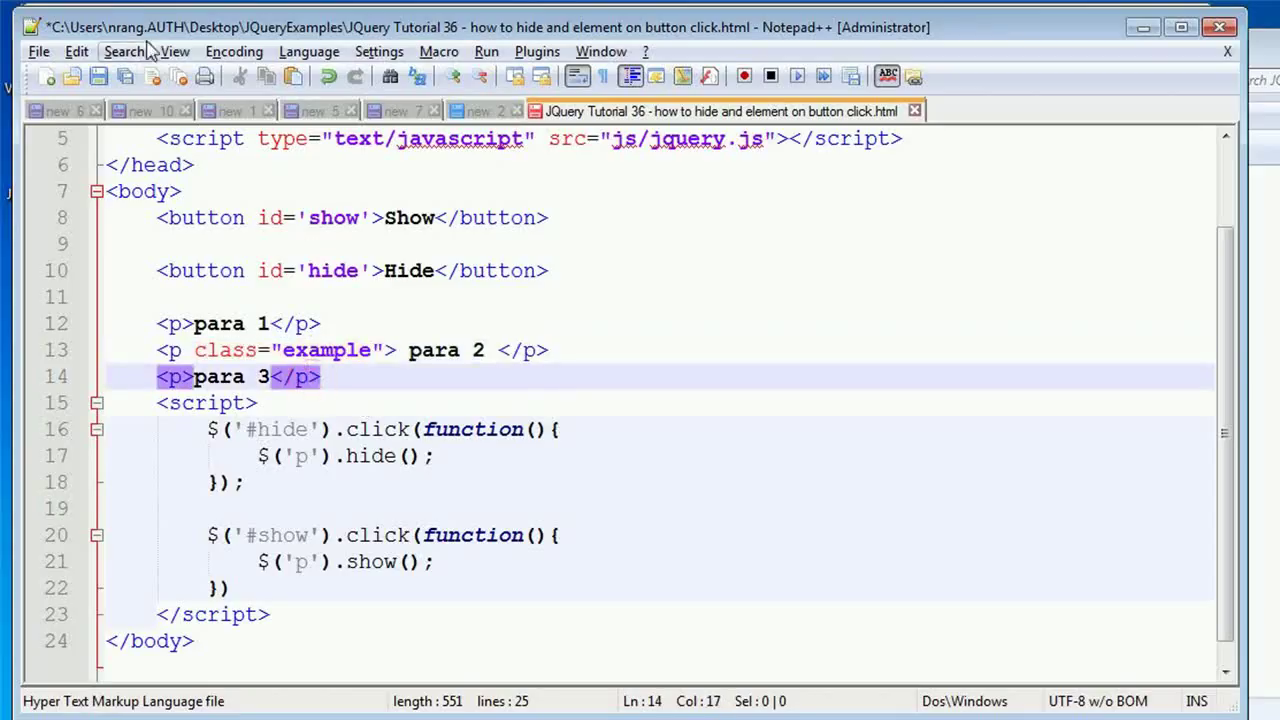
pyautogui.click(330, 498)
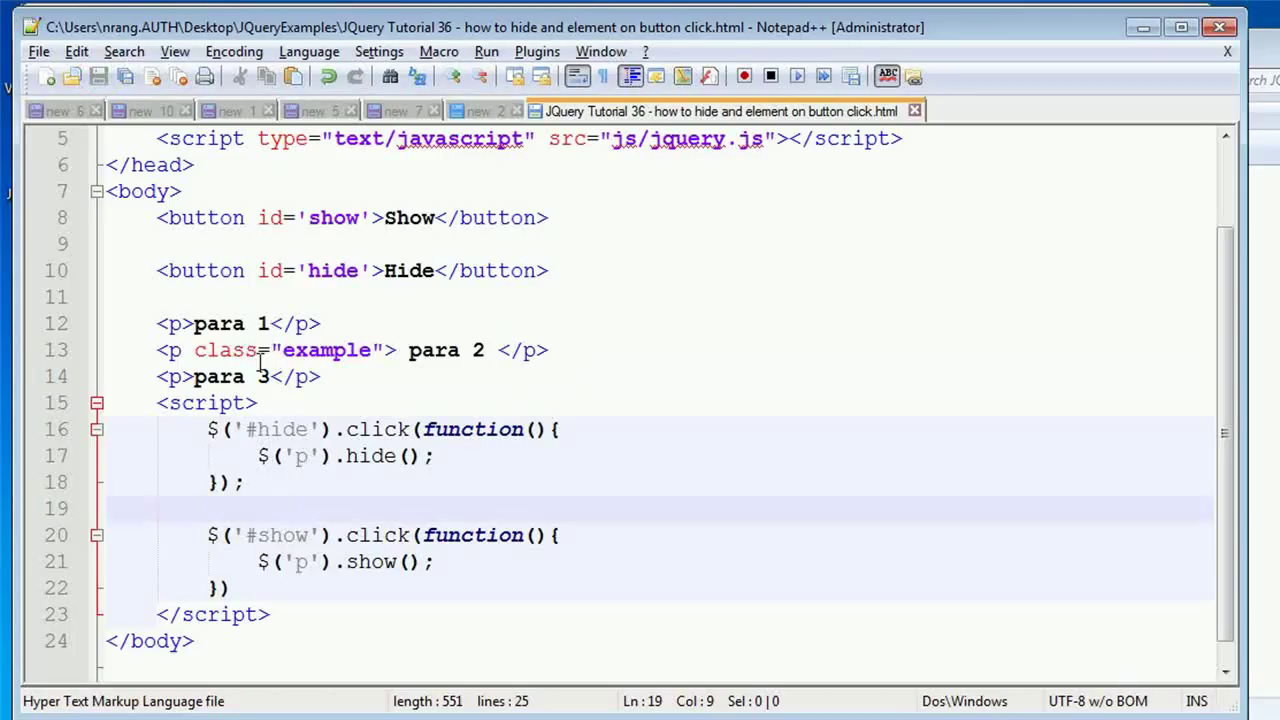
# Replace the hide handler's 'p' selector with '.example'
pyautogui.doubleClick(224, 350)
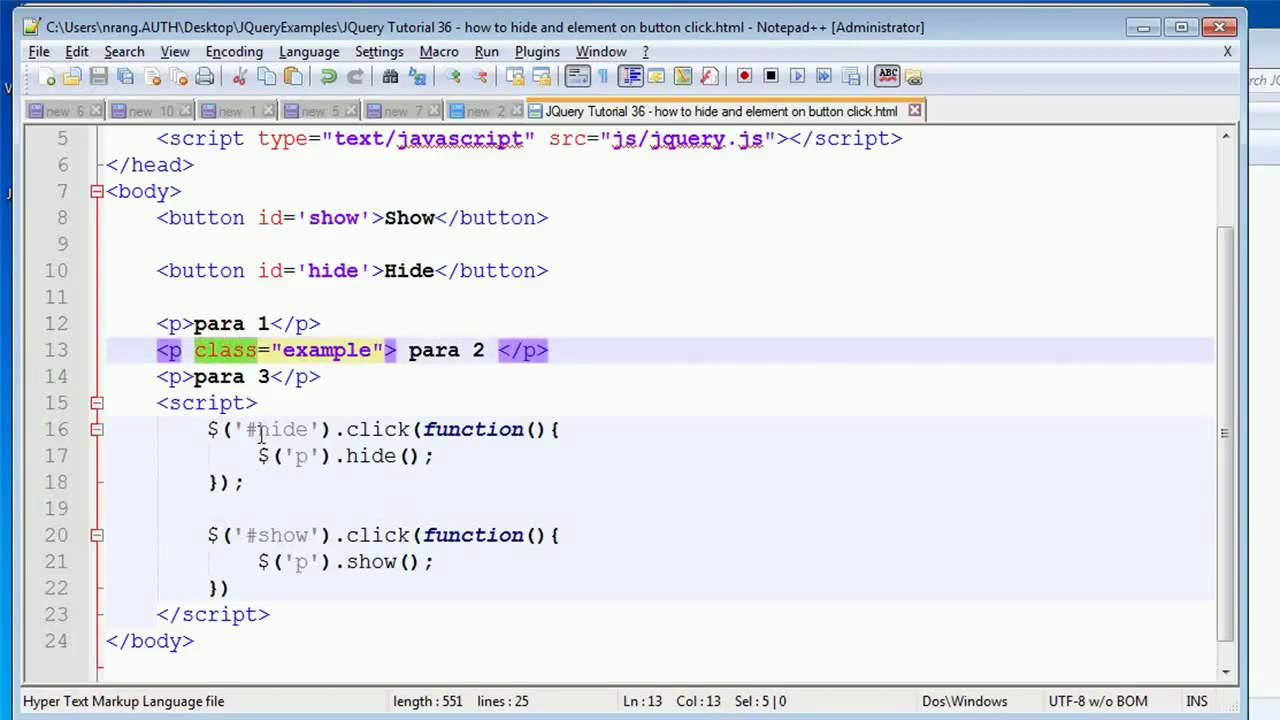
pyautogui.click(310, 472)
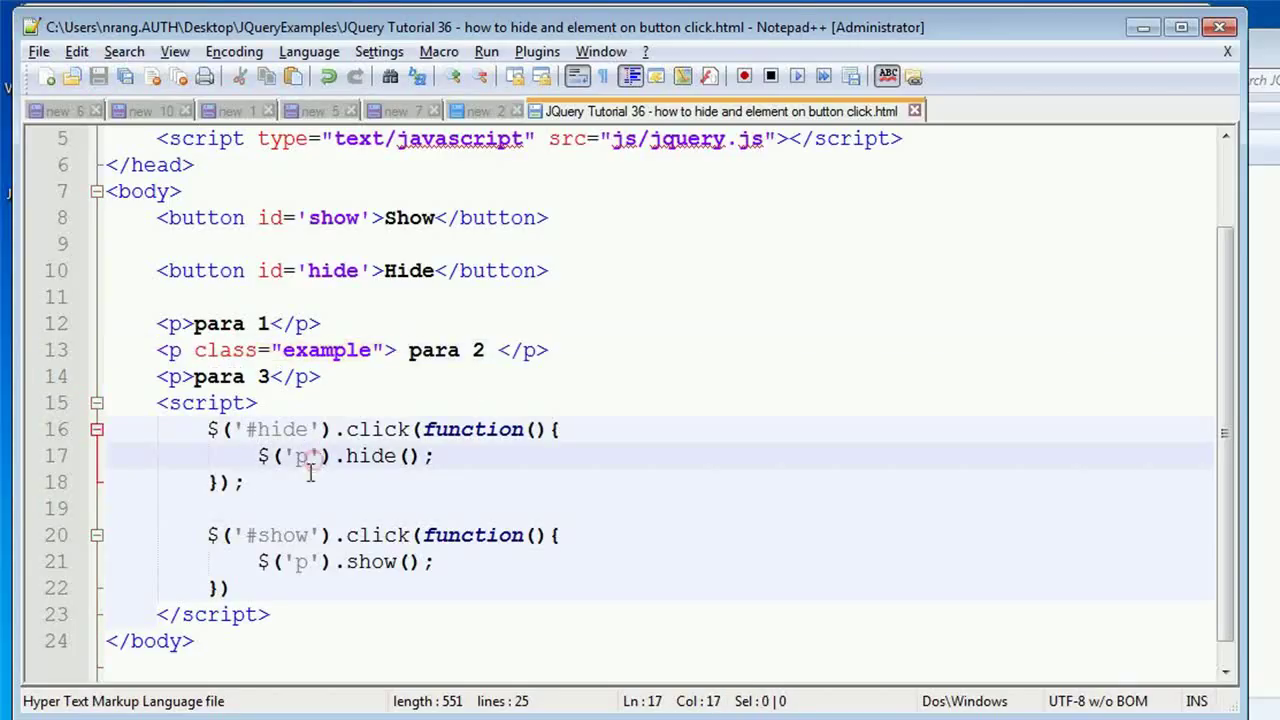
pyautogui.doubleClick(328, 350)
pyautogui.write('.')
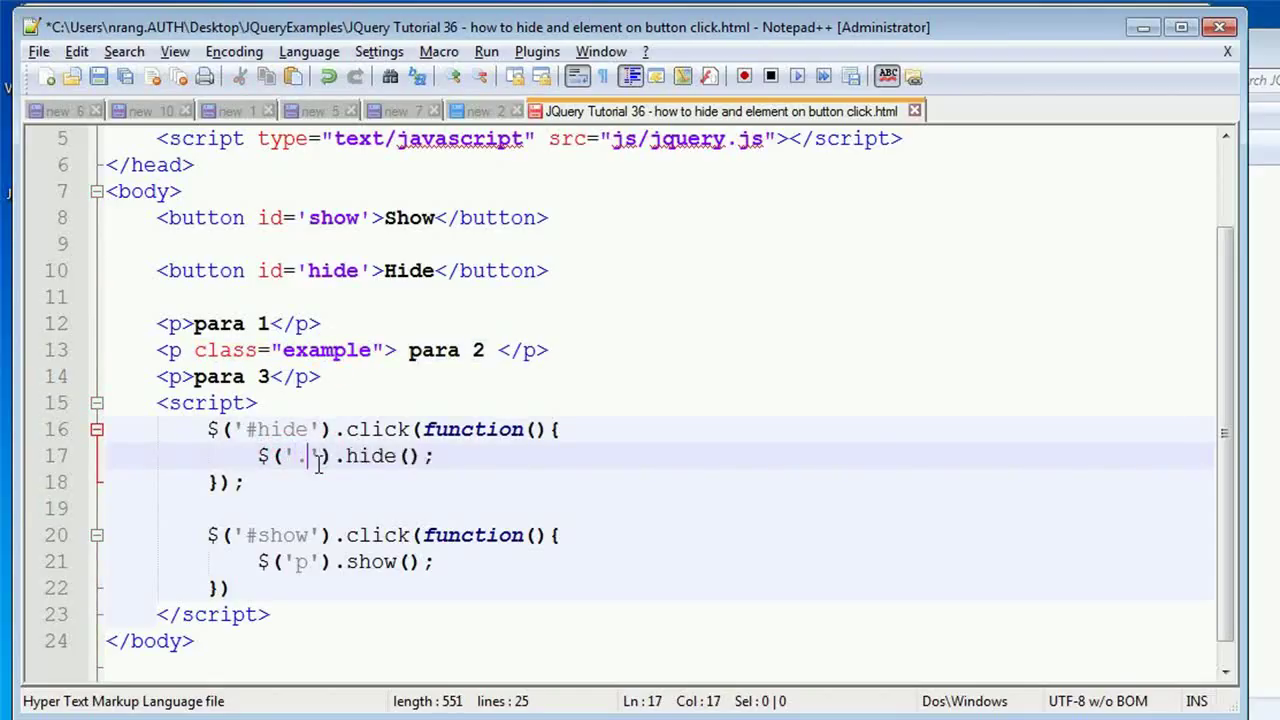
pyautogui.write('example')
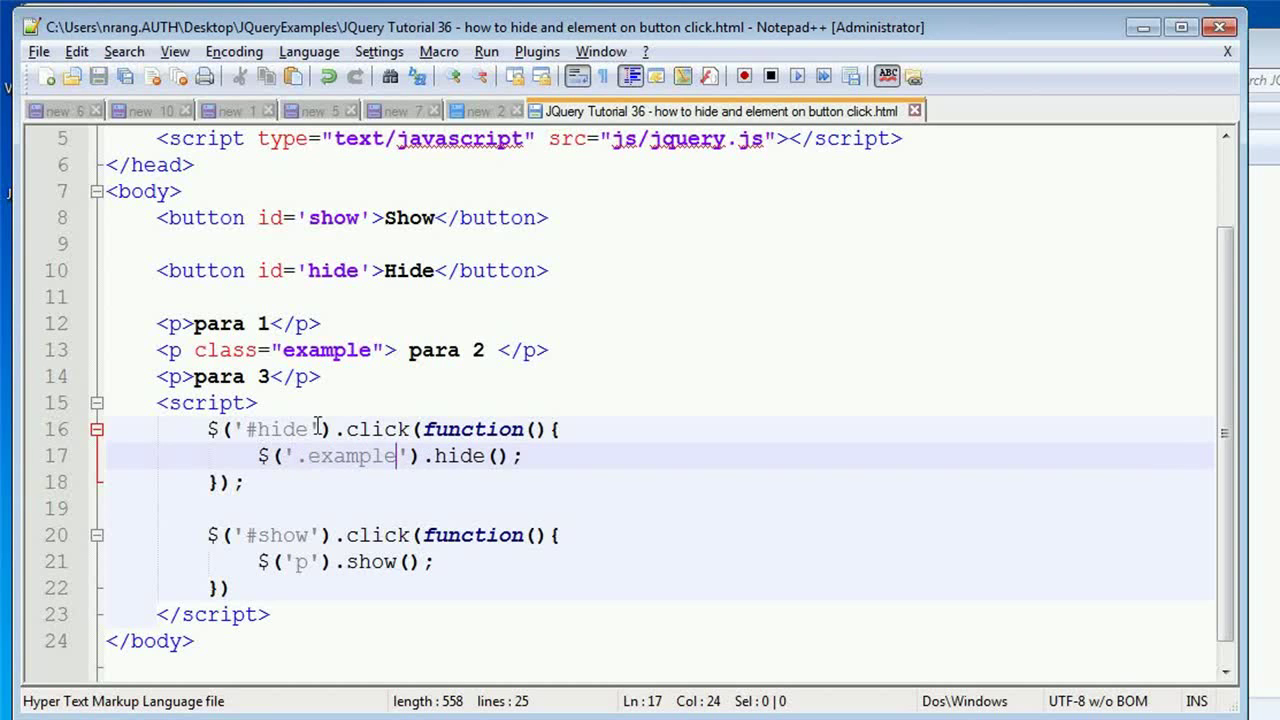
pyautogui.click(488, 52)
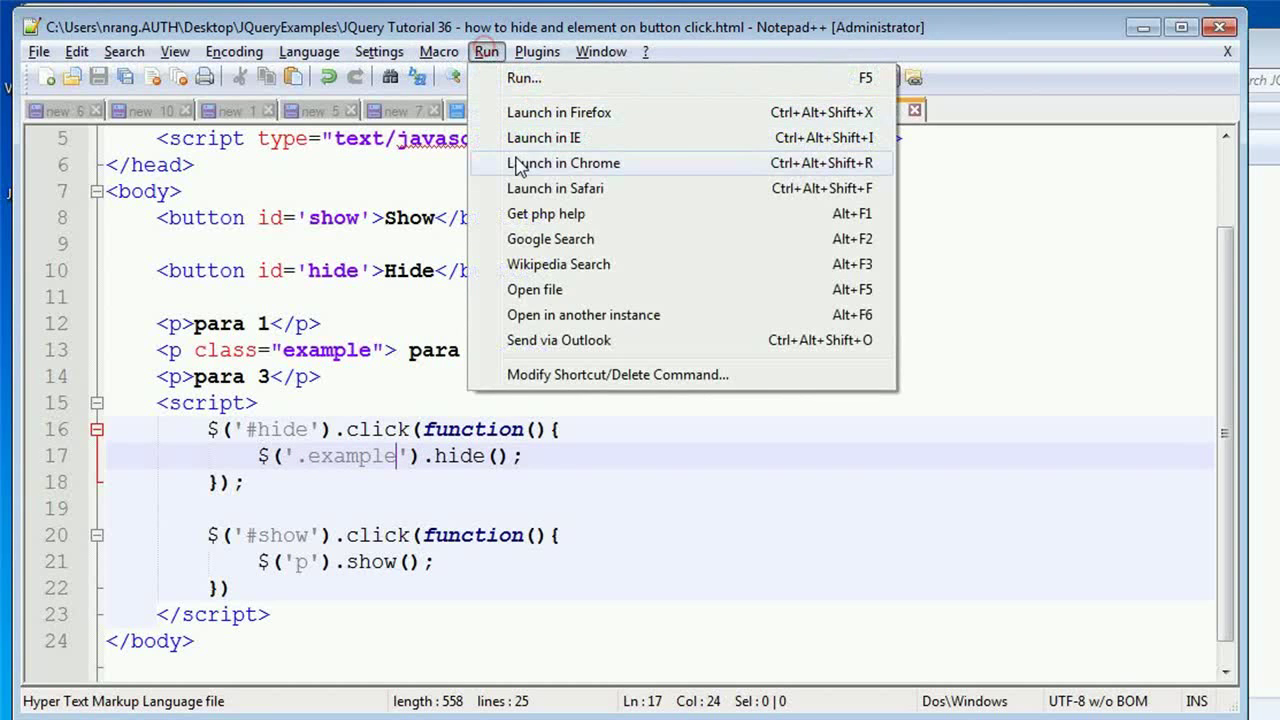
# Launch the edited page in Chrome from the Run menu
pyautogui.click(564, 162)
pyautogui.write('[')
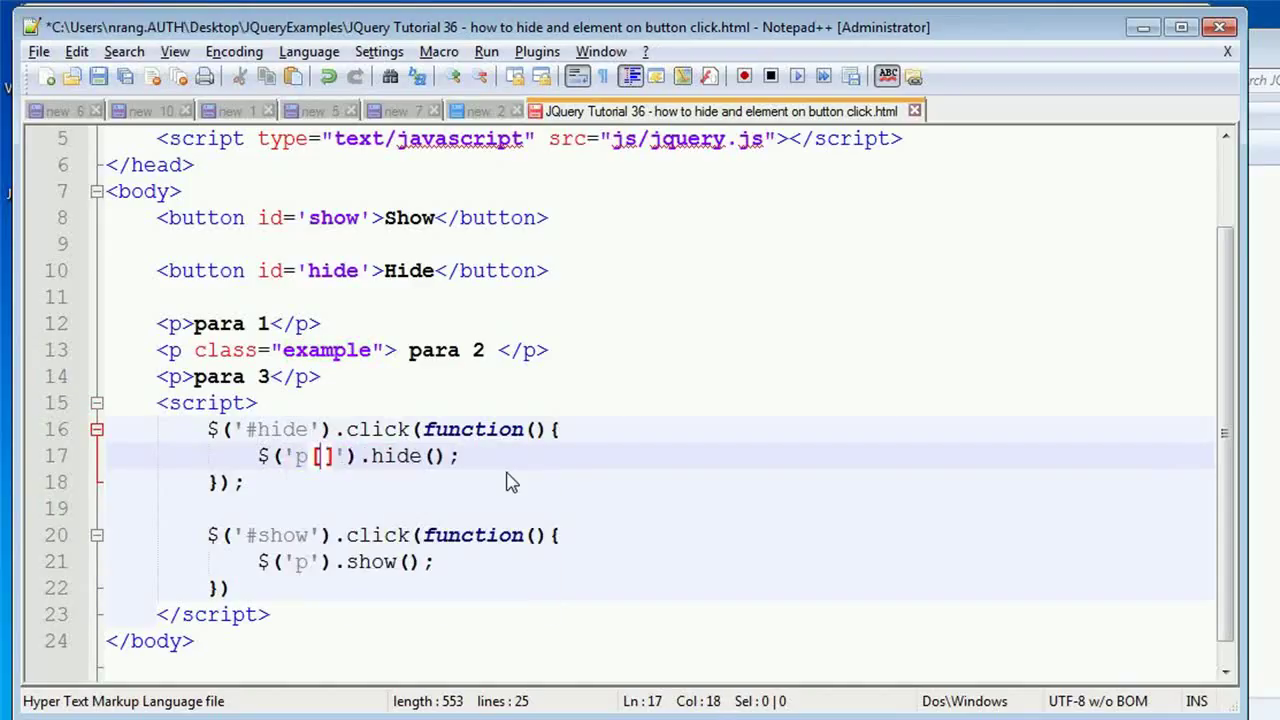
# Change the hide selector to the attribute form p[class="example"]
pyautogui.write('c')
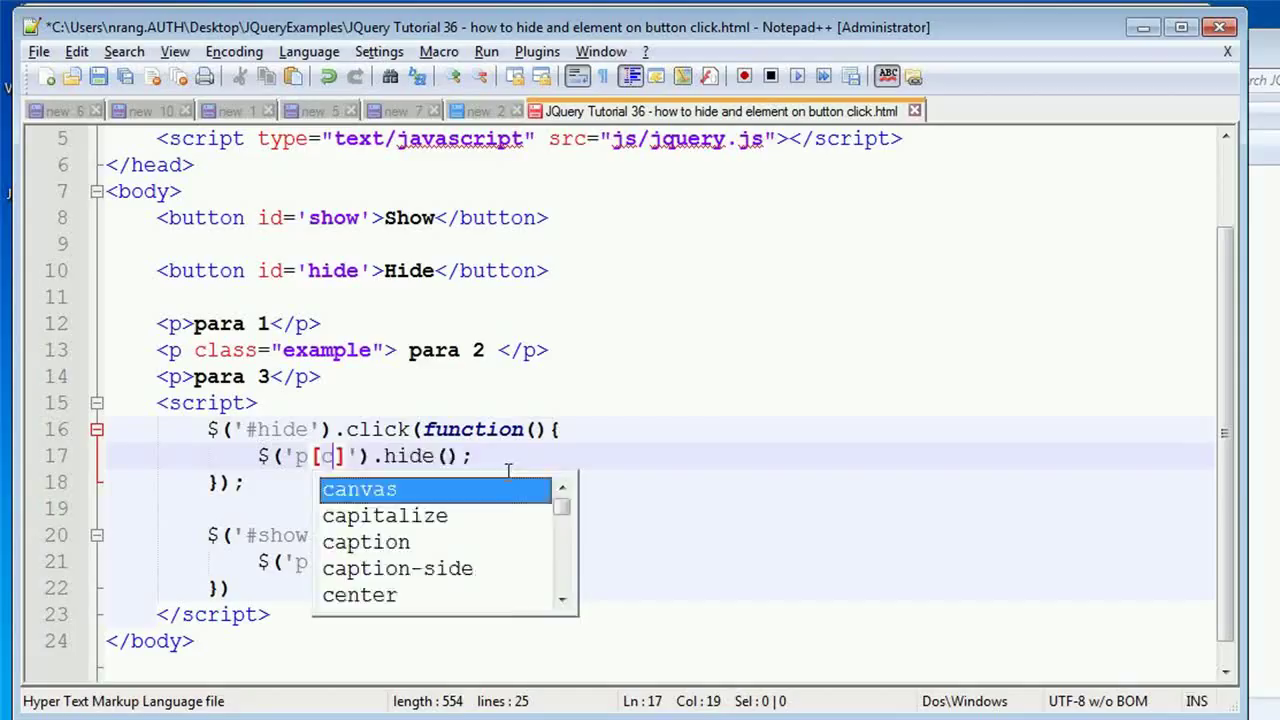
pyautogui.write('class="example')
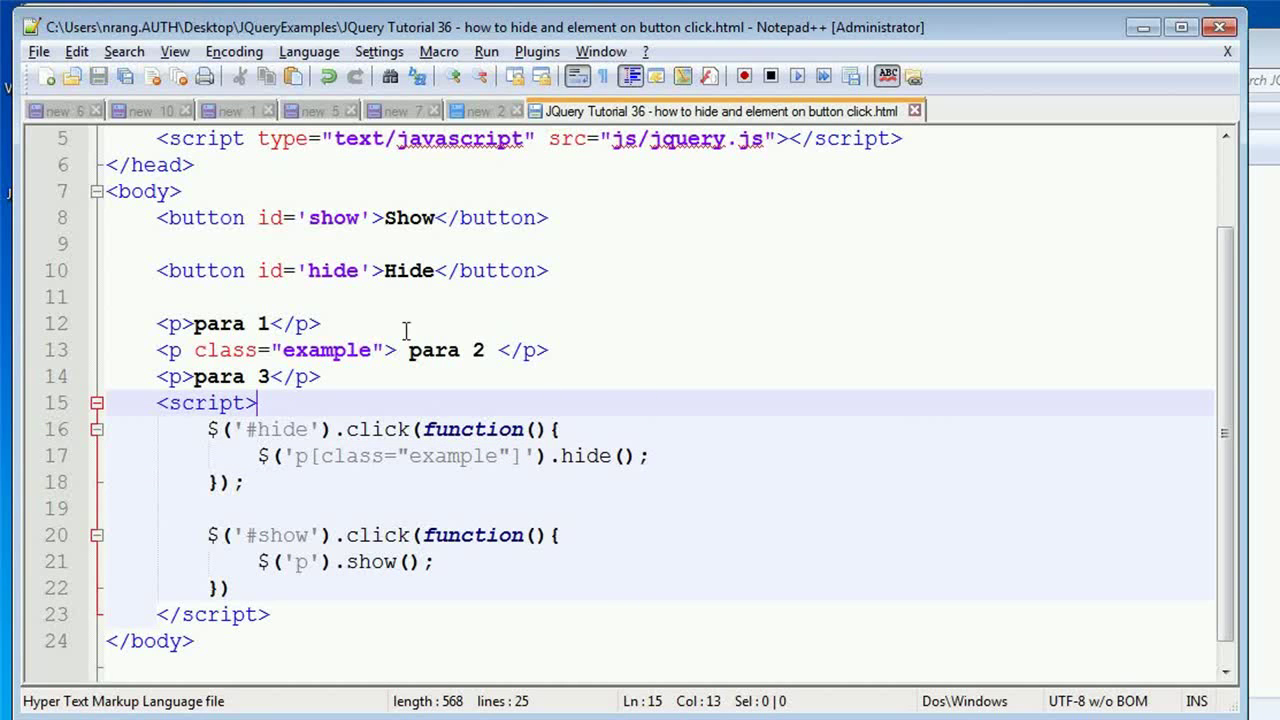
pyautogui.click(484, 52)
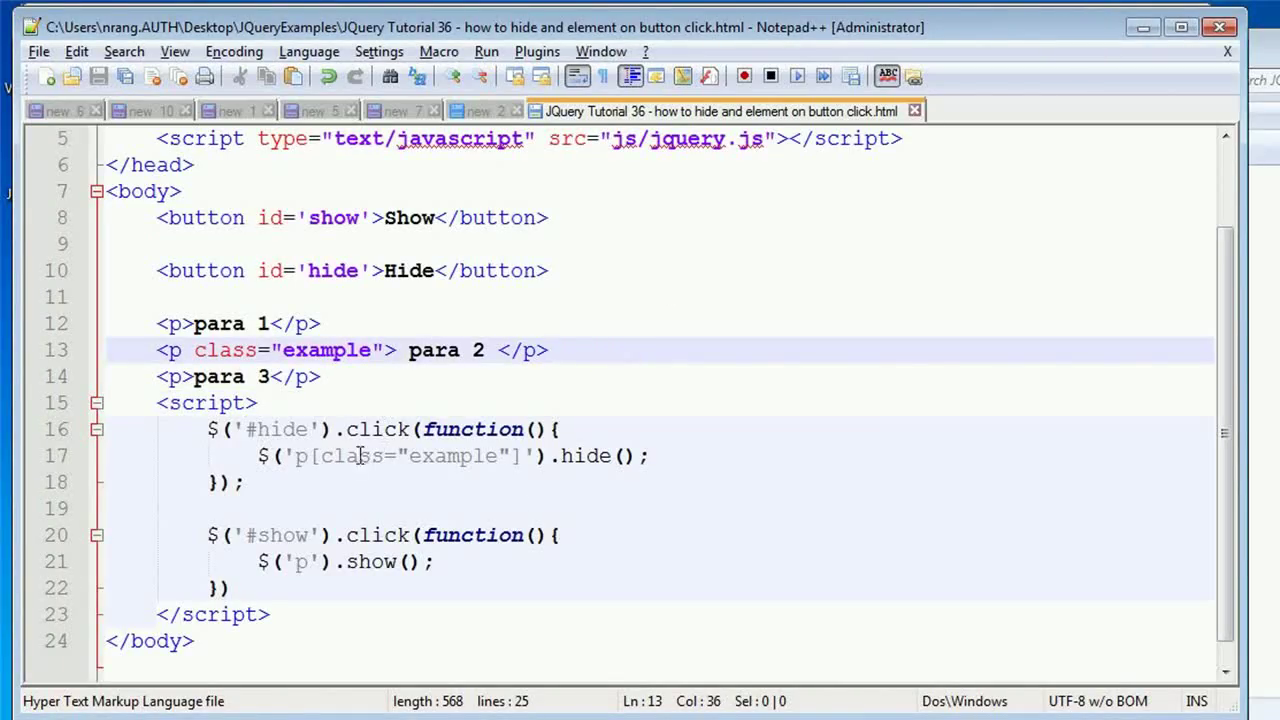
# Replace the attribute selector with p.example and bring up the launch options
pyautogui.click(336, 456)
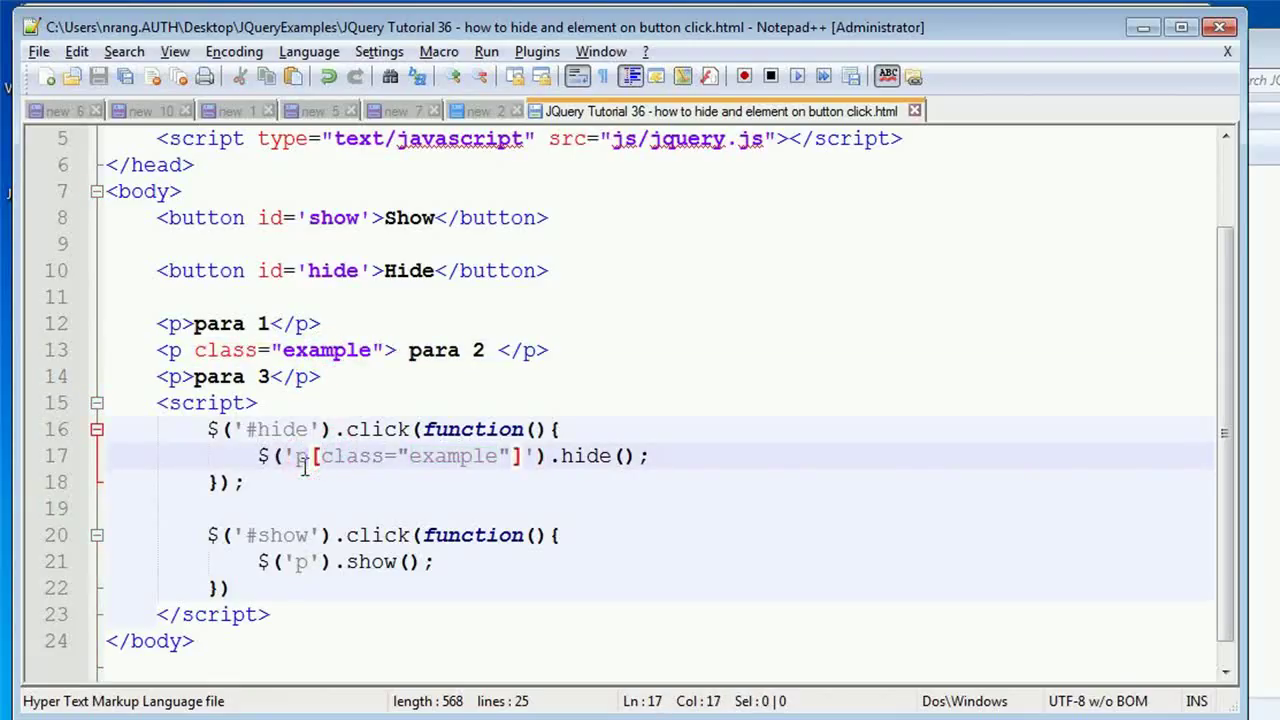
pyautogui.doubleClick(302, 456)
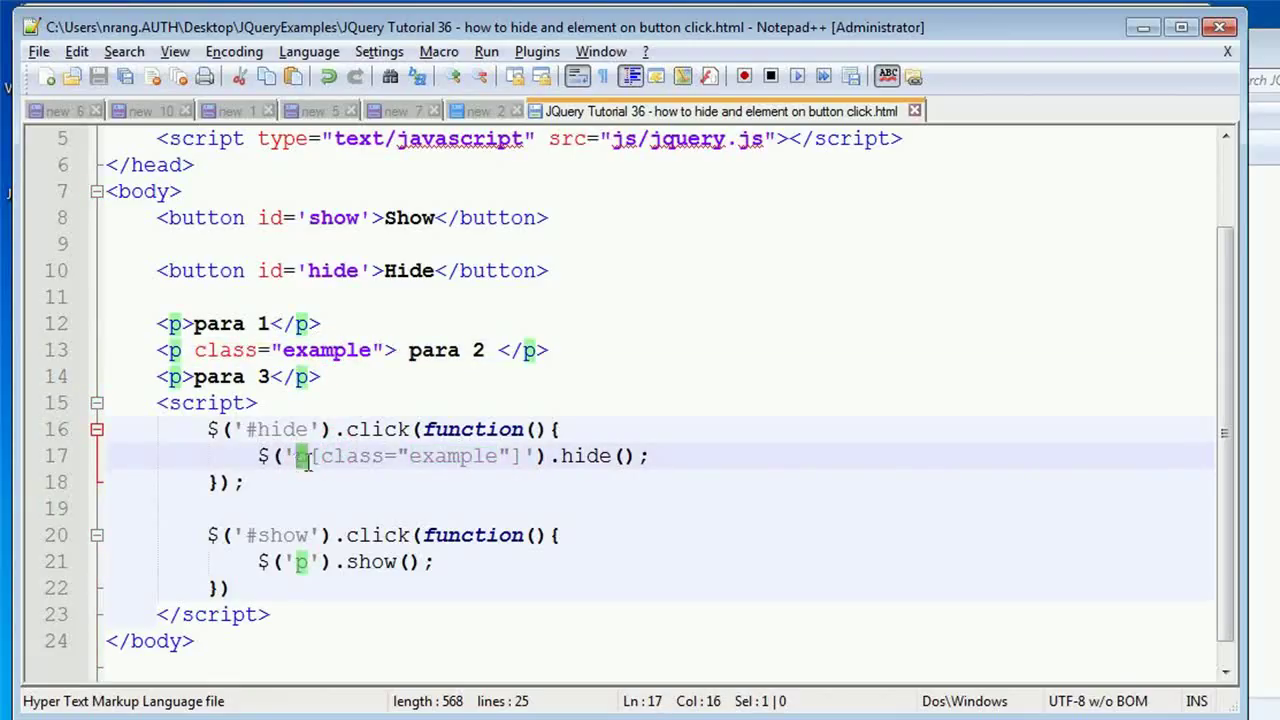
pyautogui.doubleClick(352, 456)
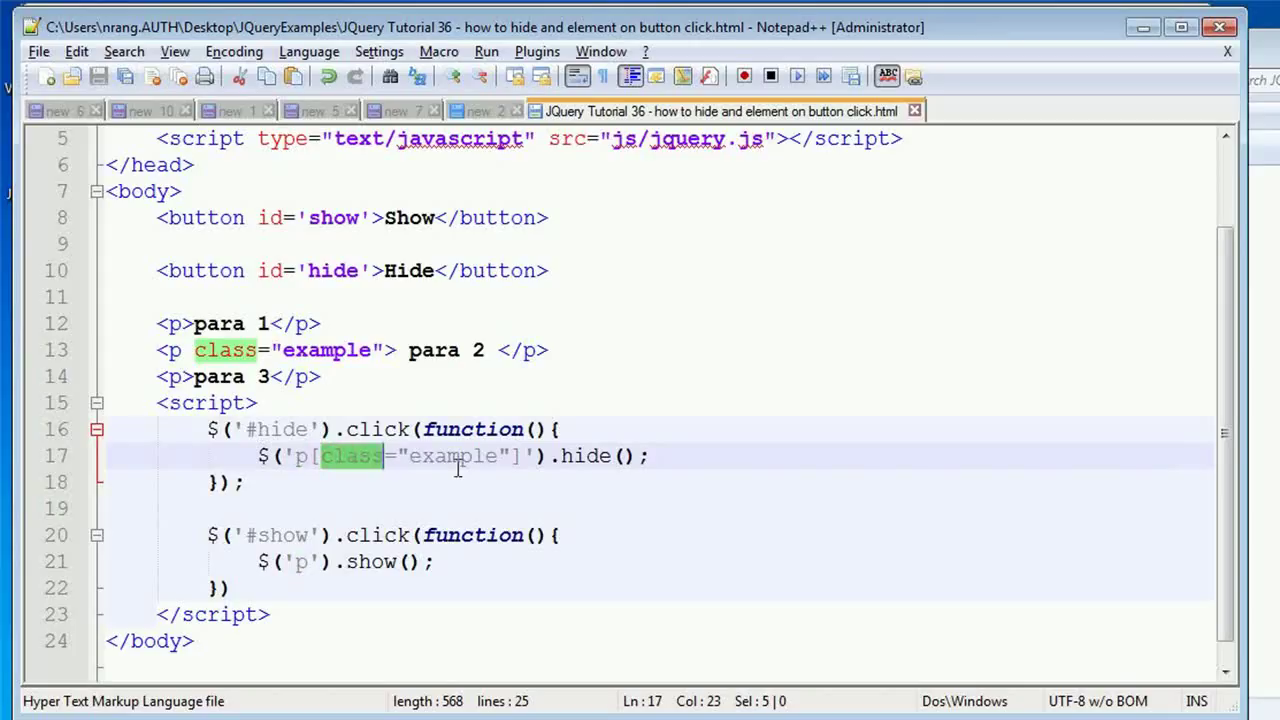
pyautogui.doubleClick(448, 456)
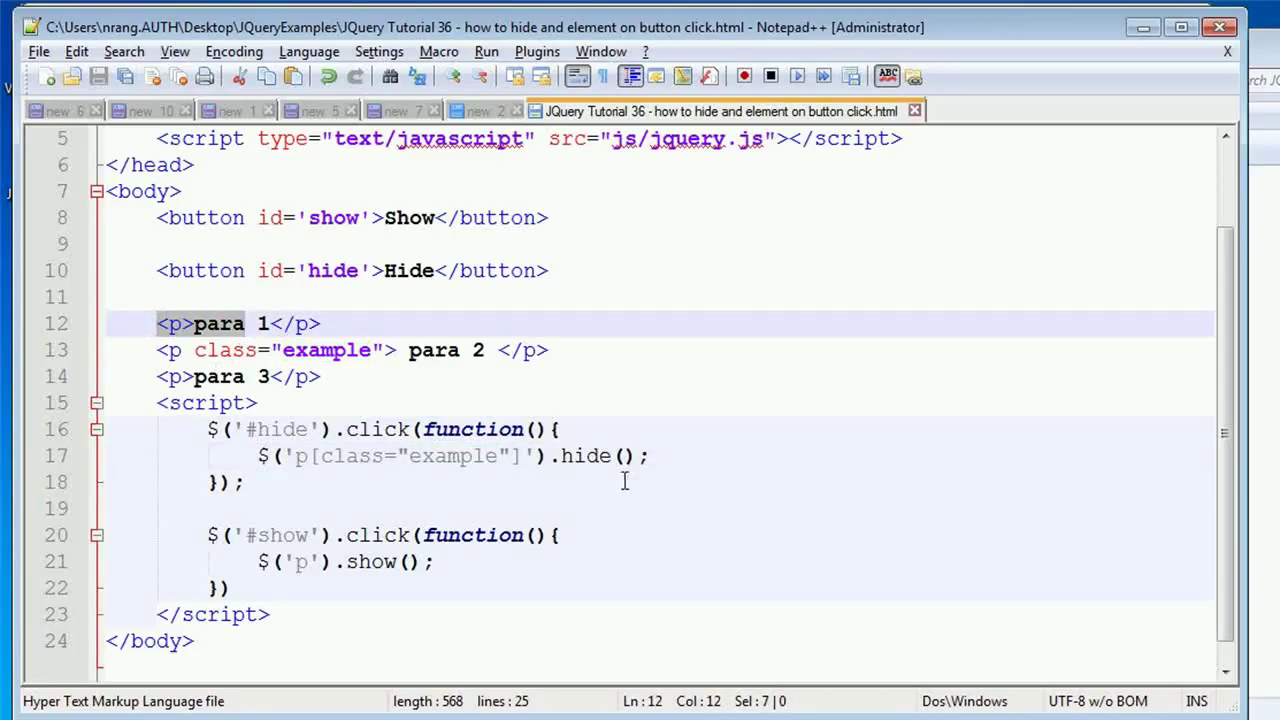
pyautogui.click(510, 456)
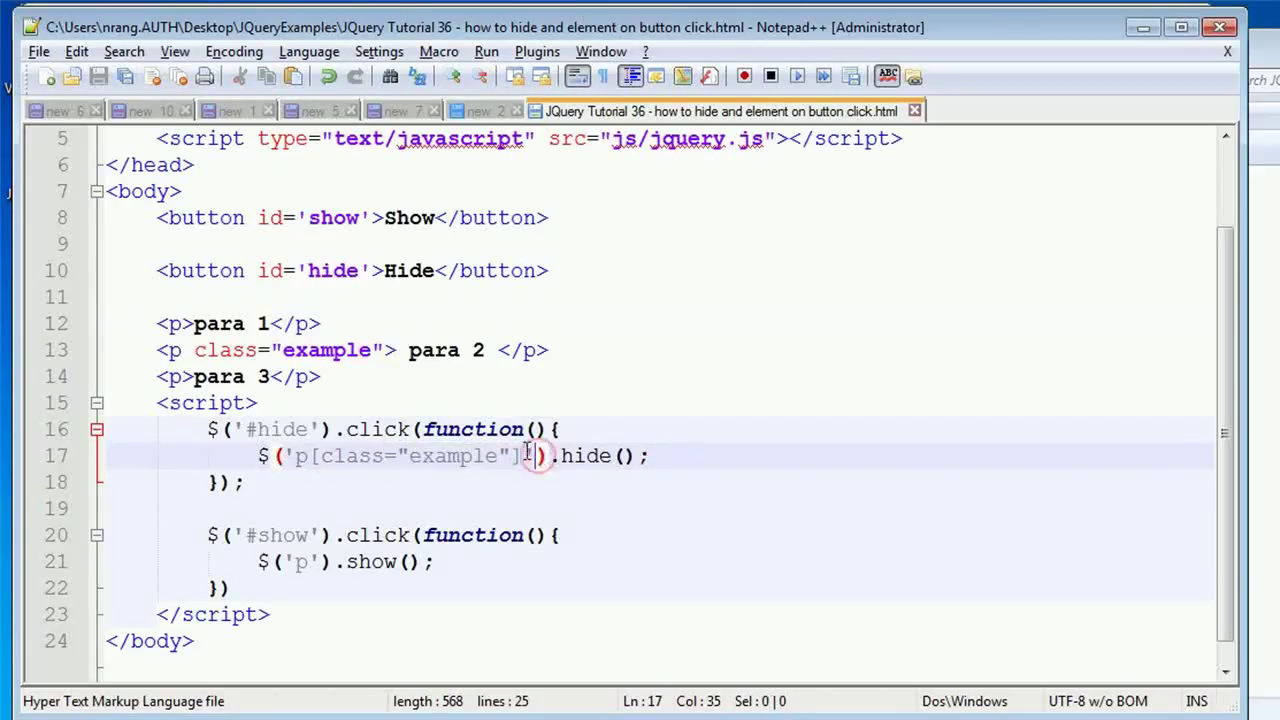
pyautogui.moveTo(524, 456); pyautogui.dragTo(296, 456)
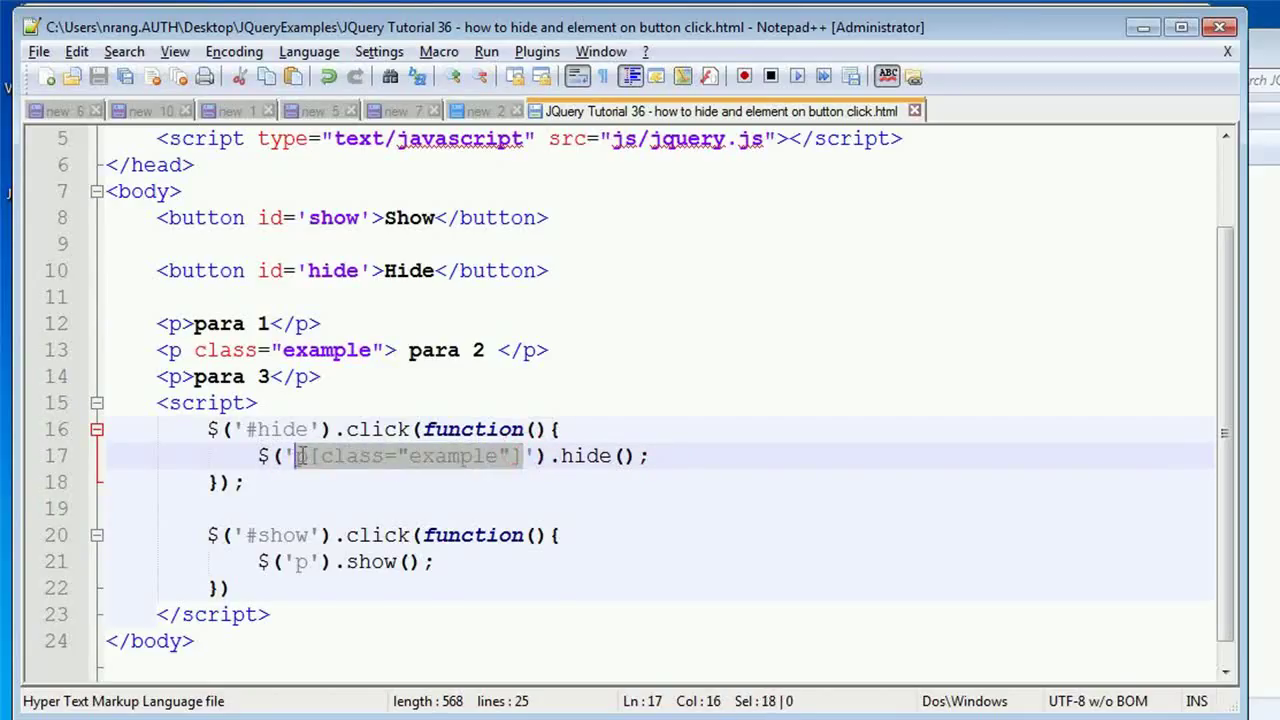
pyautogui.write(".').hide();")
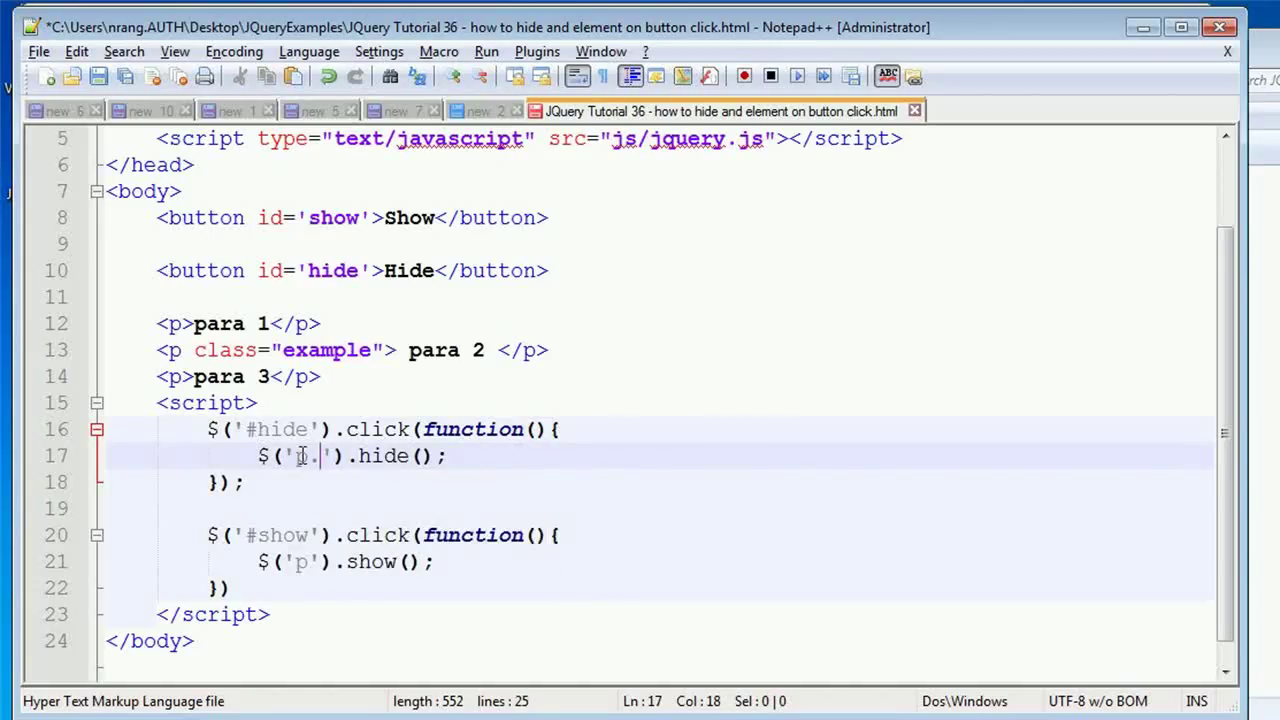
pyautogui.write('example')
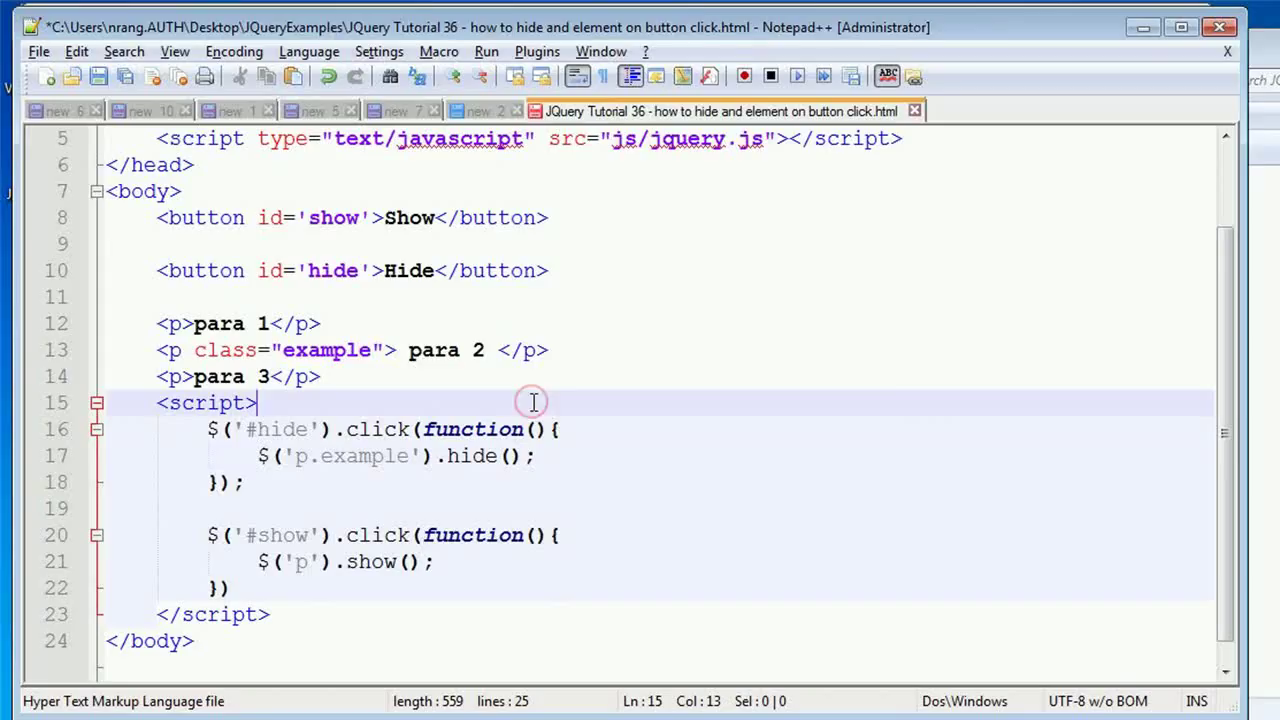
pyautogui.click(488, 52)
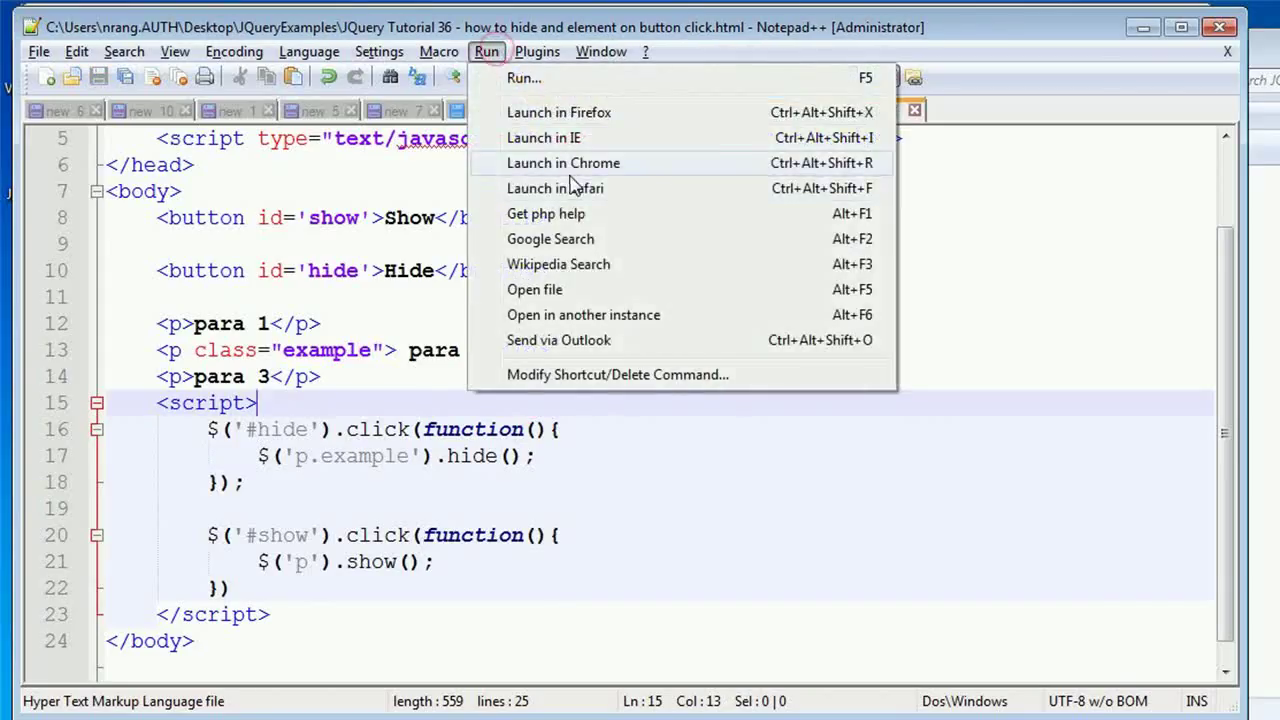
# Launch the p.example page in Chrome and test the Hide button
pyautogui.click(564, 162)
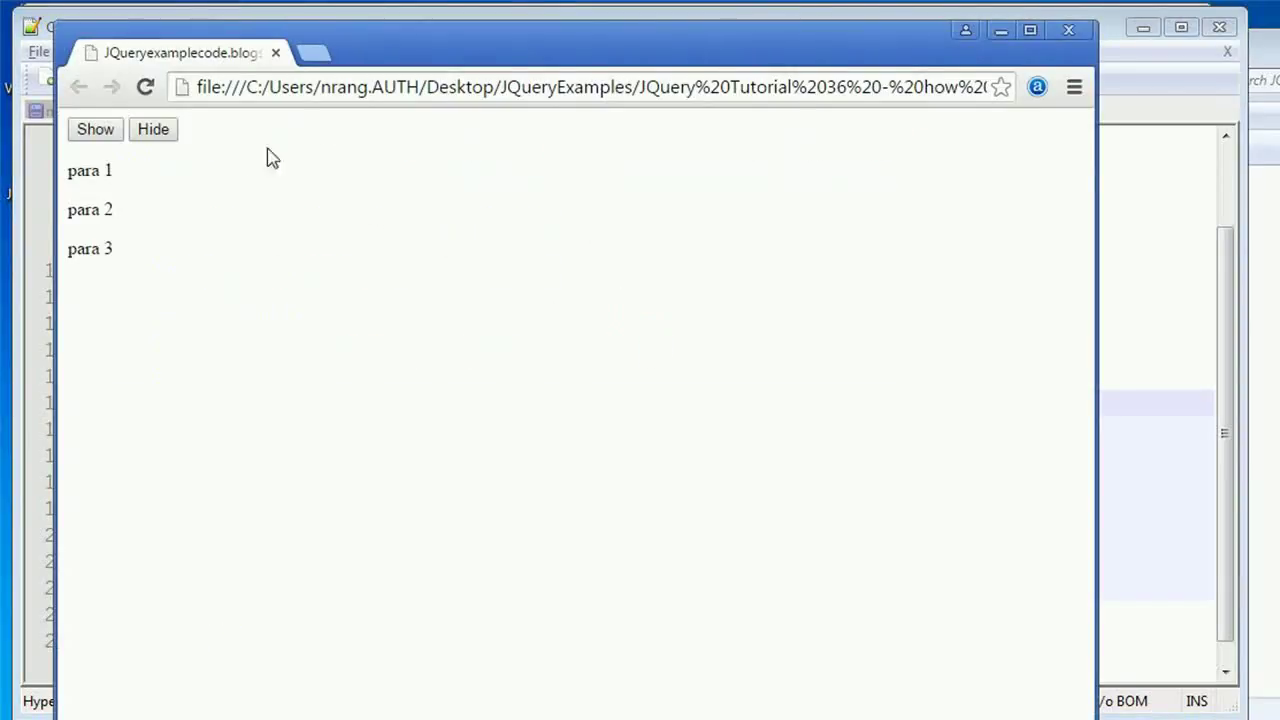
pyautogui.click(152, 128)
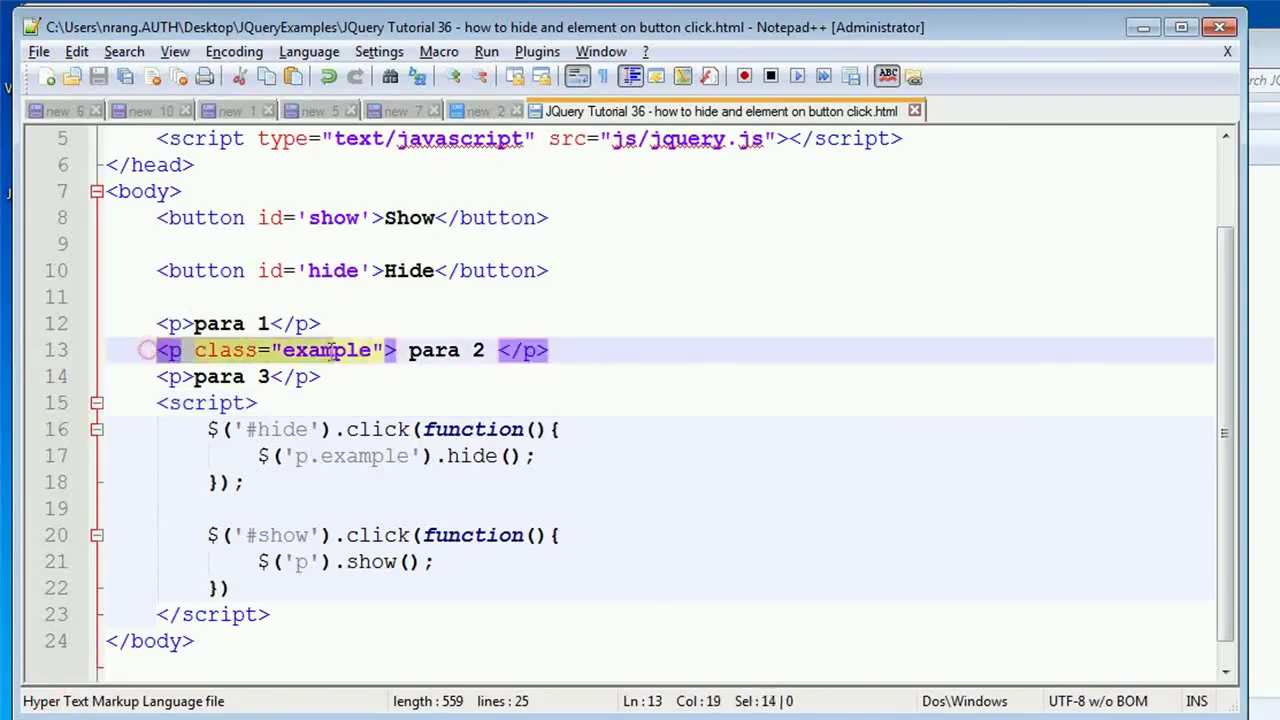
pyautogui.click(608, 350)
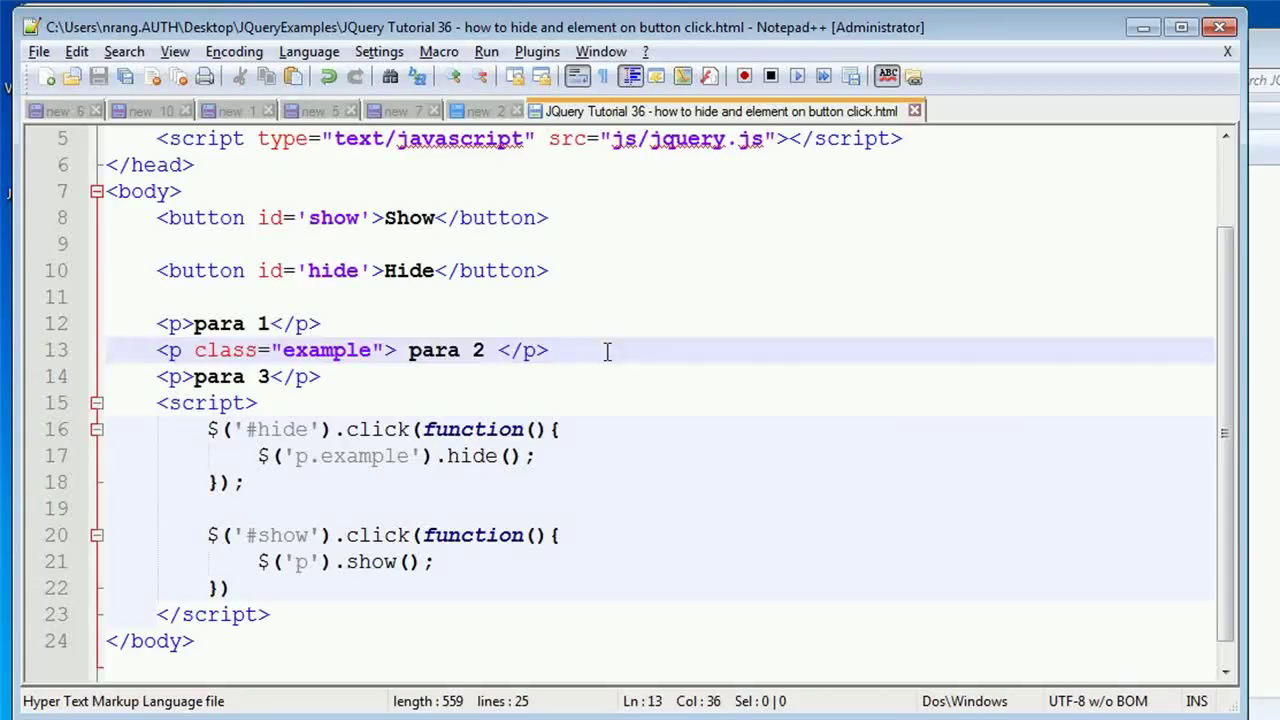
pyautogui.click(528, 428)
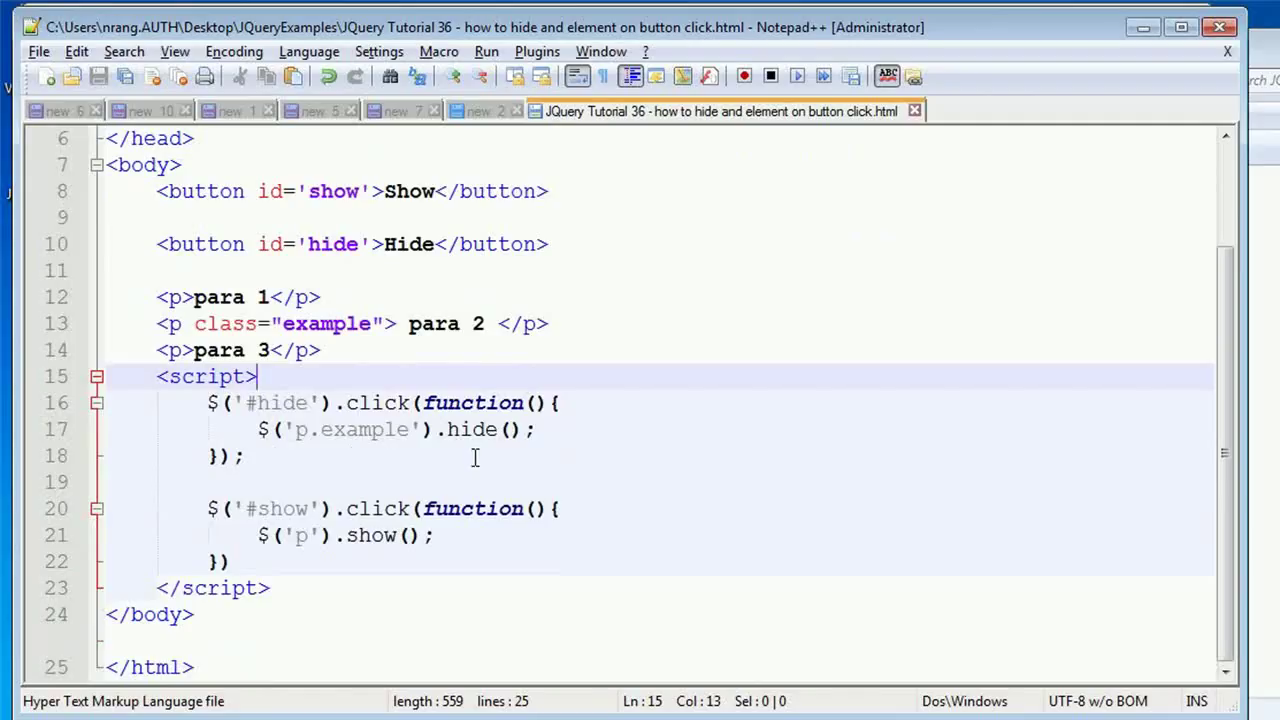
pyautogui.moveTo(490, 52)
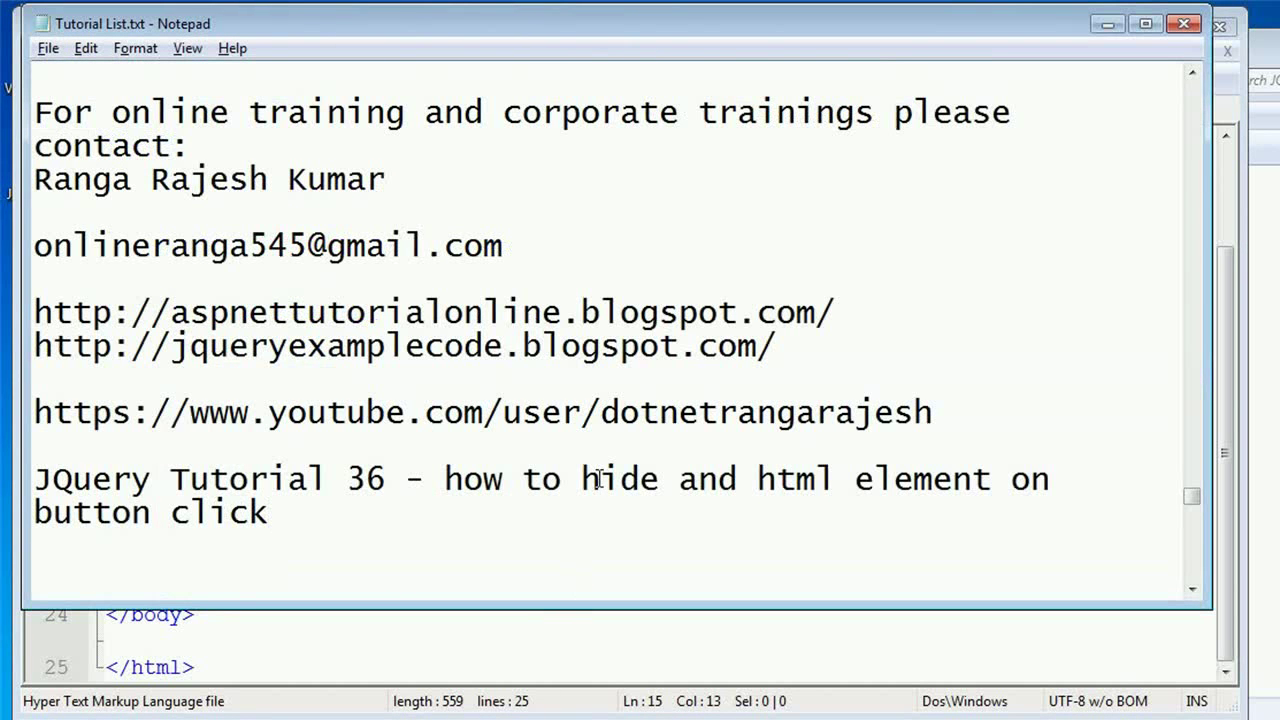
# Select the JQuery Tutorial 36 title line in Tutorial List.txt
pyautogui.moveTo(32, 478); pyautogui.dragTo(268, 512)
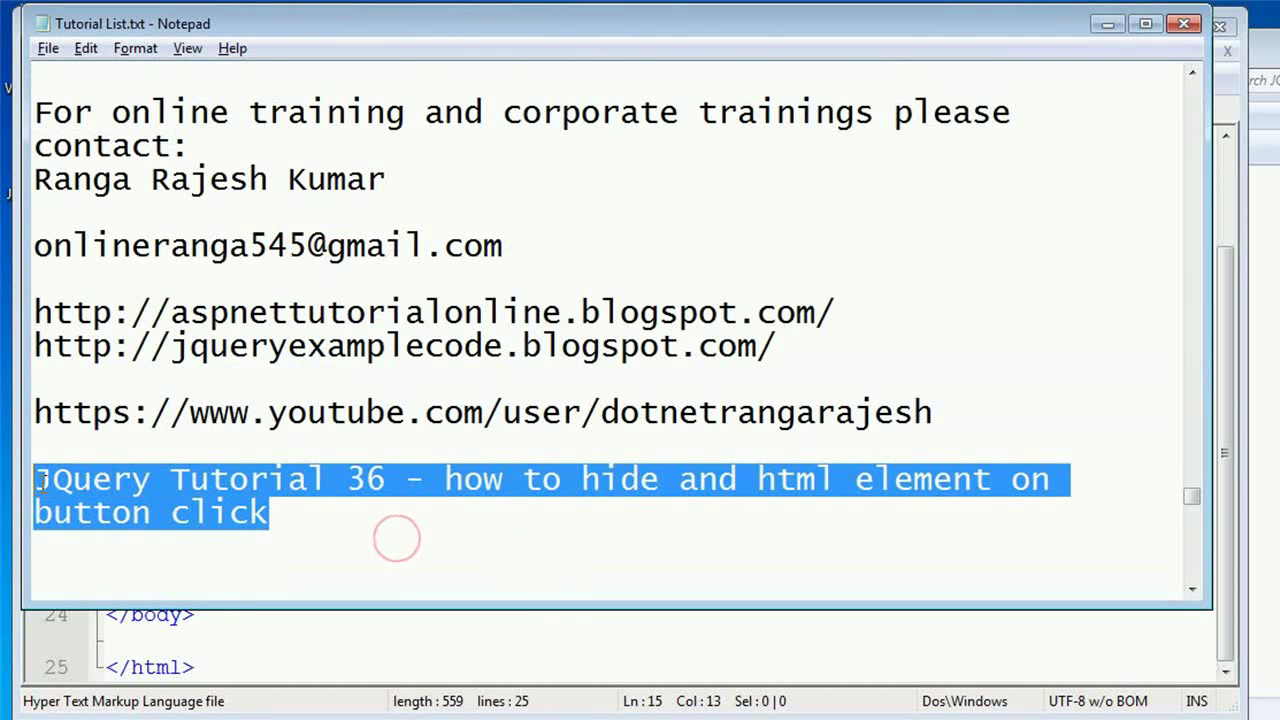